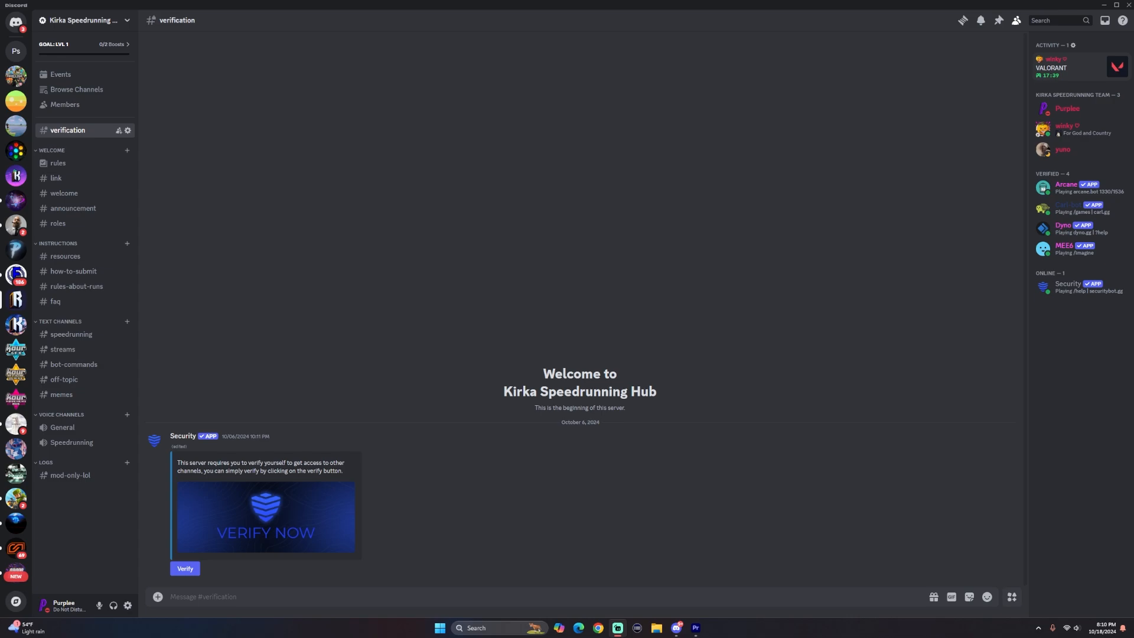
{"action": "mouse_move", "coordinate": [852, 540]}
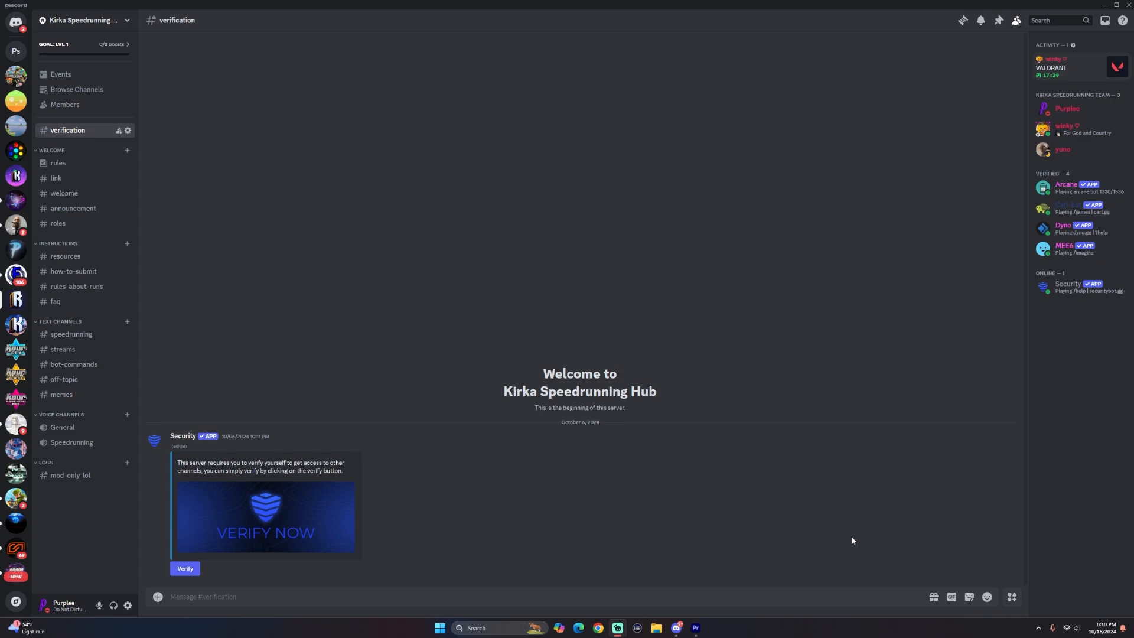
{"action": "mouse_move", "coordinate": [672, 454]}
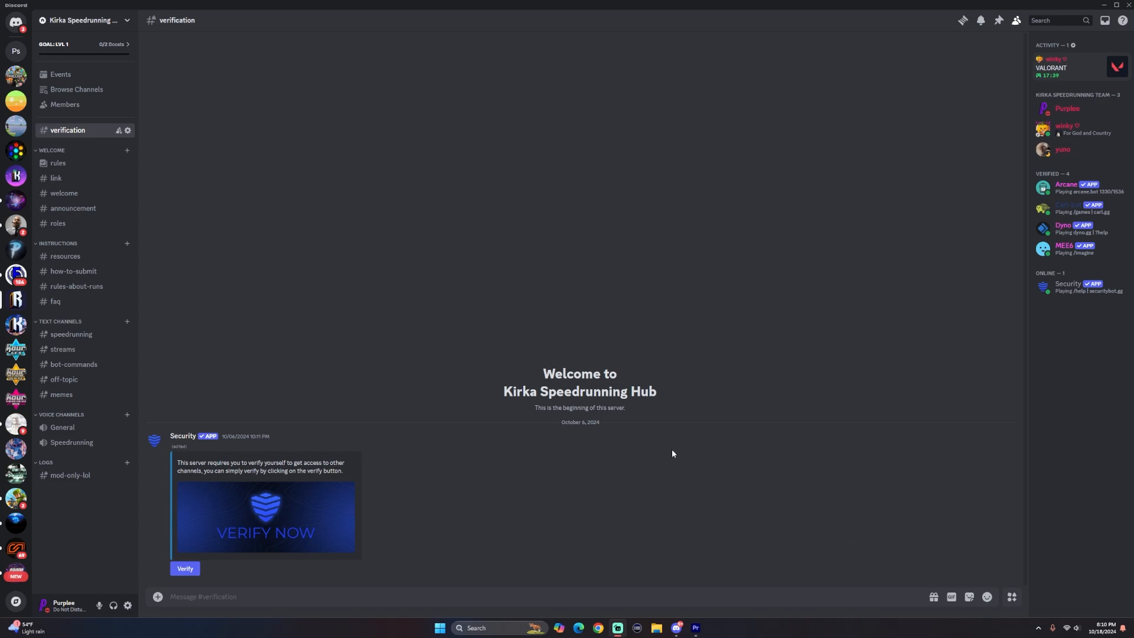
{"action": "mouse_move", "coordinate": [765, 283]}
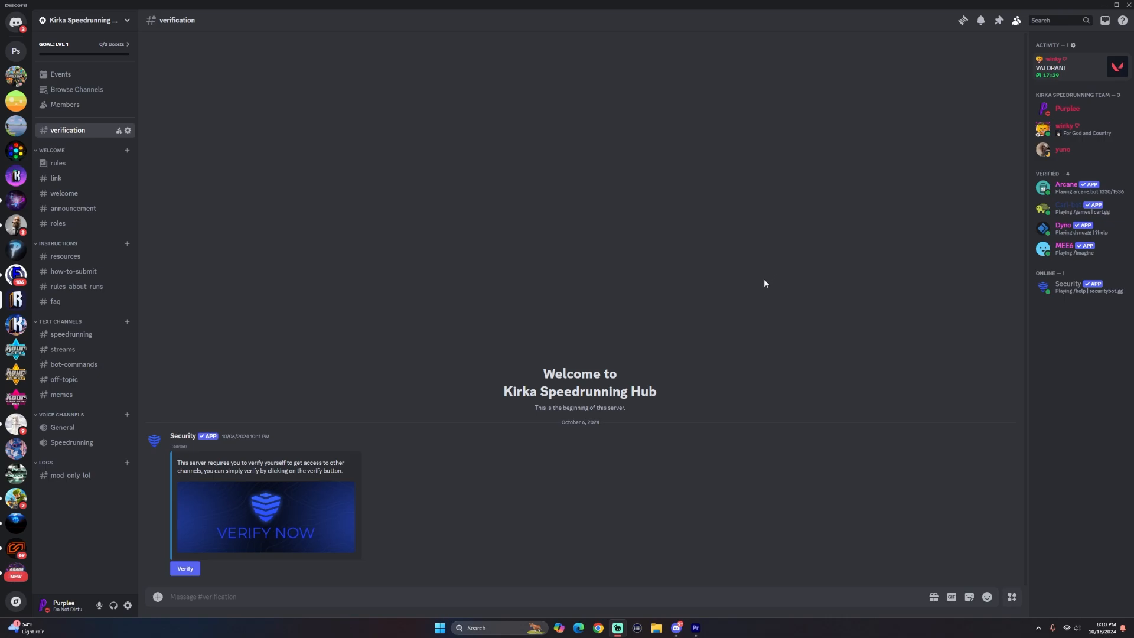
{"action": "mouse_move", "coordinate": [95, 154]}
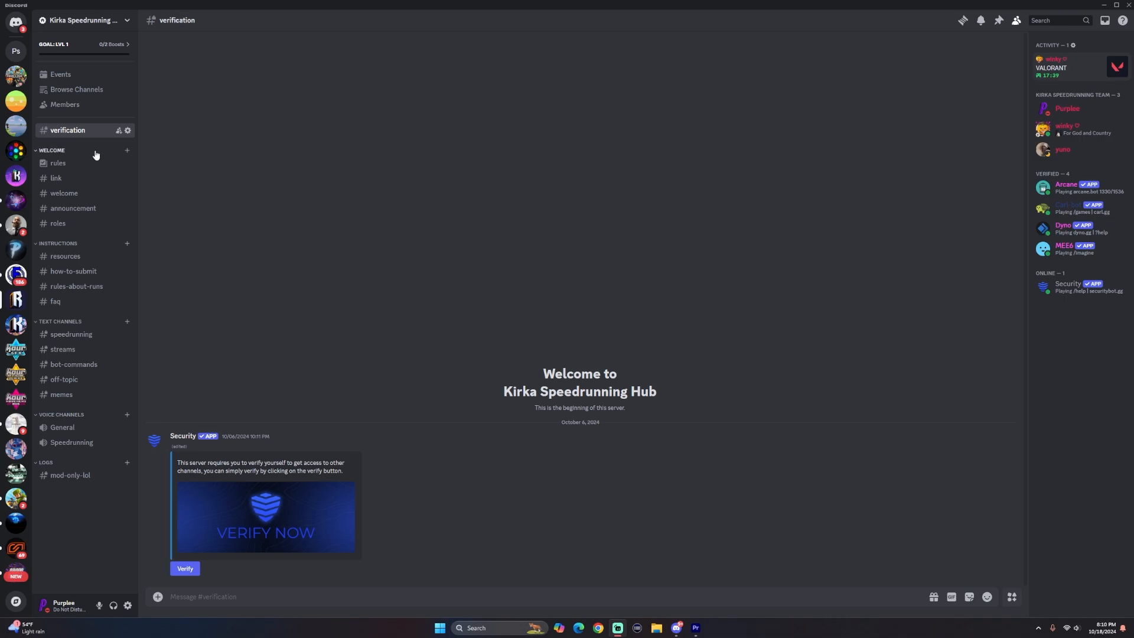
{"action": "mouse_move", "coordinate": [73, 272]}
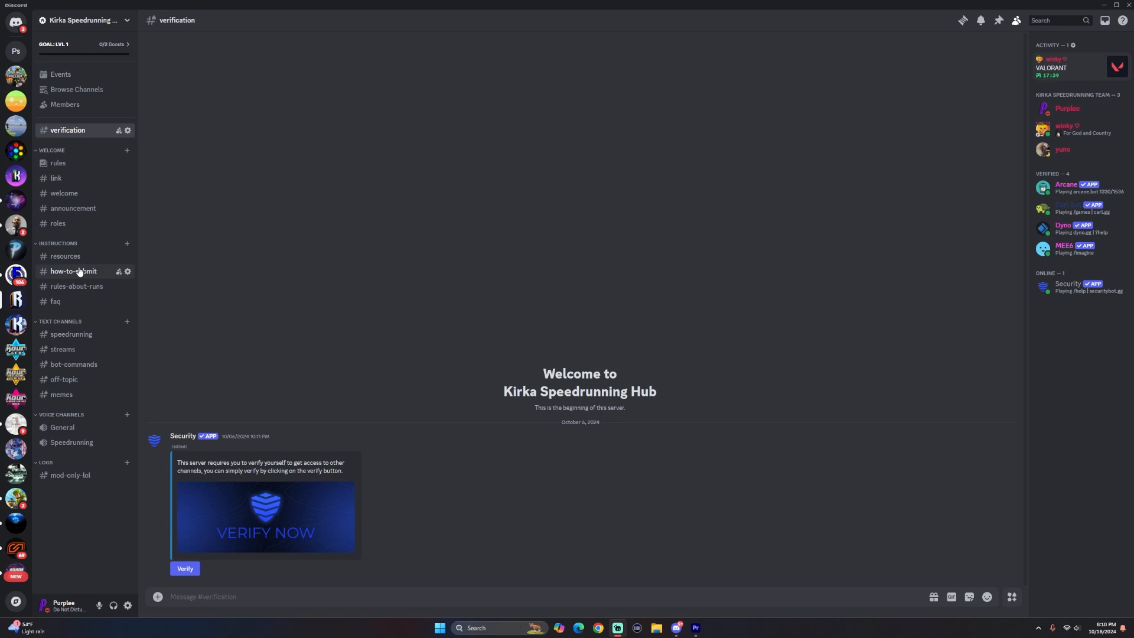
{"action": "mouse_move", "coordinate": [65, 257]}
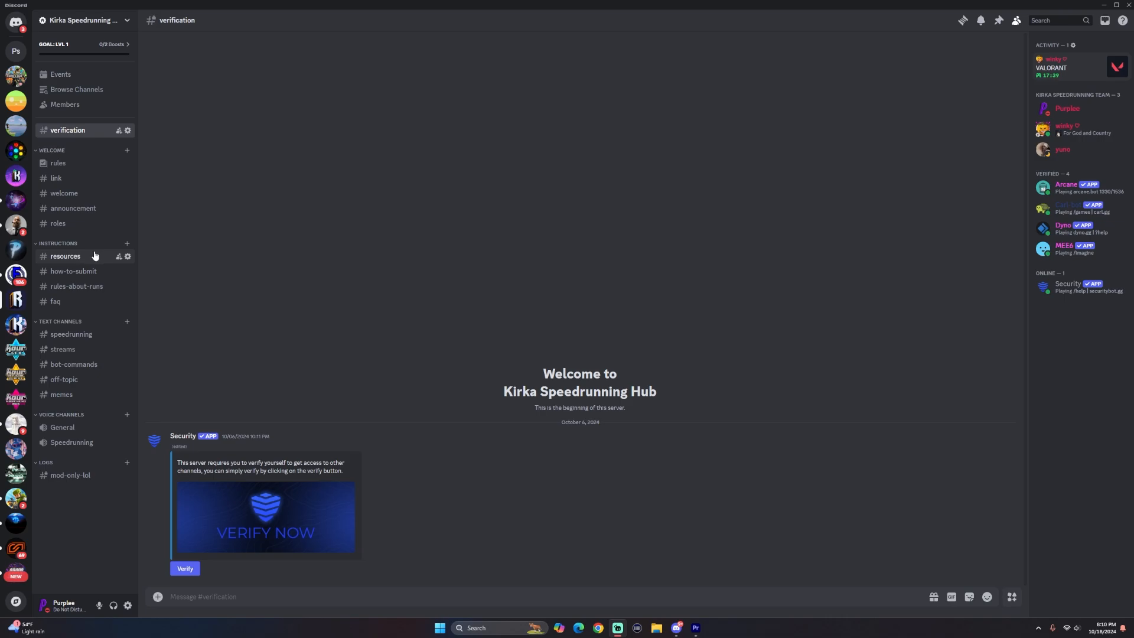
{"action": "mouse_move", "coordinate": [185, 568]}
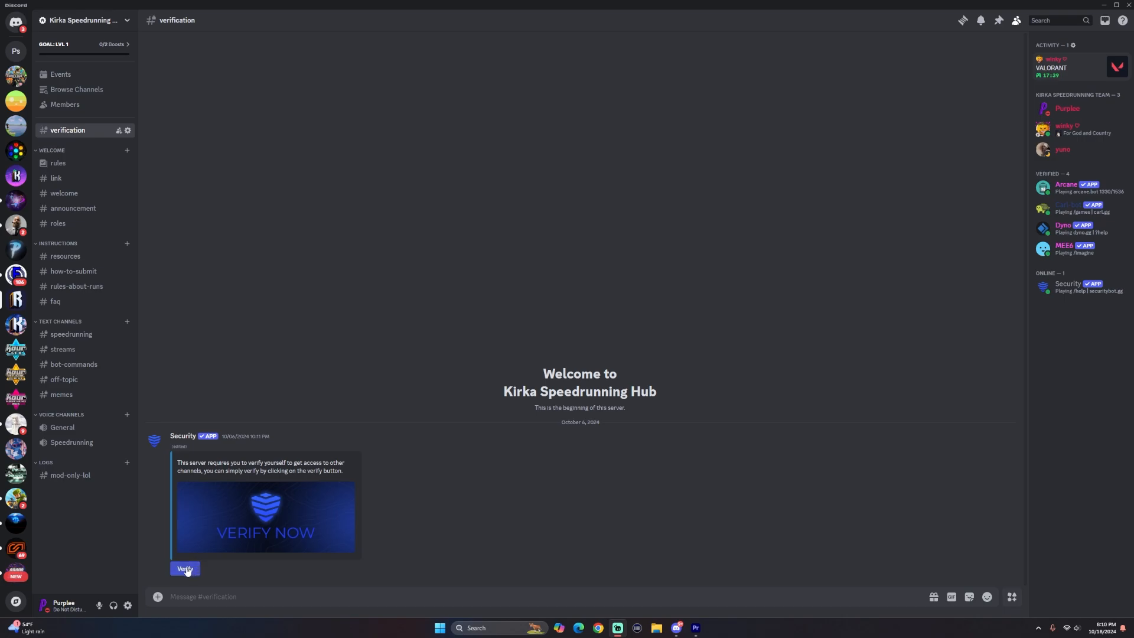
{"action": "mouse_move", "coordinate": [58, 163]}
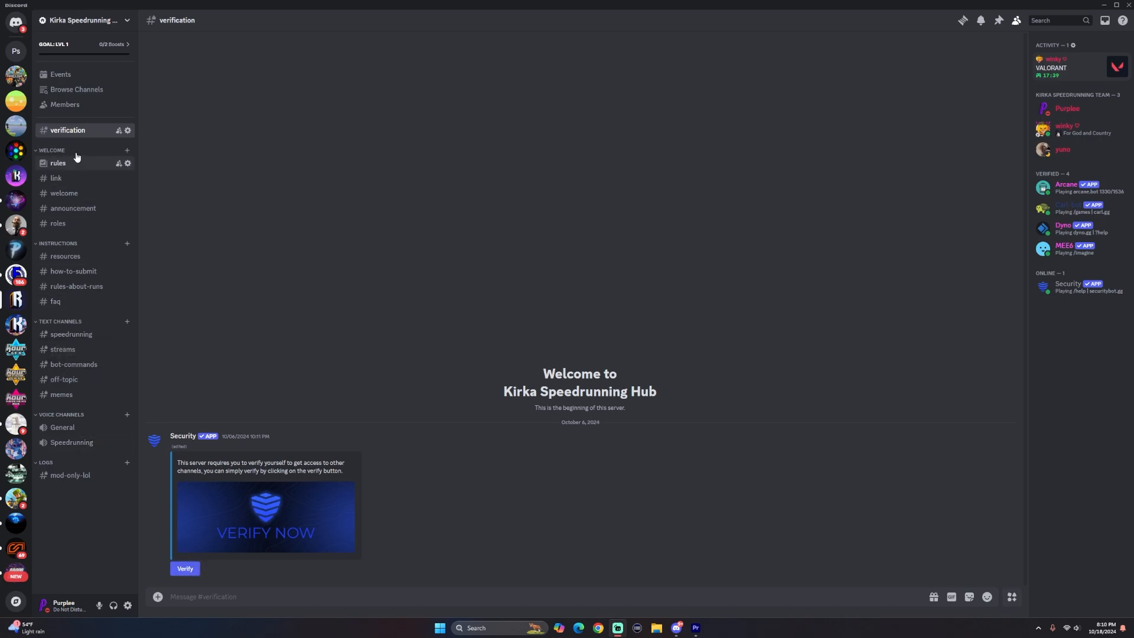
{"action": "mouse_move", "coordinate": [117, 135]}
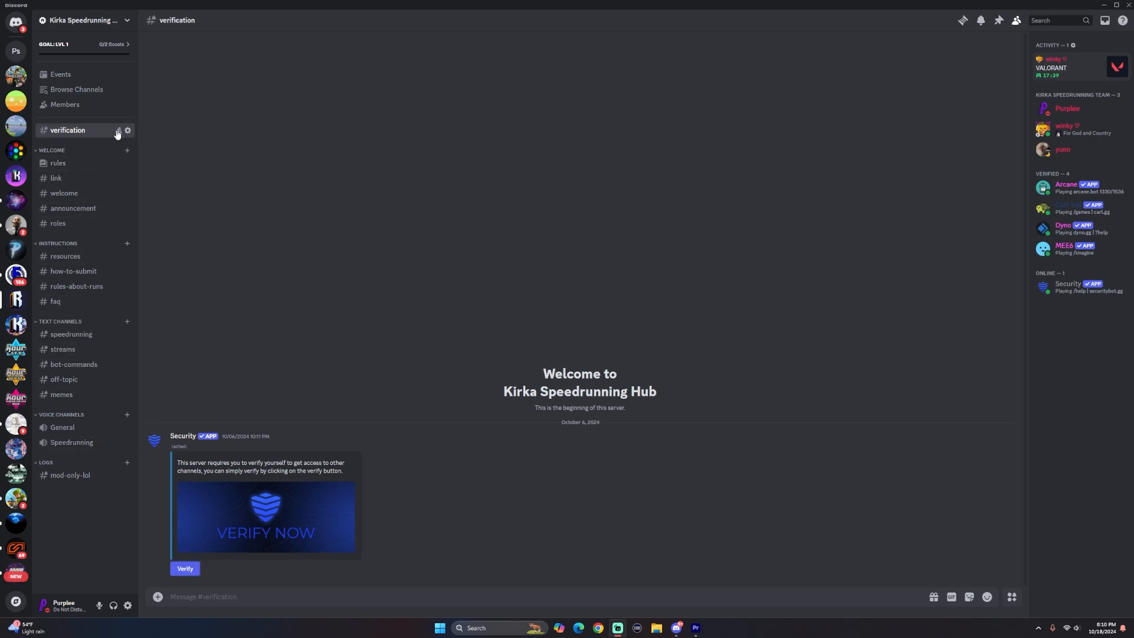
{"action": "mouse_move", "coordinate": [58, 301]}
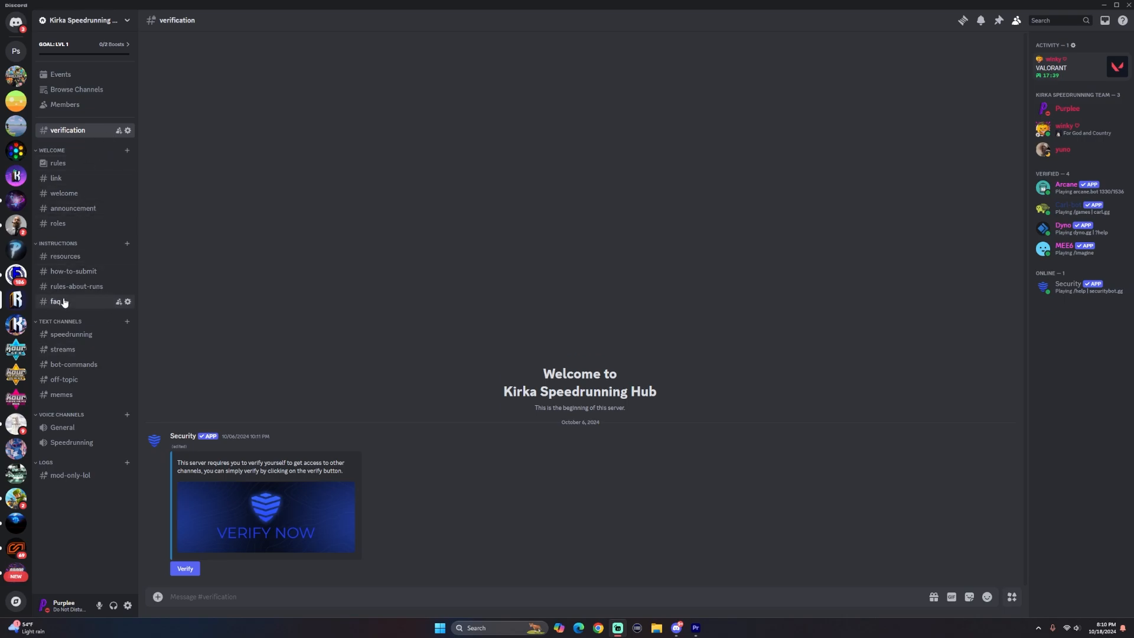
{"action": "mouse_move", "coordinate": [58, 163]}
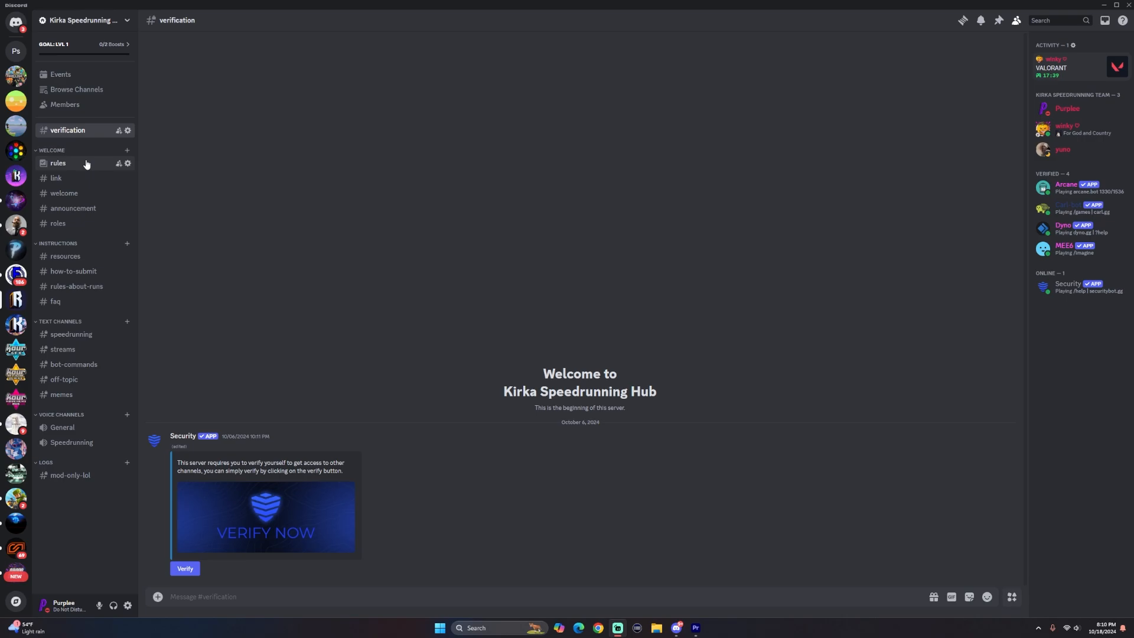
{"action": "mouse_move", "coordinate": [82, 335]}
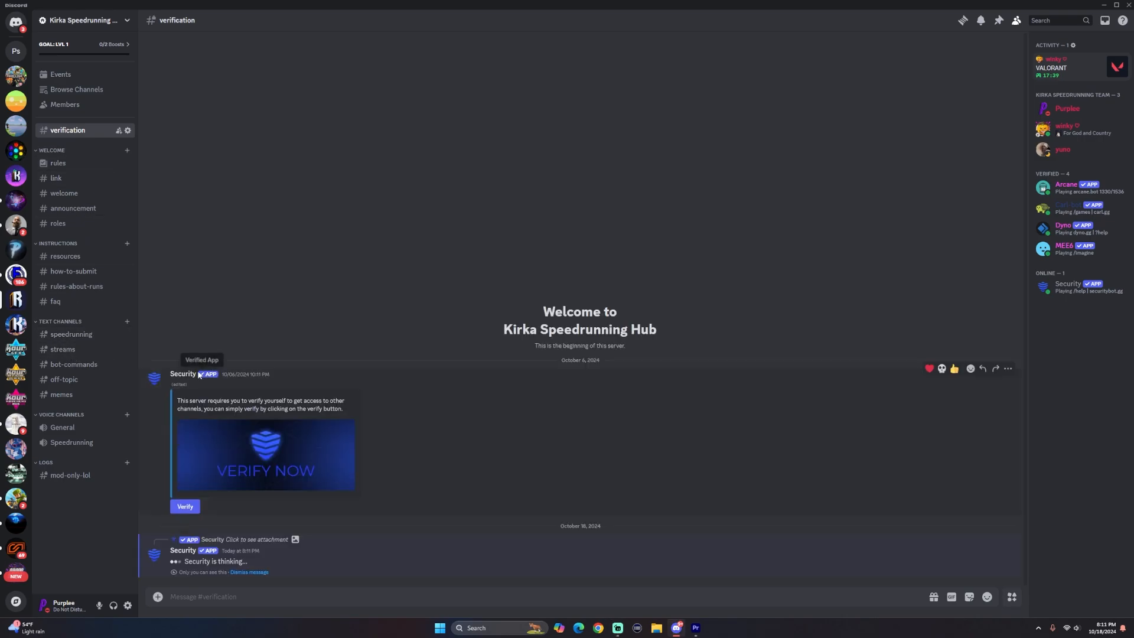
Trigger the Verify button and get the Security bot's already-verified reply
{"action": "left_click", "coordinate": [186, 507]}
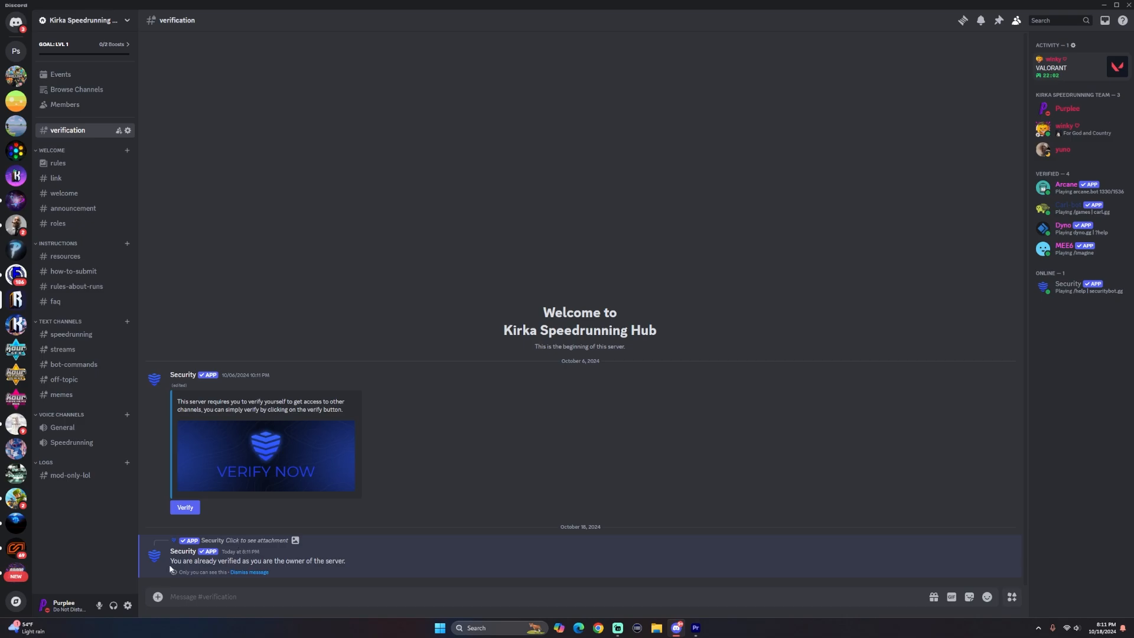
{"action": "mouse_move", "coordinate": [447, 347]}
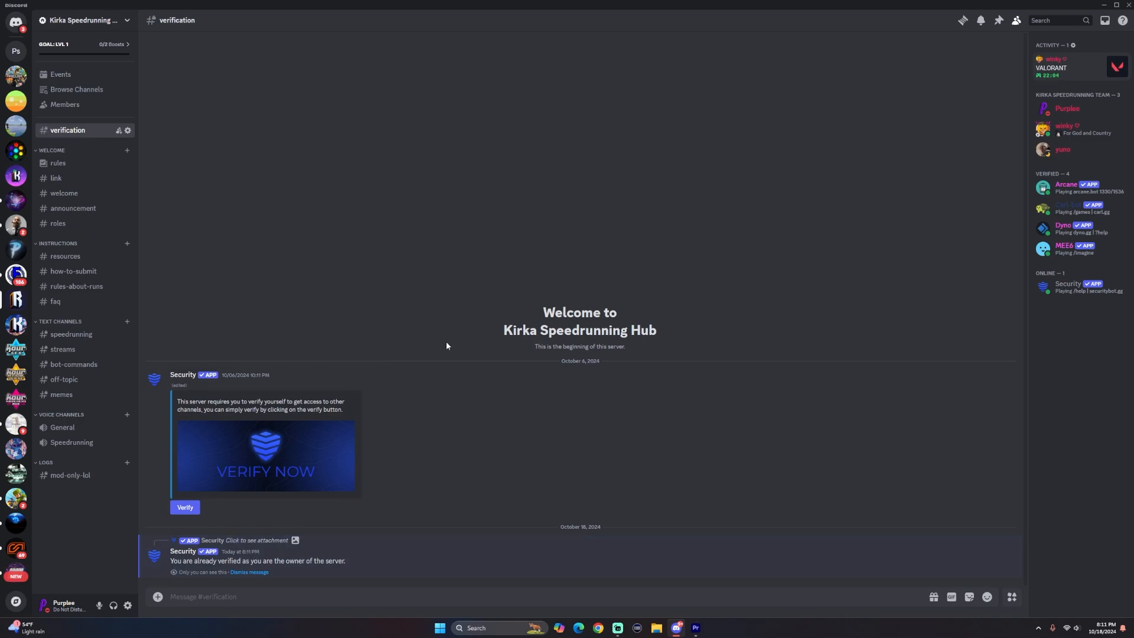
Show the #rules channel with the welcome message and community guidelines
{"action": "left_click", "coordinate": [58, 163]}
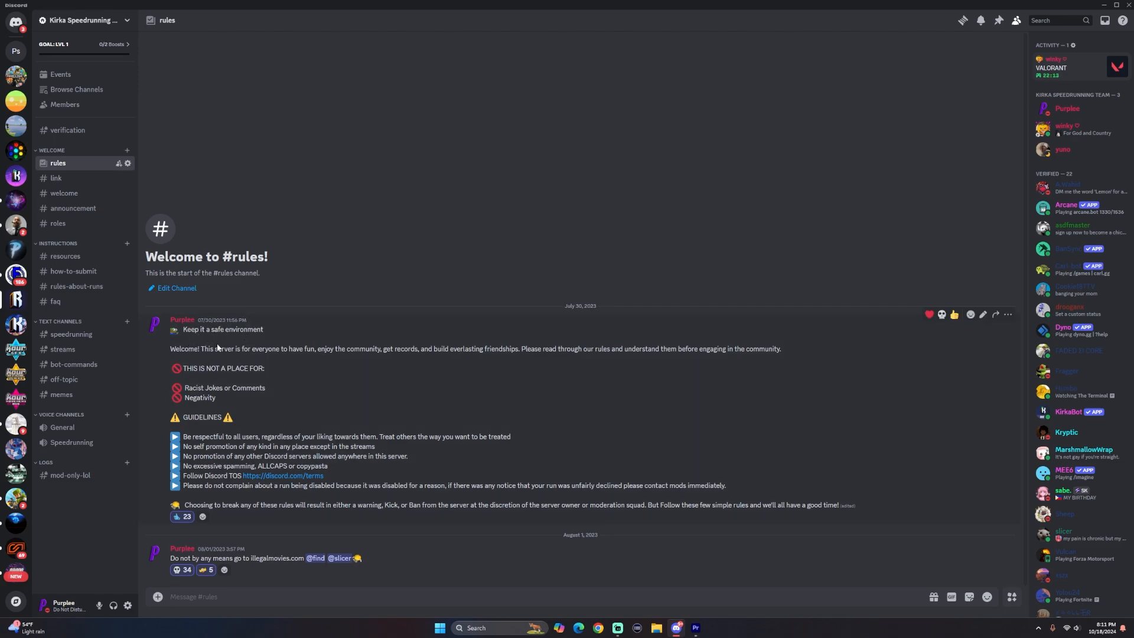
{"action": "mouse_move", "coordinate": [266, 332]}
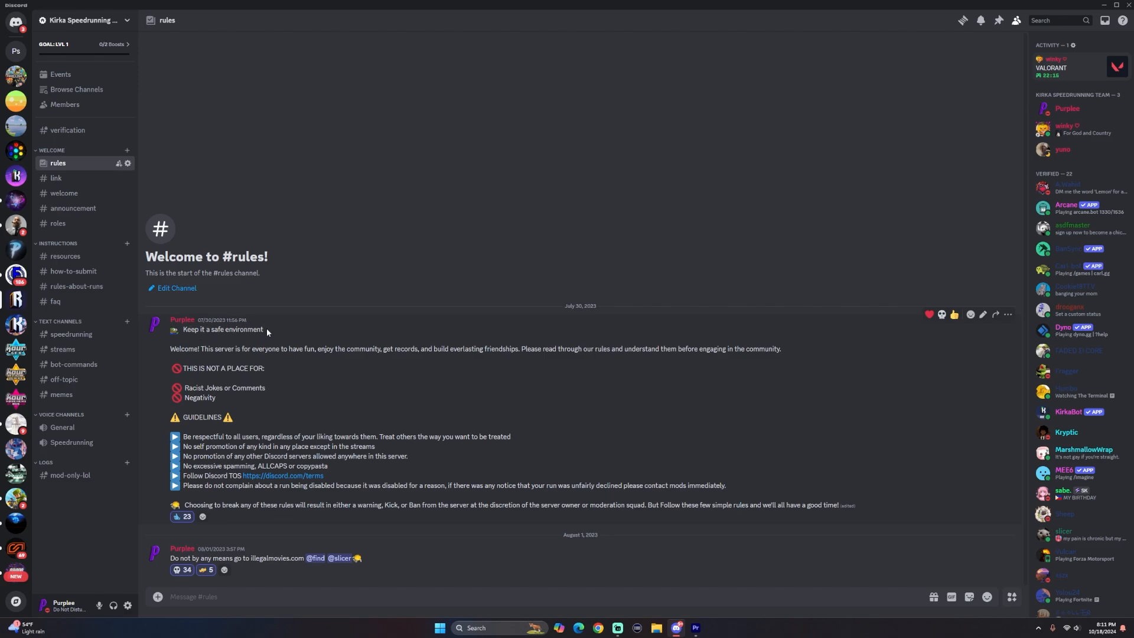
{"action": "mouse_move", "coordinate": [71, 334]}
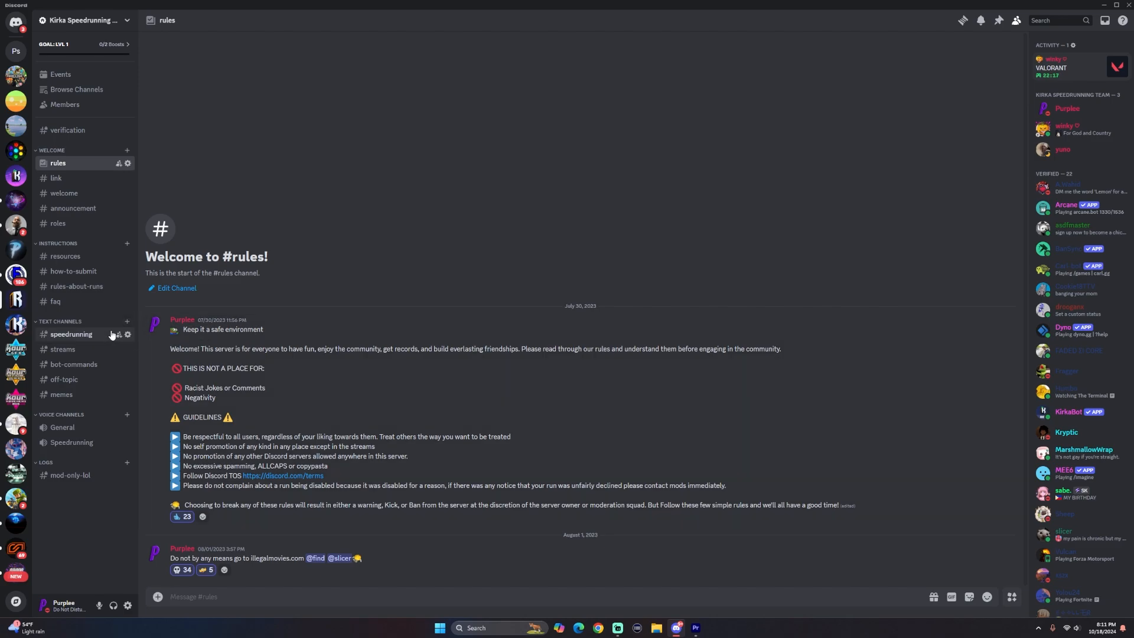
{"action": "mouse_move", "coordinate": [303, 338]}
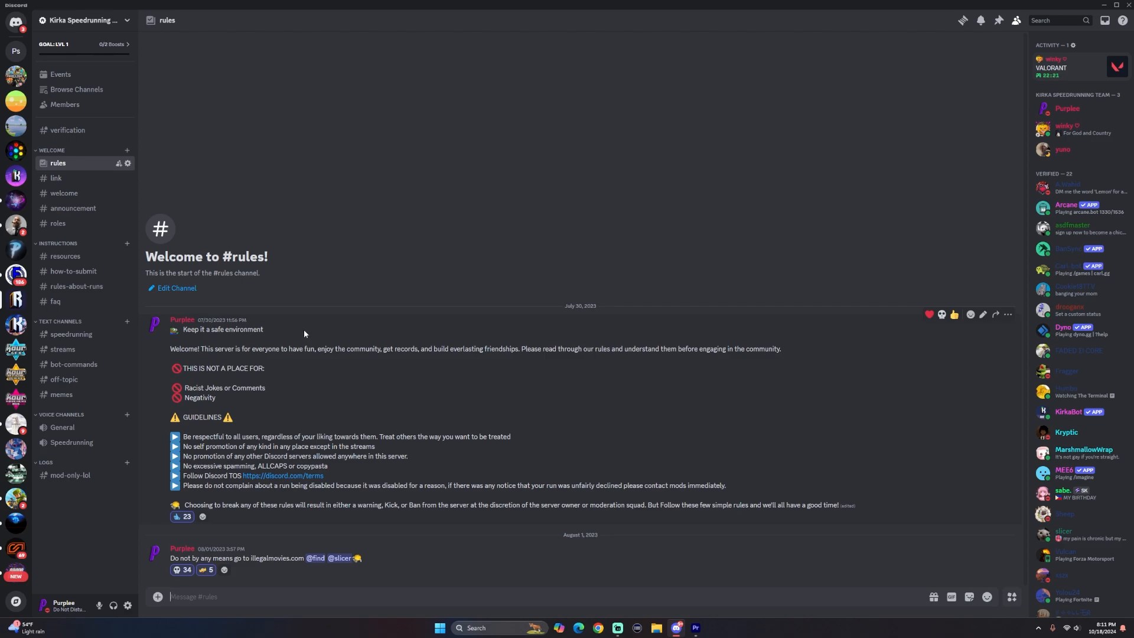
{"action": "mouse_move", "coordinate": [162, 310]}
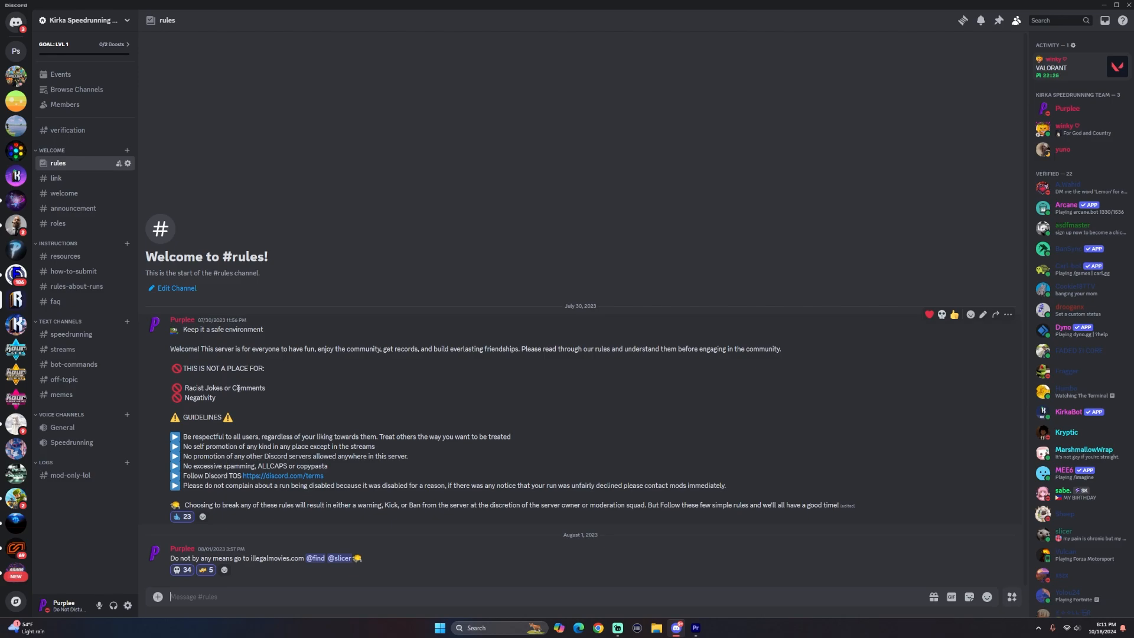
{"action": "mouse_move", "coordinate": [279, 402]}
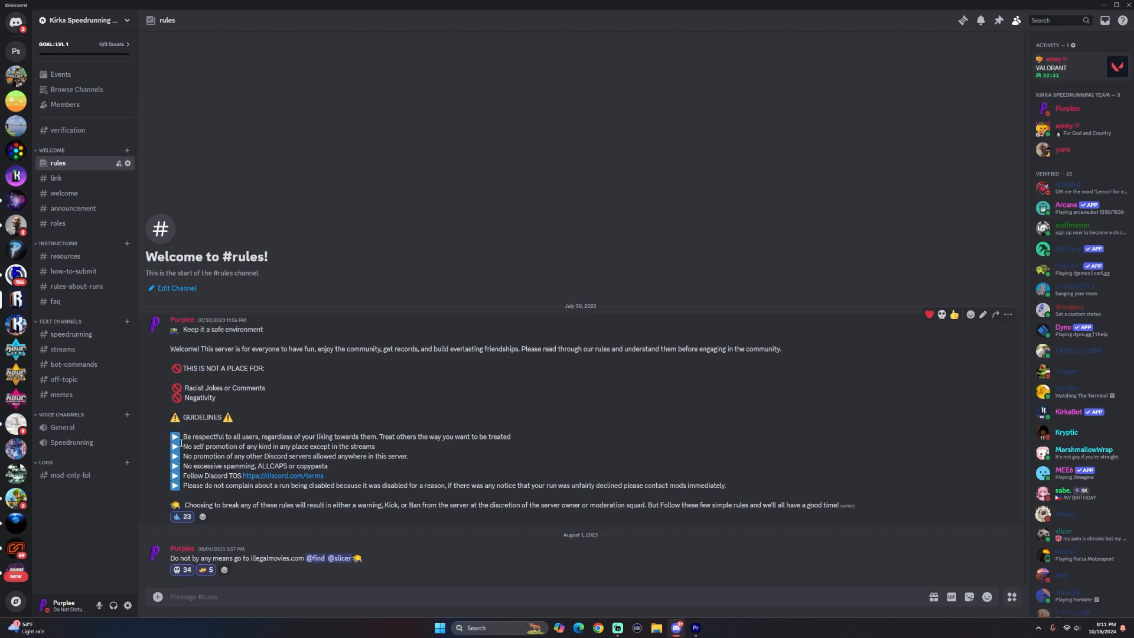
{"action": "mouse_move", "coordinate": [354, 501]}
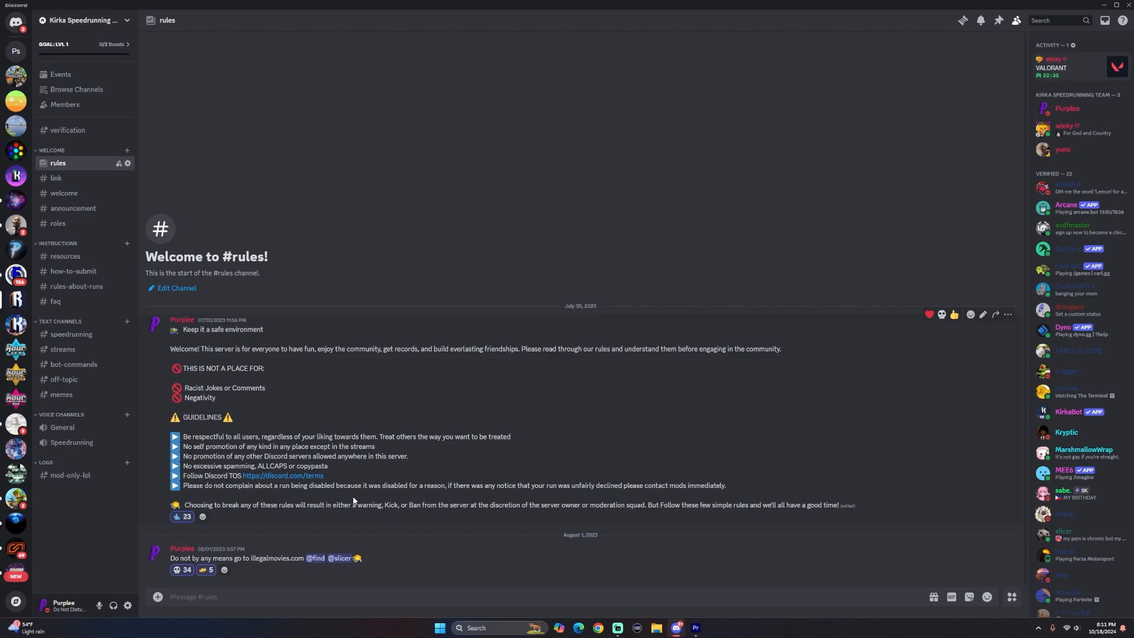
{"action": "mouse_move", "coordinate": [437, 495]}
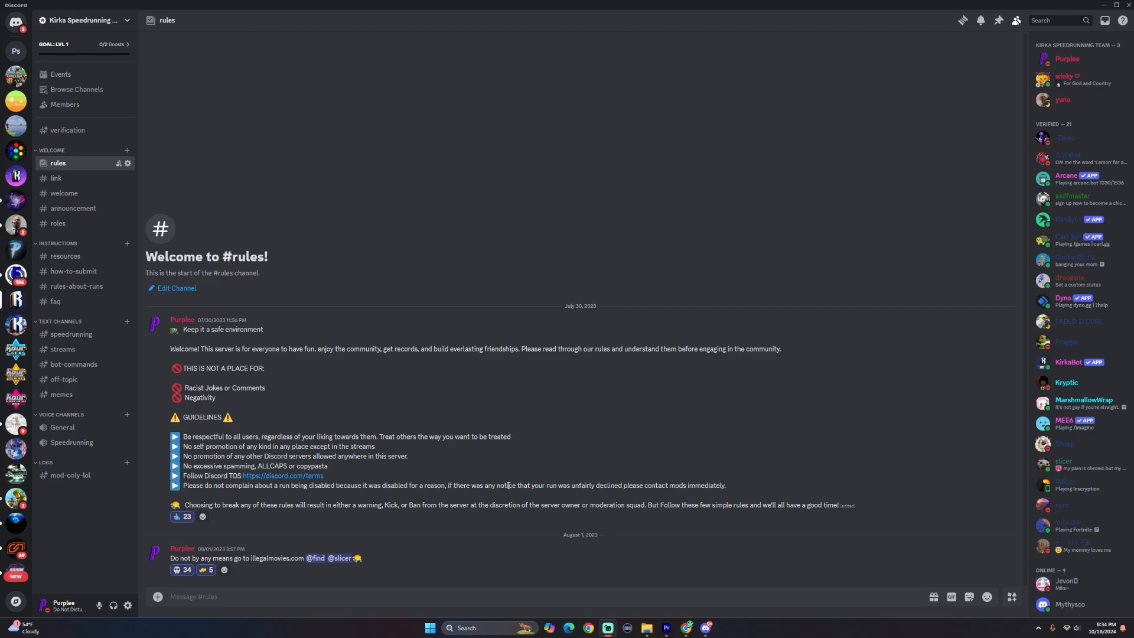
{"action": "mouse_move", "coordinate": [638, 478]}
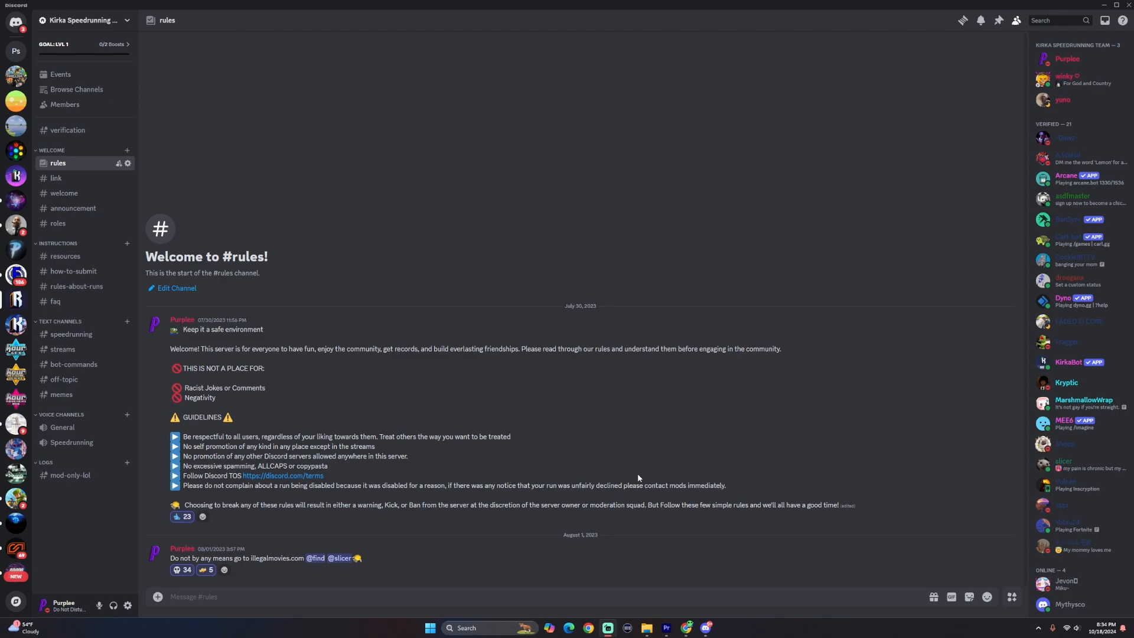
{"action": "mouse_move", "coordinate": [650, 436]}
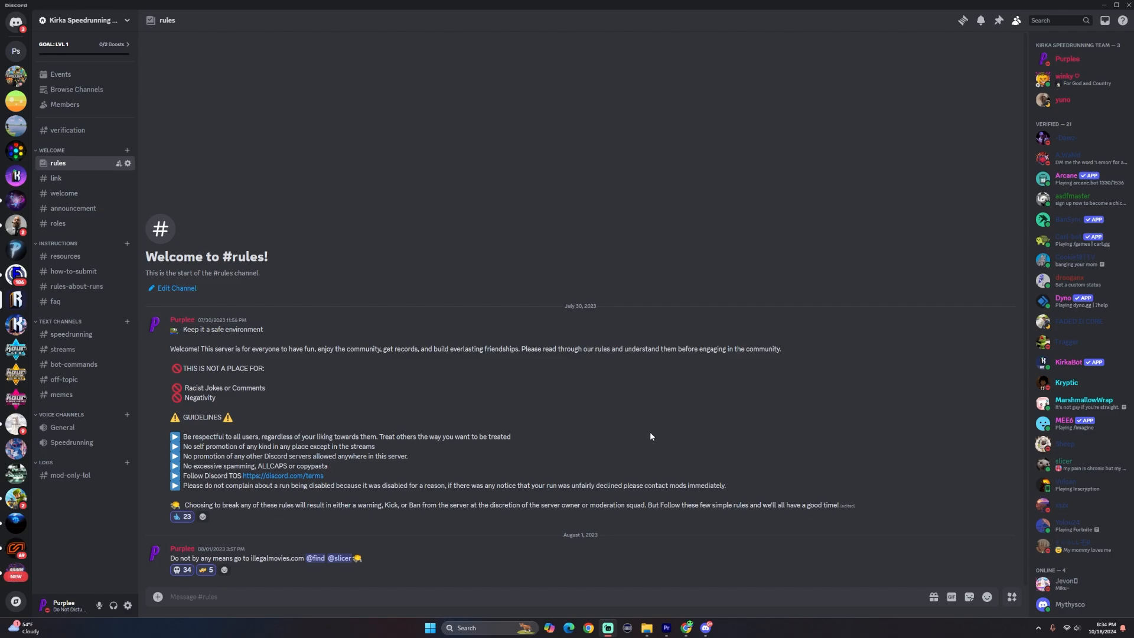
{"action": "mouse_move", "coordinate": [636, 432]}
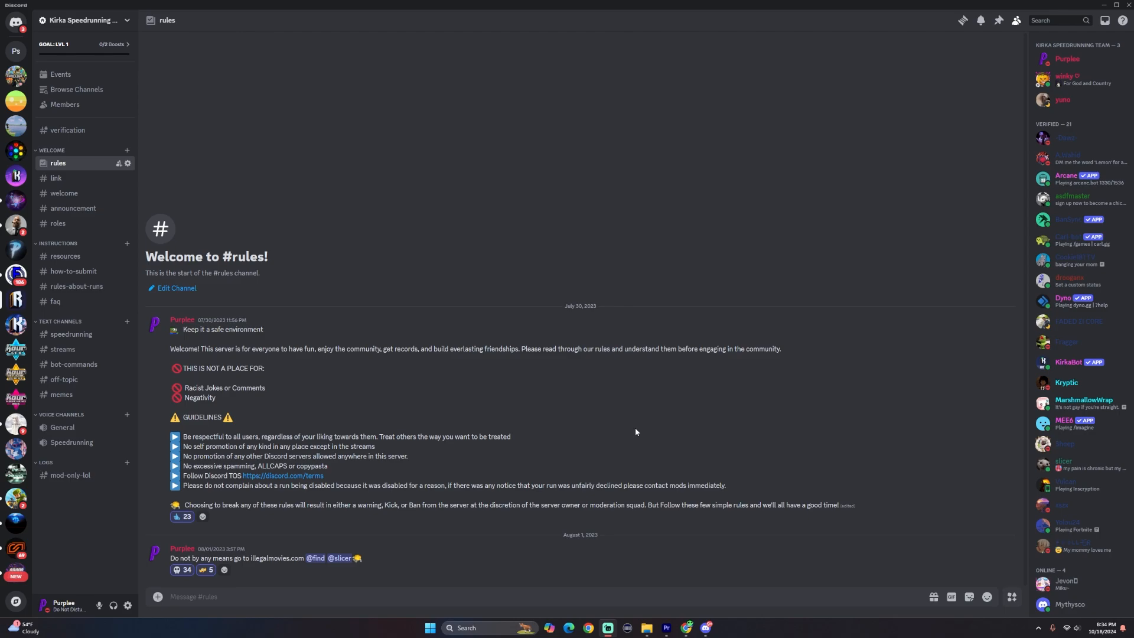
{"action": "mouse_move", "coordinate": [706, 469]}
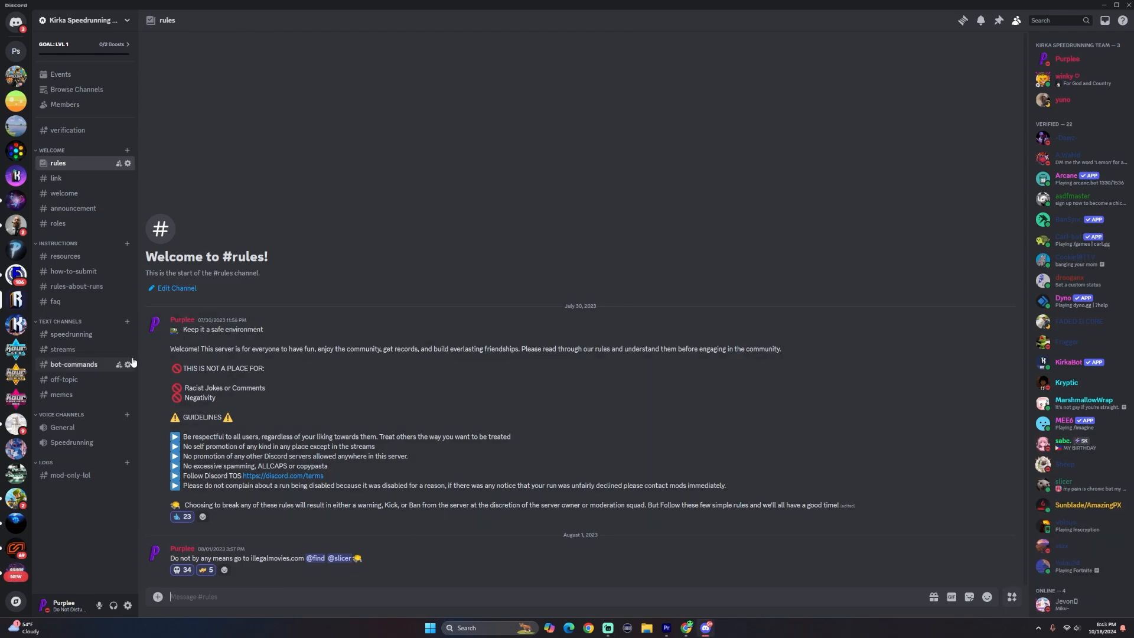
{"action": "mouse_move", "coordinate": [56, 301]}
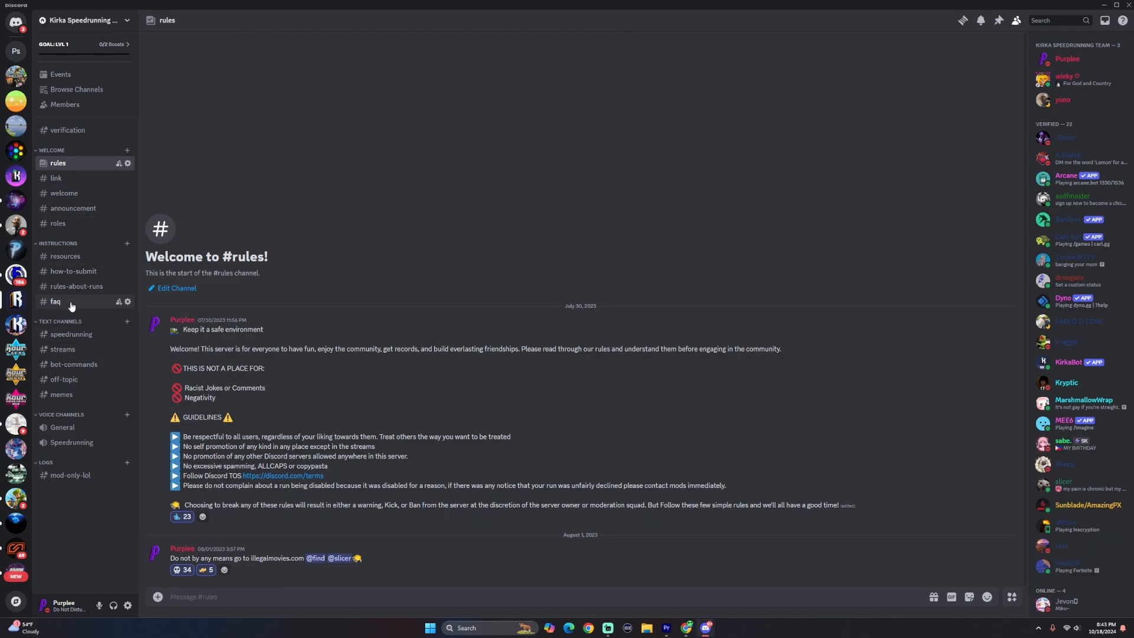
{"action": "mouse_move", "coordinate": [65, 257]}
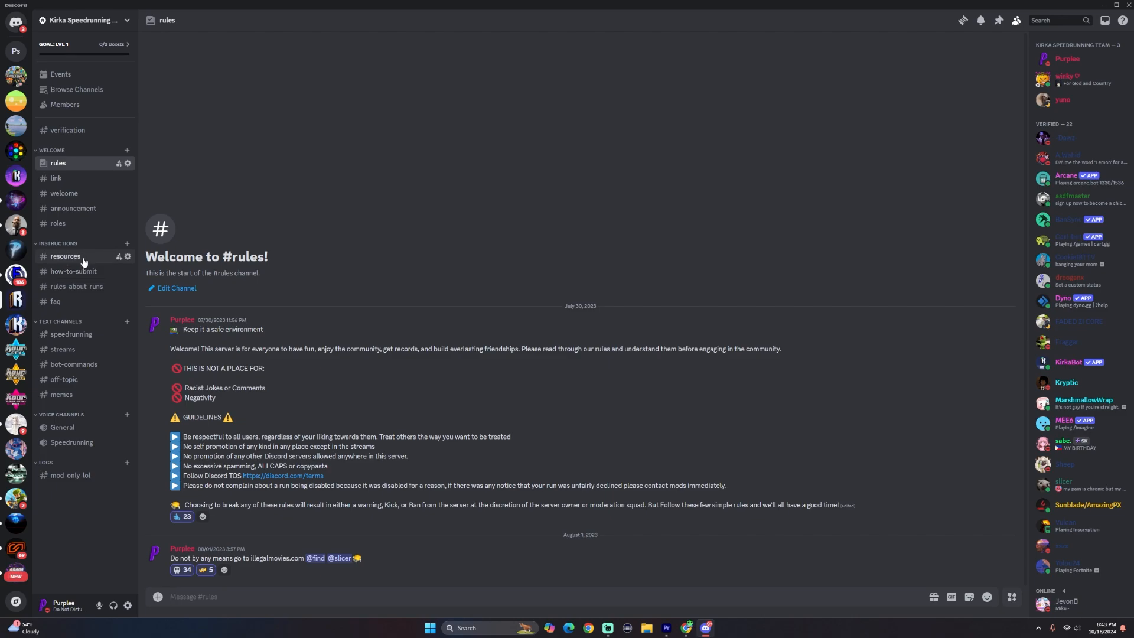
Show the #resources channel with the speedrun.com link and shortcuts spreadsheet
{"action": "left_click", "coordinate": [65, 257]}
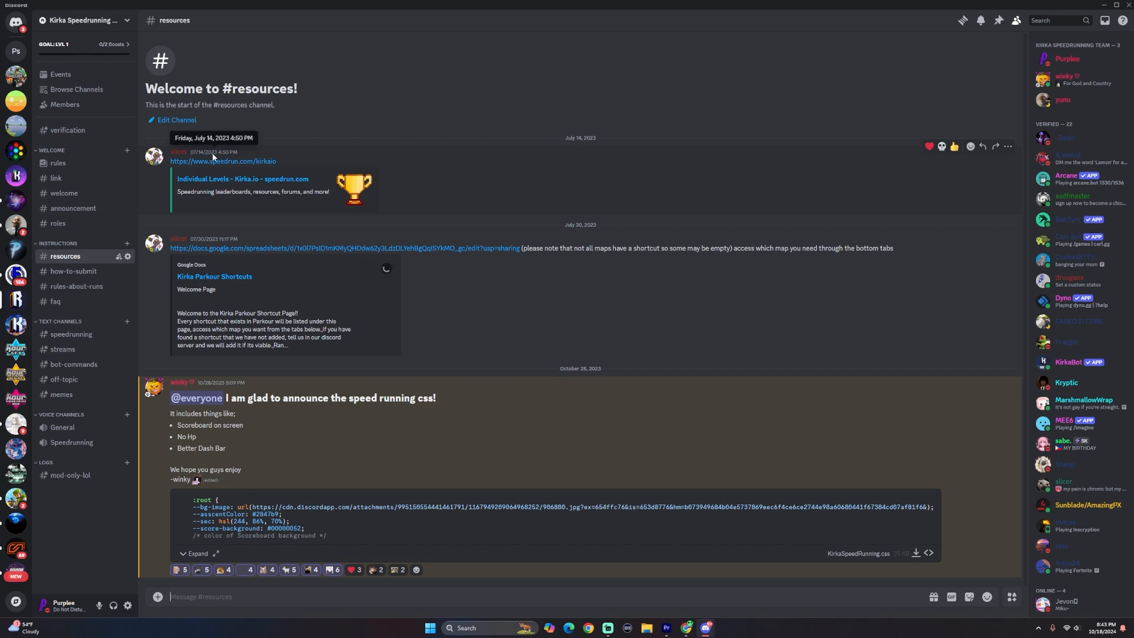
{"action": "mouse_move", "coordinate": [243, 374]}
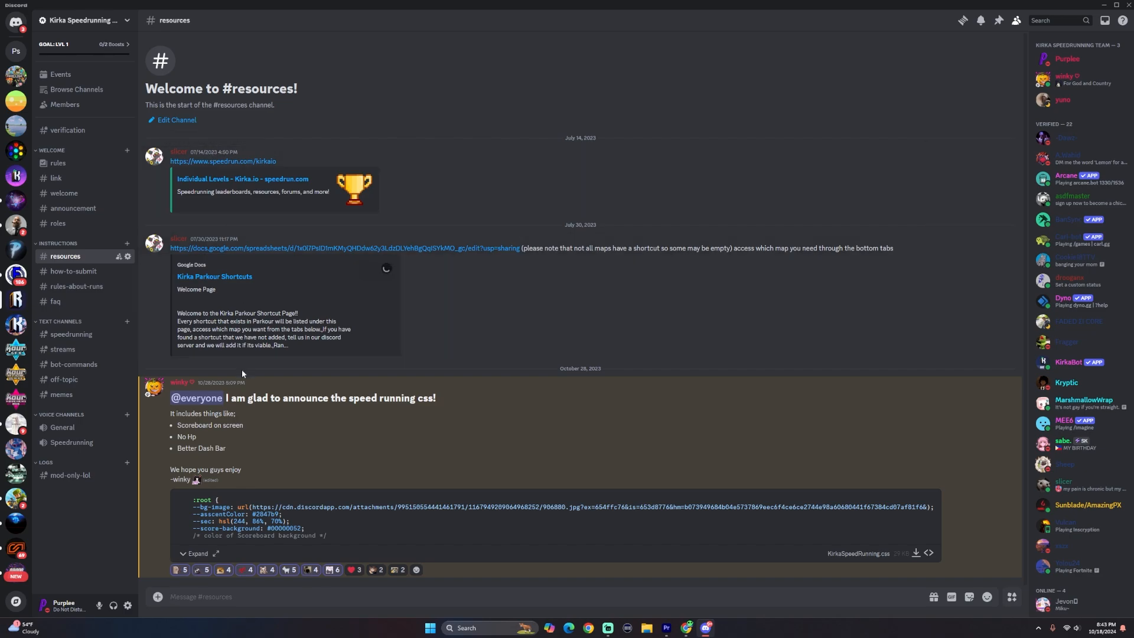
{"action": "mouse_move", "coordinate": [296, 170]}
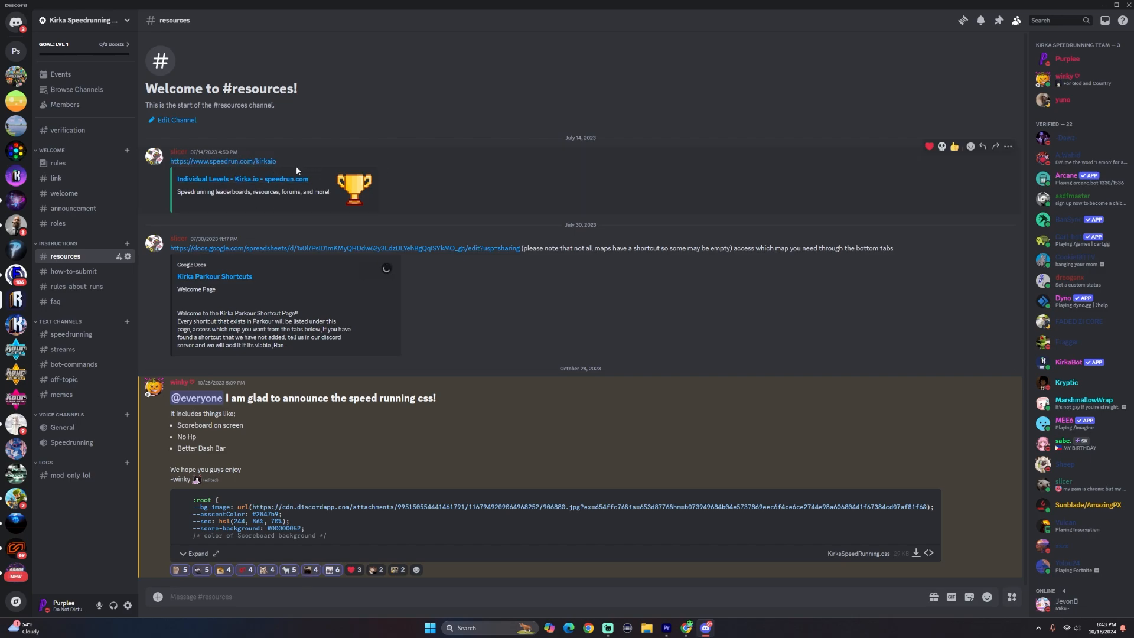
{"action": "mouse_move", "coordinate": [301, 178]}
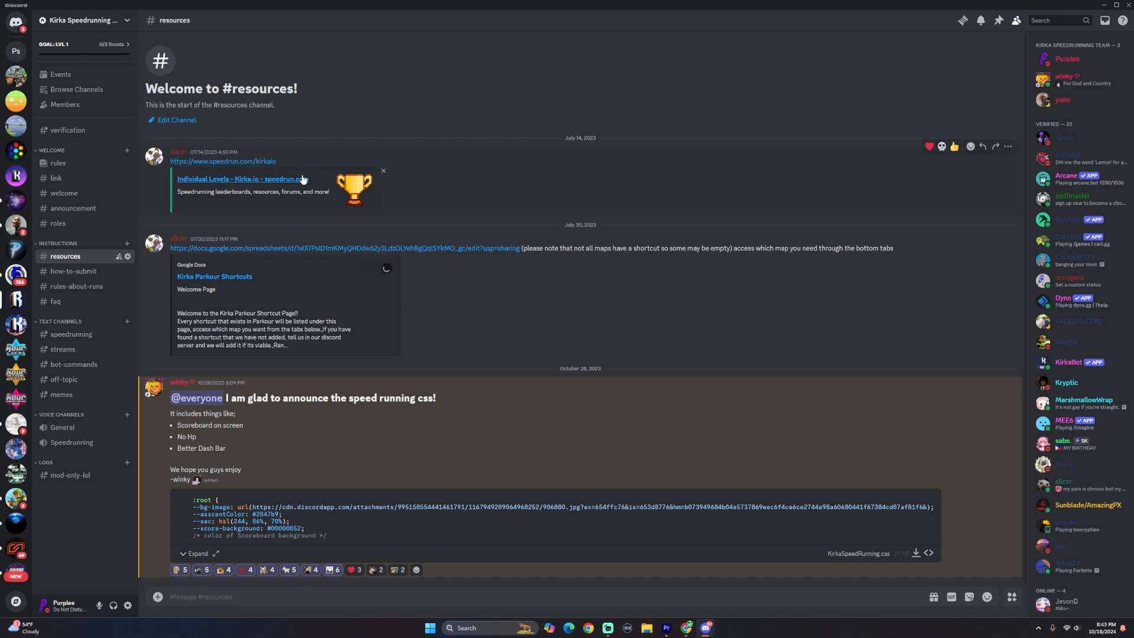
{"action": "mouse_move", "coordinate": [73, 272]}
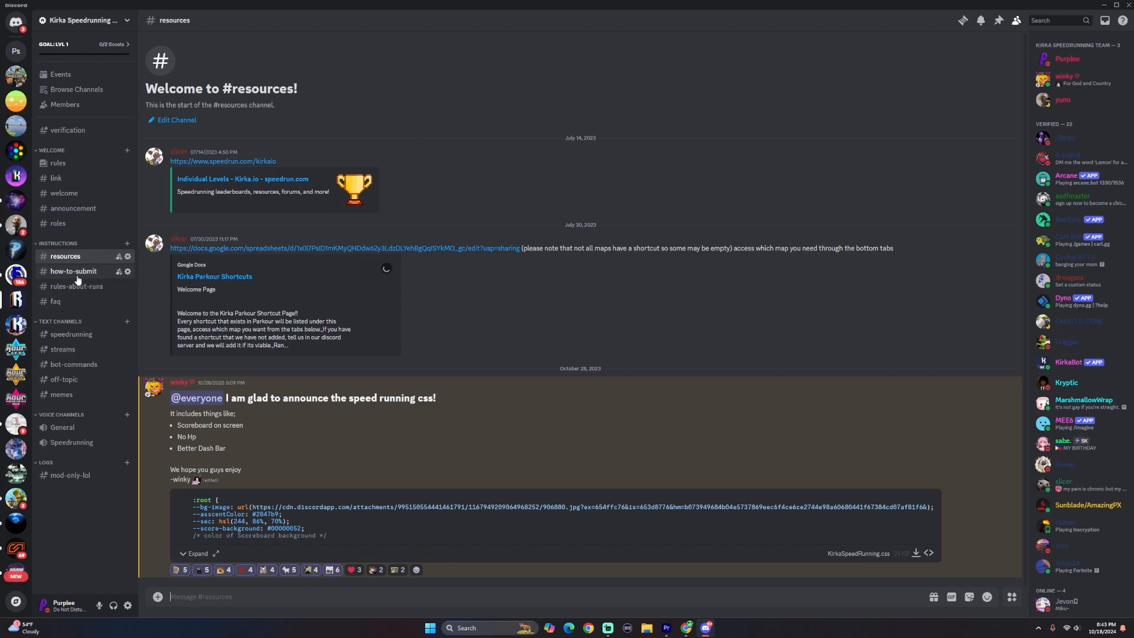
{"action": "mouse_move", "coordinate": [75, 286]}
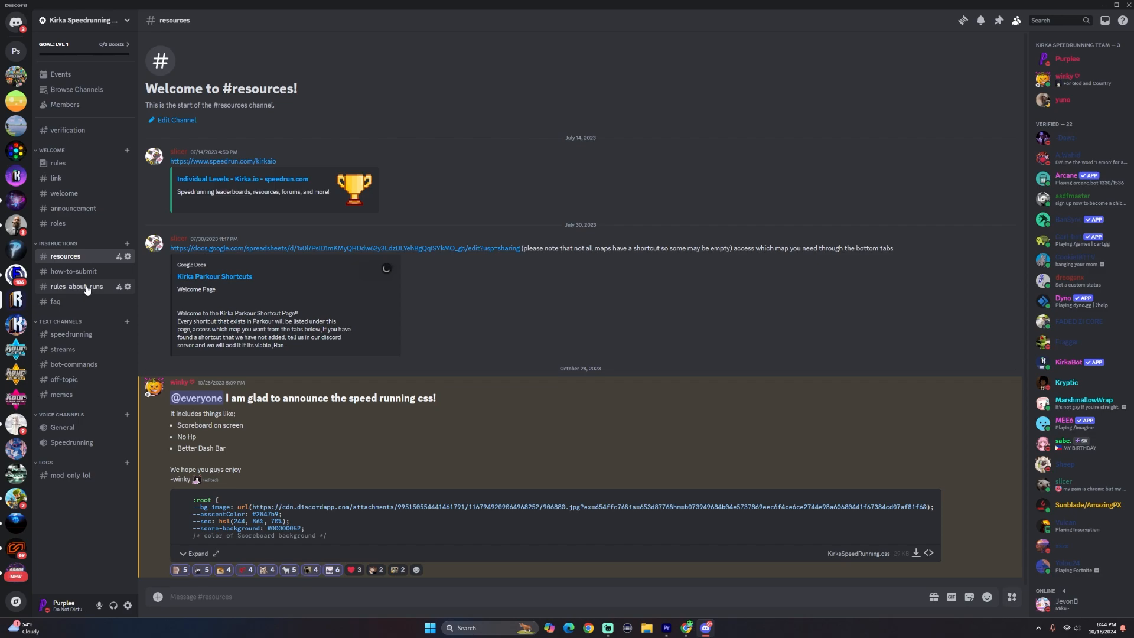
Show the #rules-about-runs channel listing speedrun submission requirements
{"action": "left_click", "coordinate": [75, 286]}
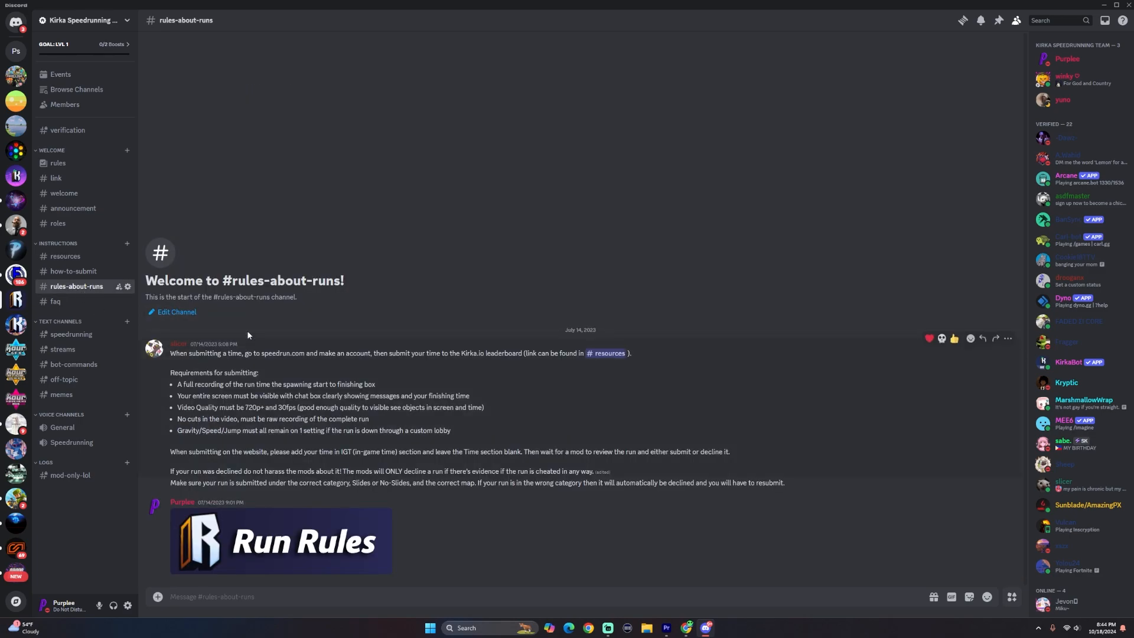
{"action": "mouse_move", "coordinate": [195, 352]}
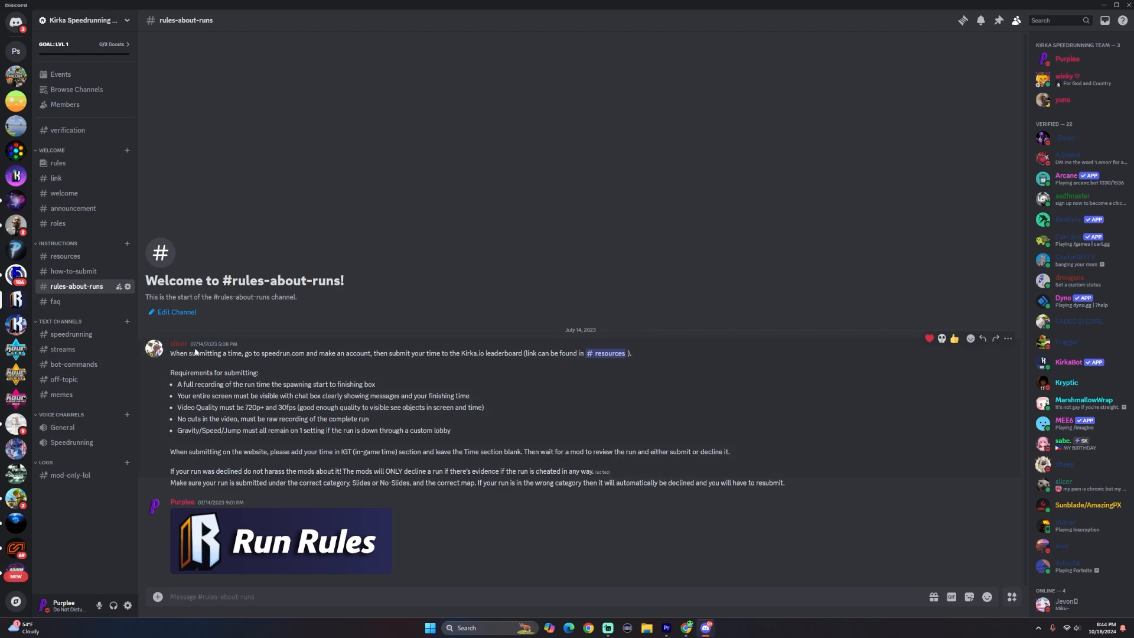
{"action": "mouse_move", "coordinate": [417, 353]}
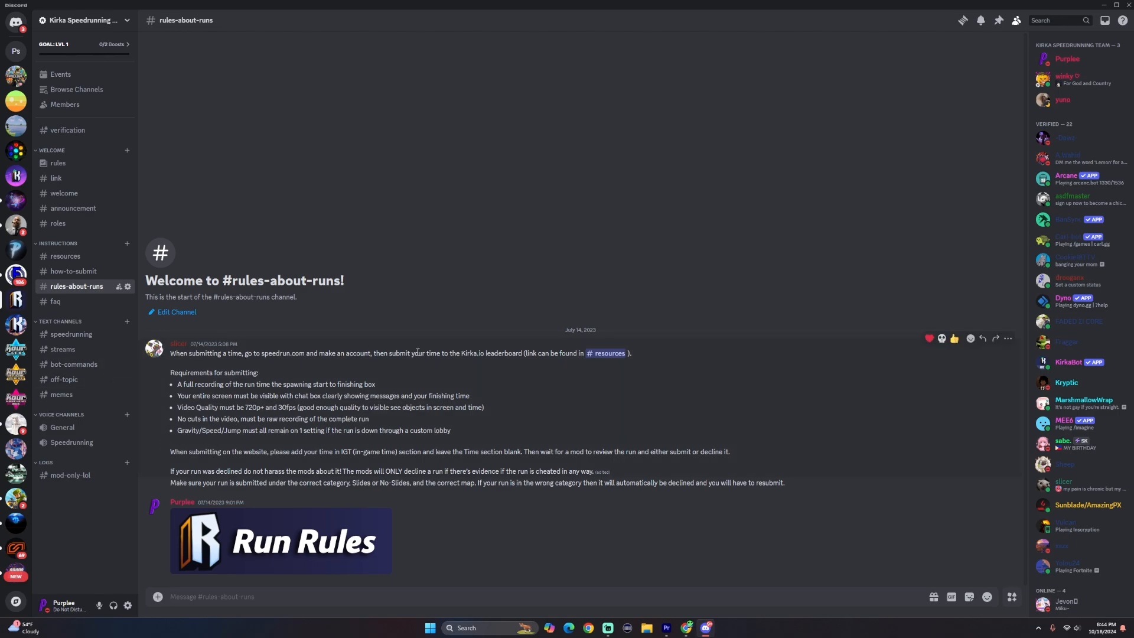
{"action": "mouse_move", "coordinate": [435, 291]}
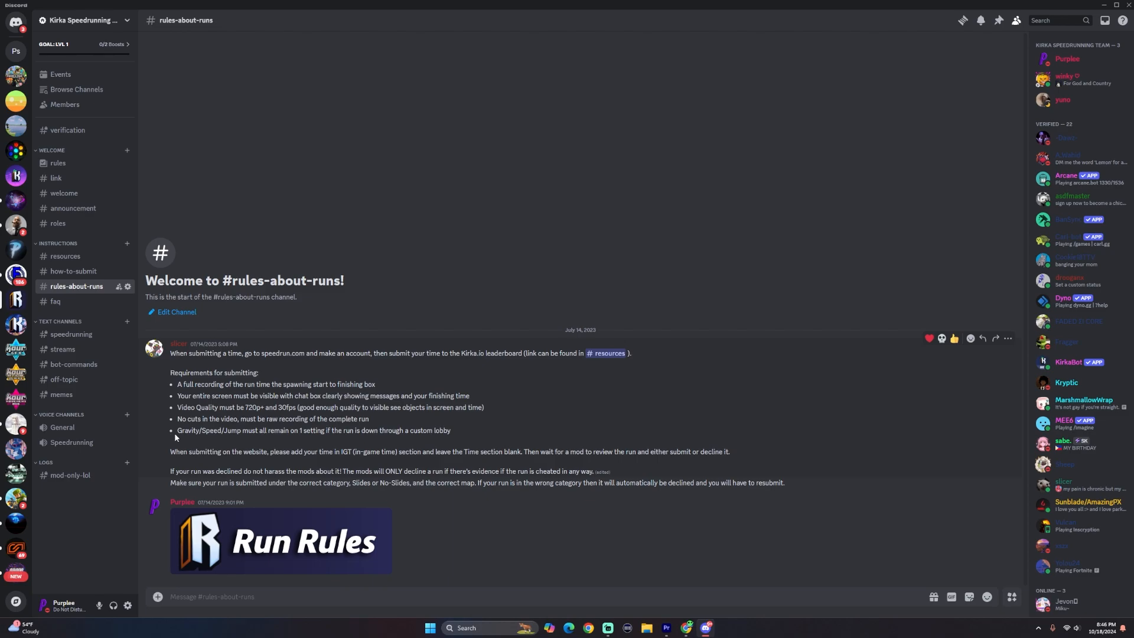
{"action": "mouse_move", "coordinate": [217, 383]}
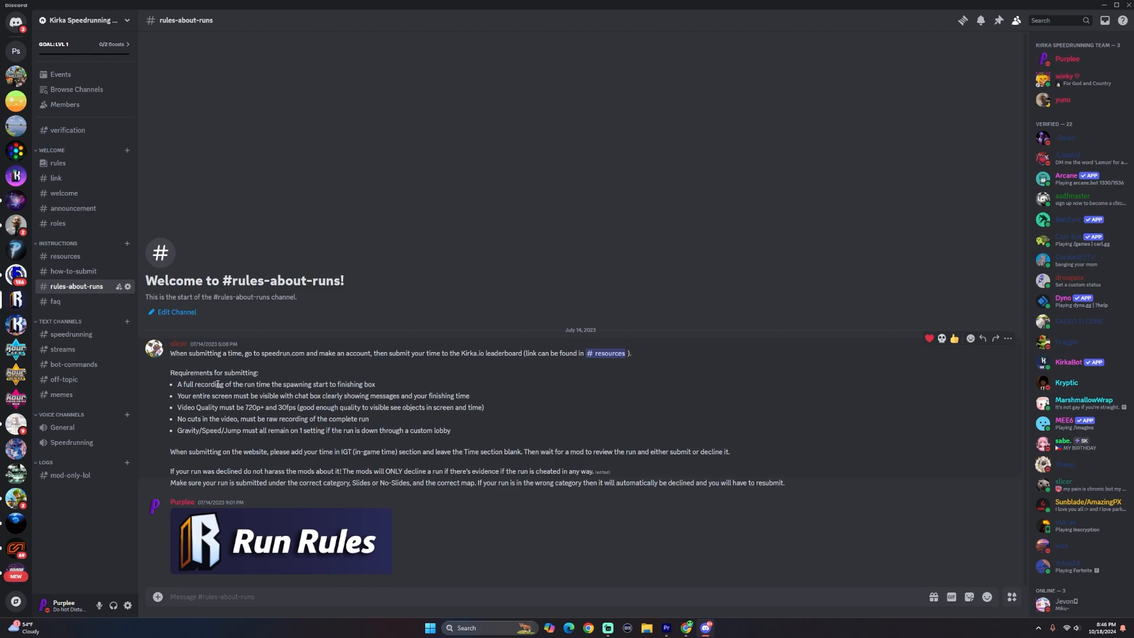
{"action": "mouse_move", "coordinate": [289, 418]}
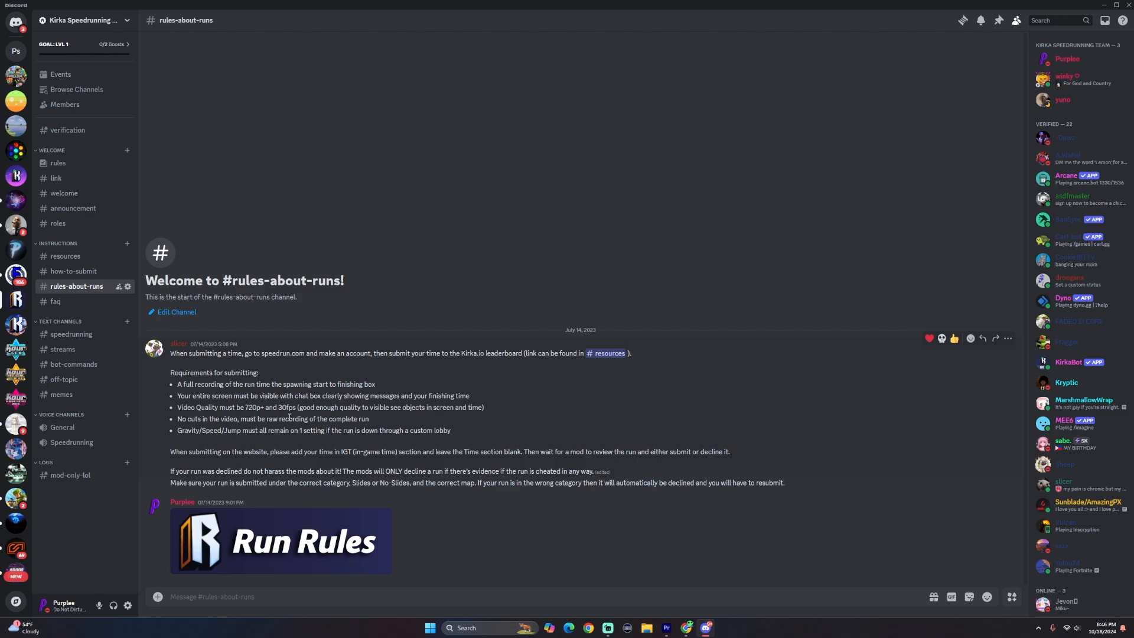
{"action": "mouse_move", "coordinate": [171, 391]}
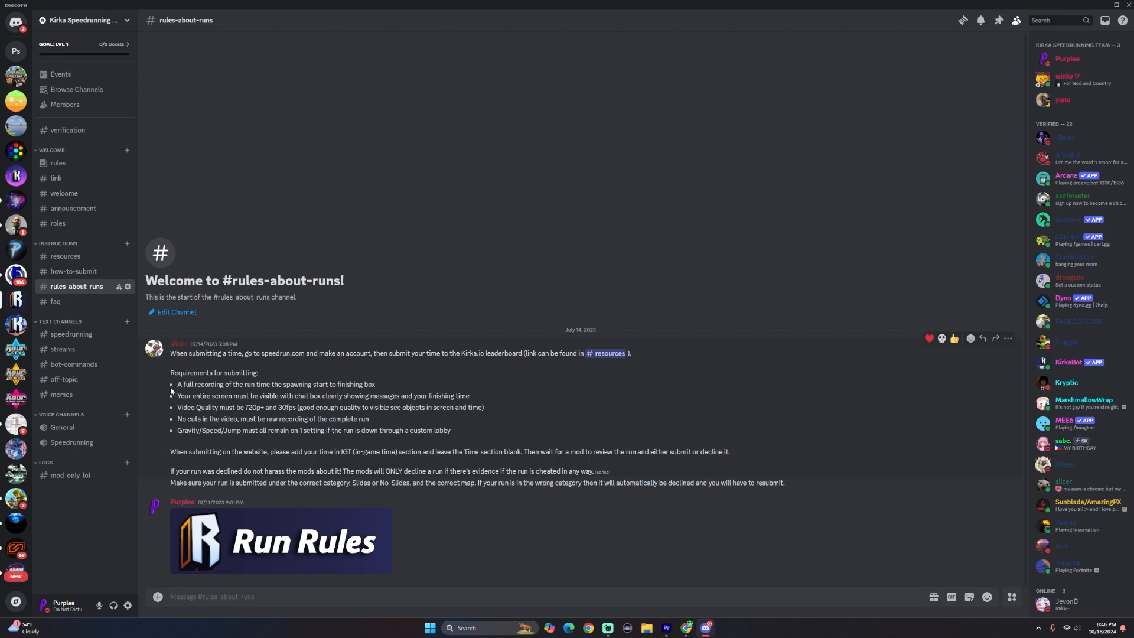
{"action": "mouse_move", "coordinate": [334, 388]}
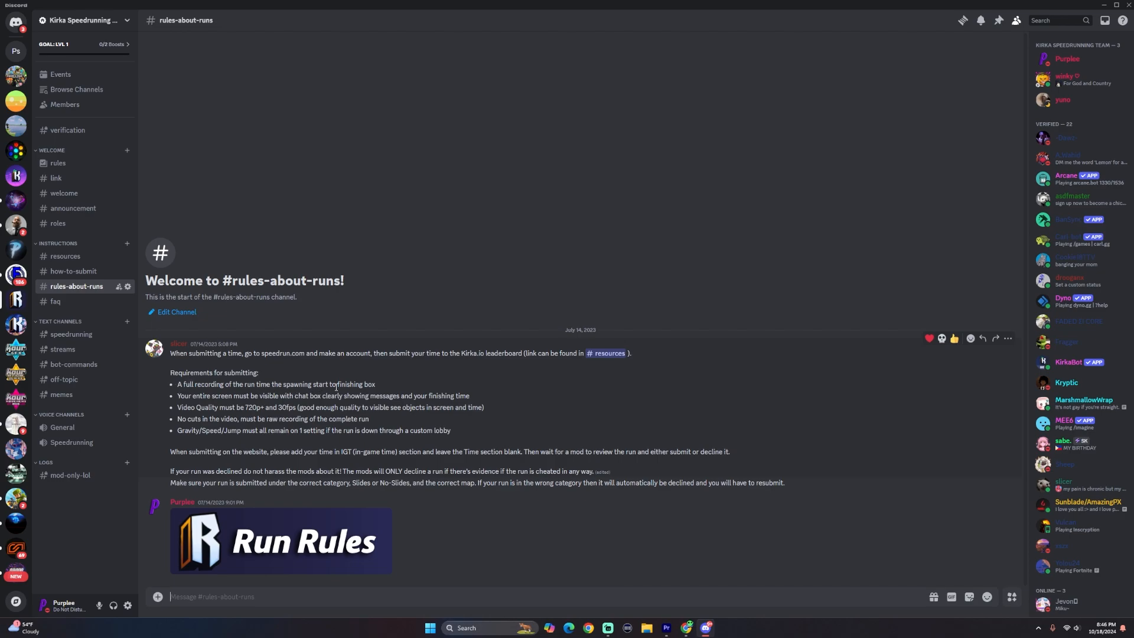
{"action": "mouse_move", "coordinate": [389, 392]}
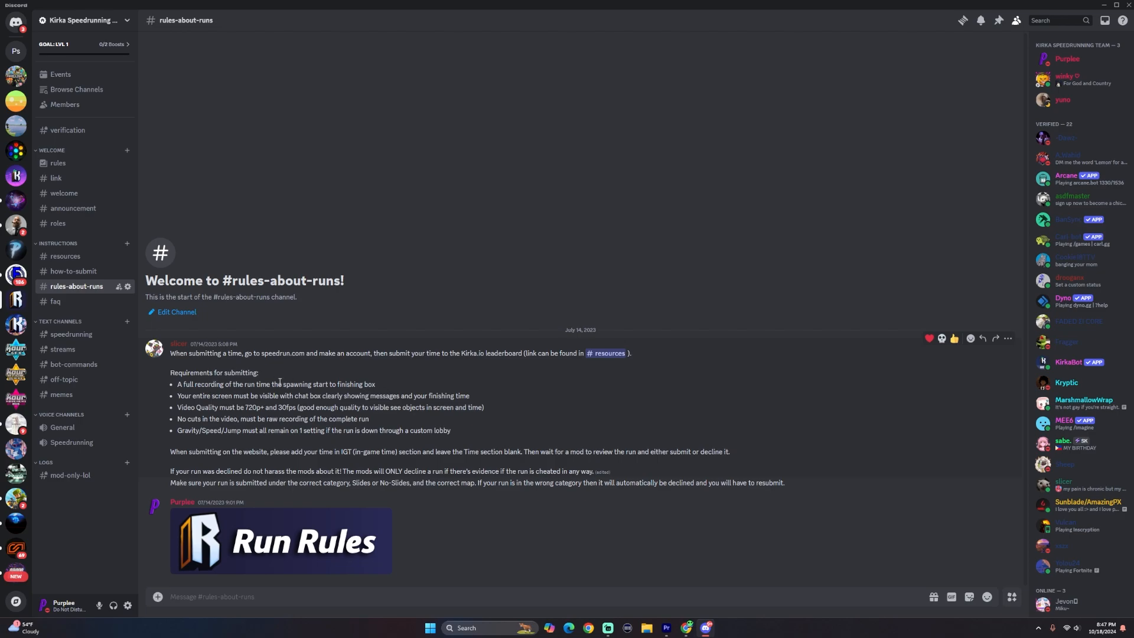
{"action": "mouse_move", "coordinate": [404, 388]}
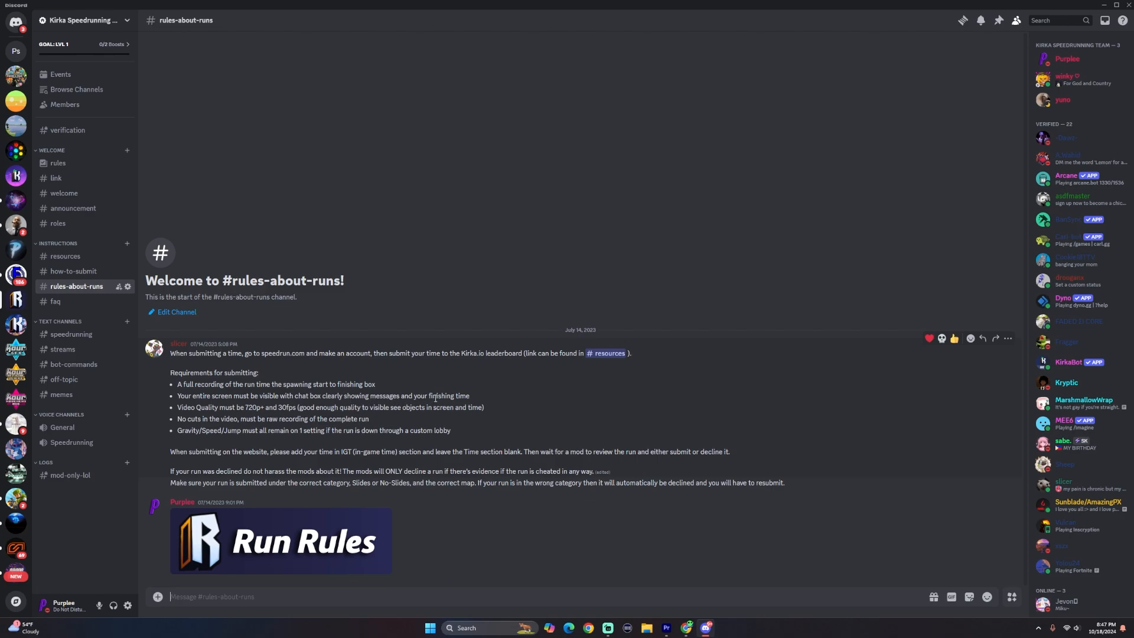
{"action": "mouse_move", "coordinate": [175, 419]}
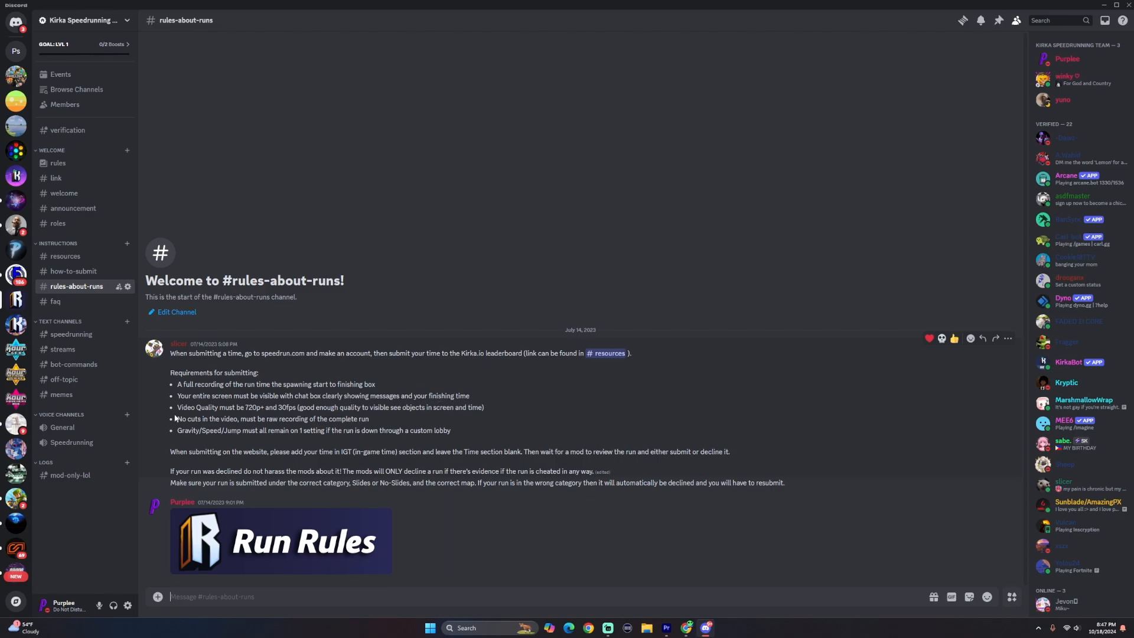
{"action": "mouse_move", "coordinate": [402, 390]}
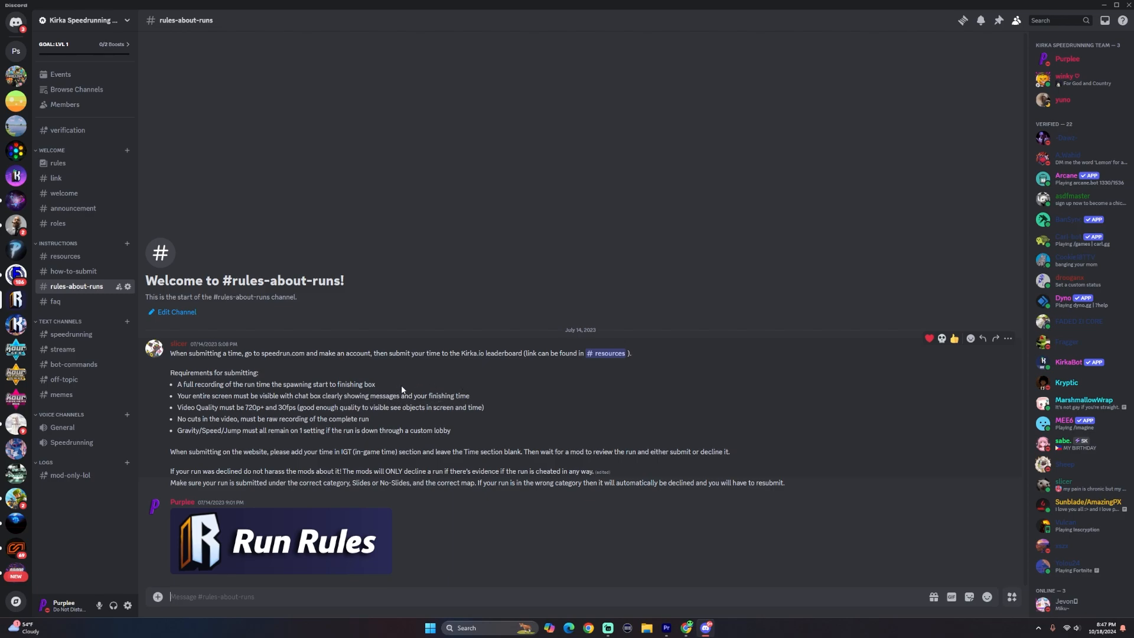
{"action": "mouse_move", "coordinate": [507, 394]}
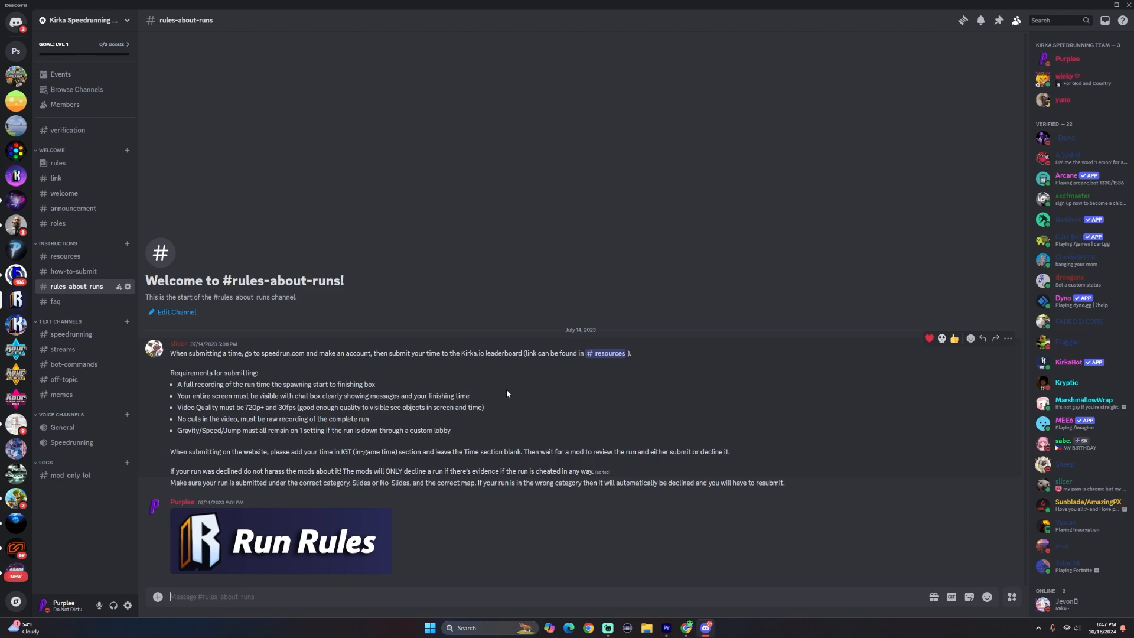
{"action": "mouse_move", "coordinate": [244, 408]}
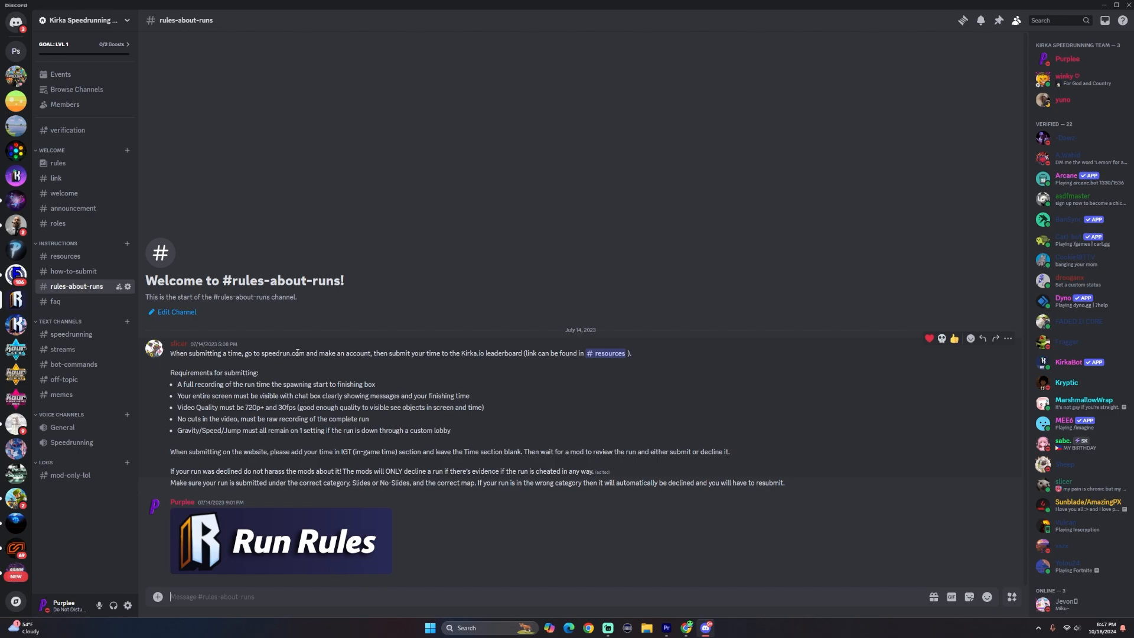
{"action": "mouse_move", "coordinate": [530, 415]}
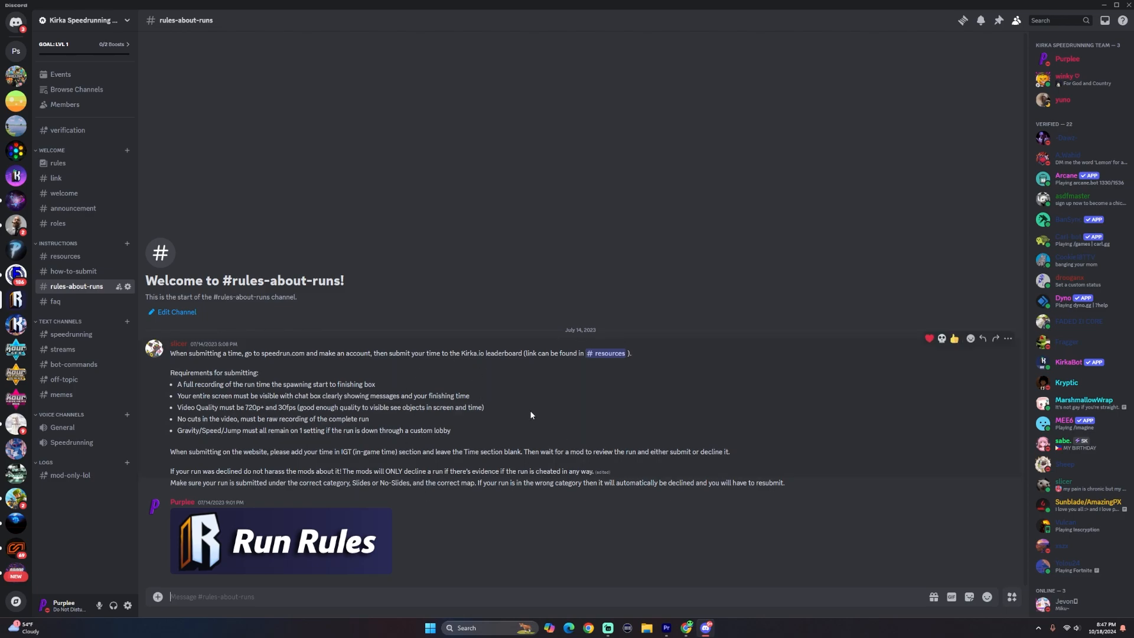
{"action": "mouse_move", "coordinate": [249, 408]}
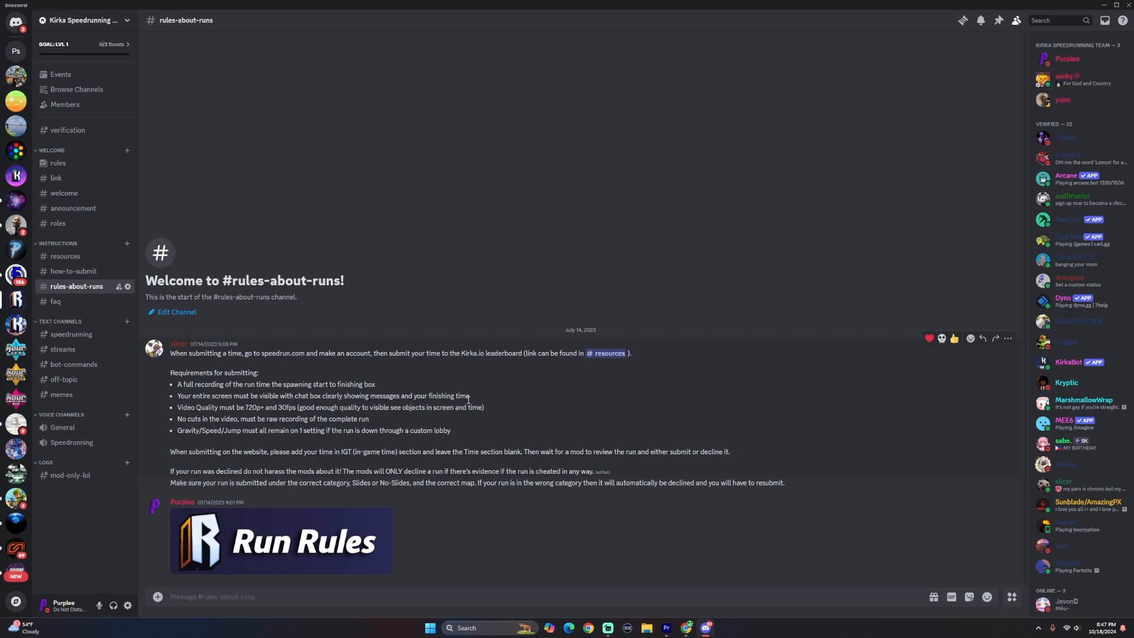
{"action": "mouse_move", "coordinate": [450, 418]}
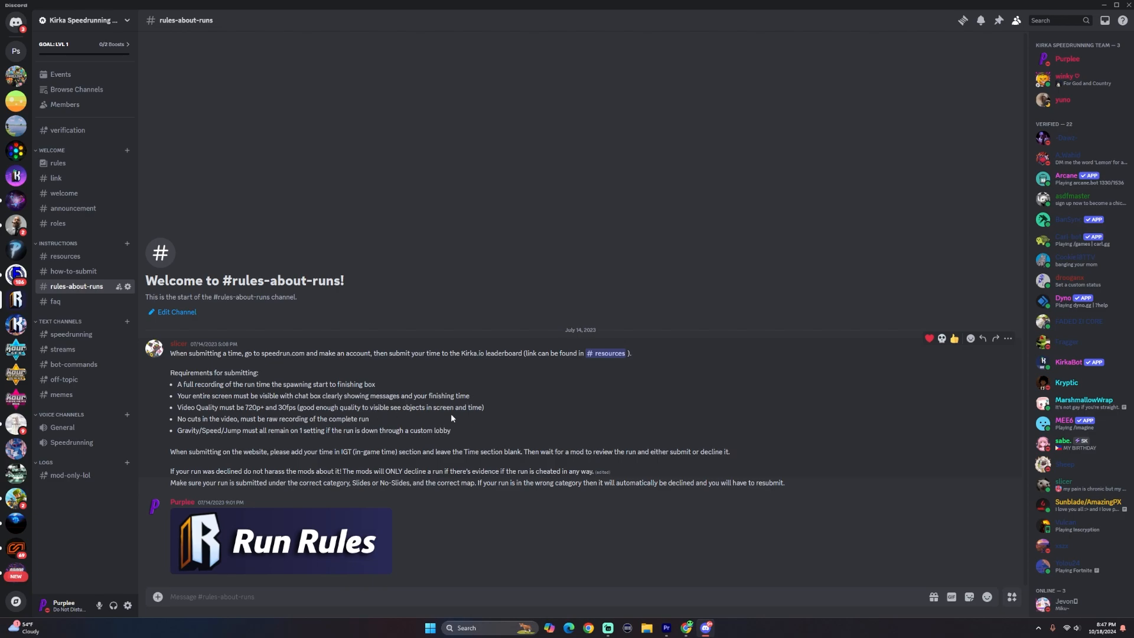
{"action": "mouse_move", "coordinate": [427, 396]}
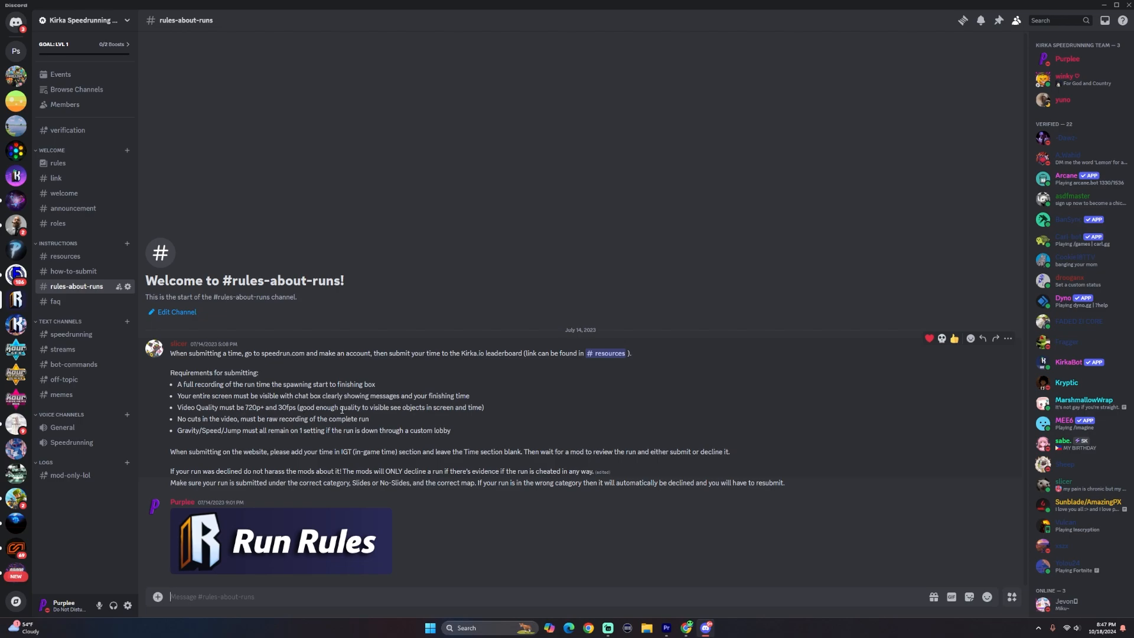
{"action": "mouse_move", "coordinate": [515, 408]}
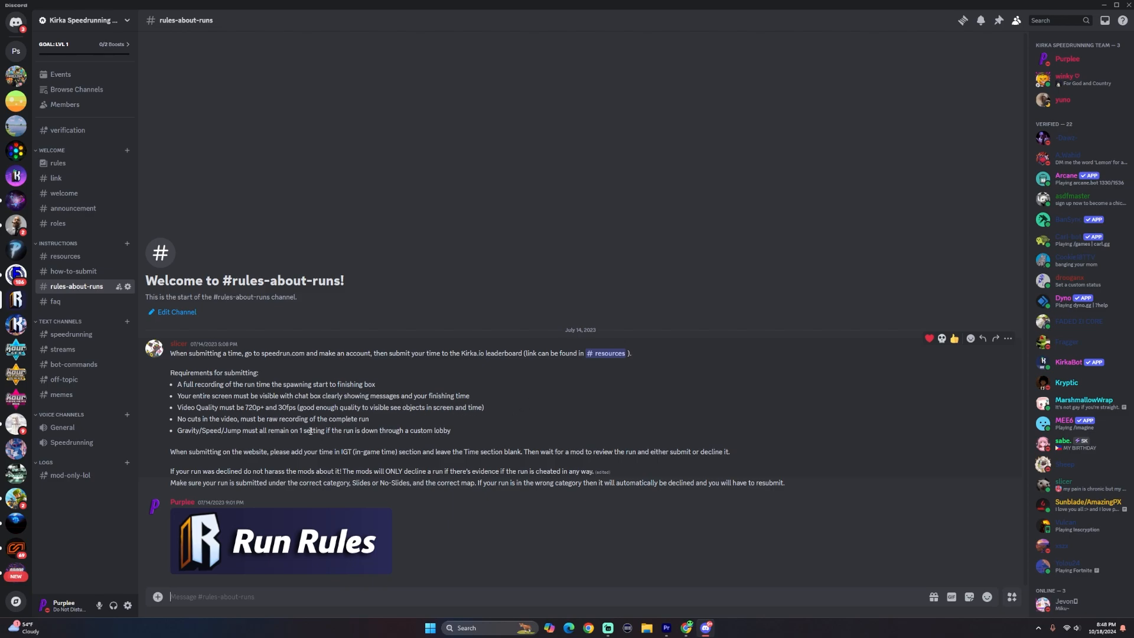
{"action": "mouse_move", "coordinate": [476, 418]}
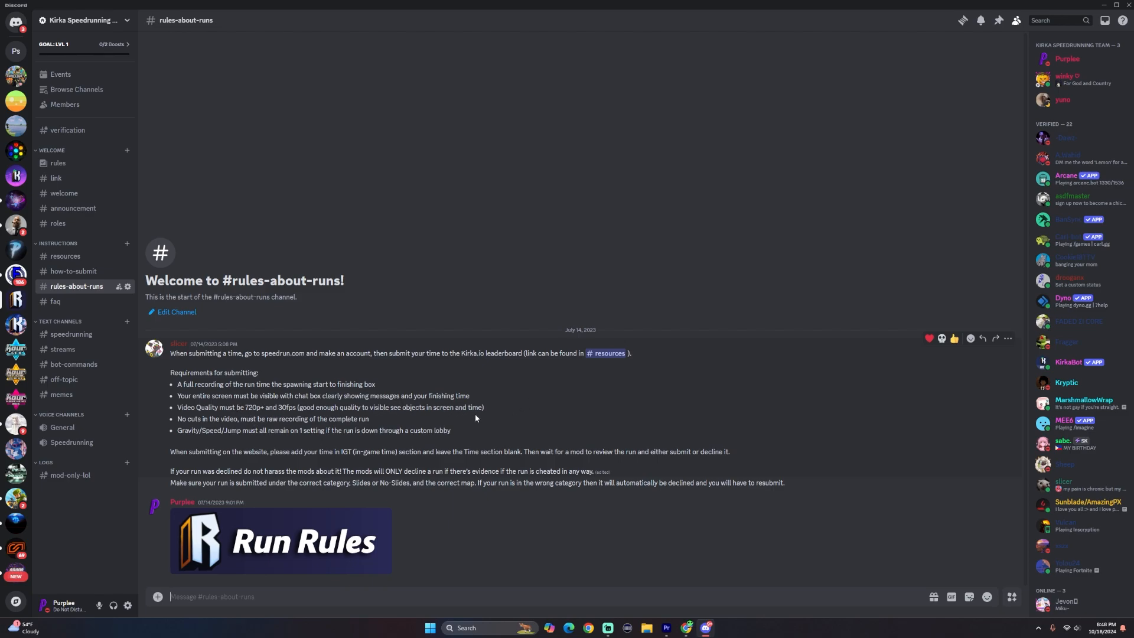
{"action": "mouse_move", "coordinate": [485, 417]}
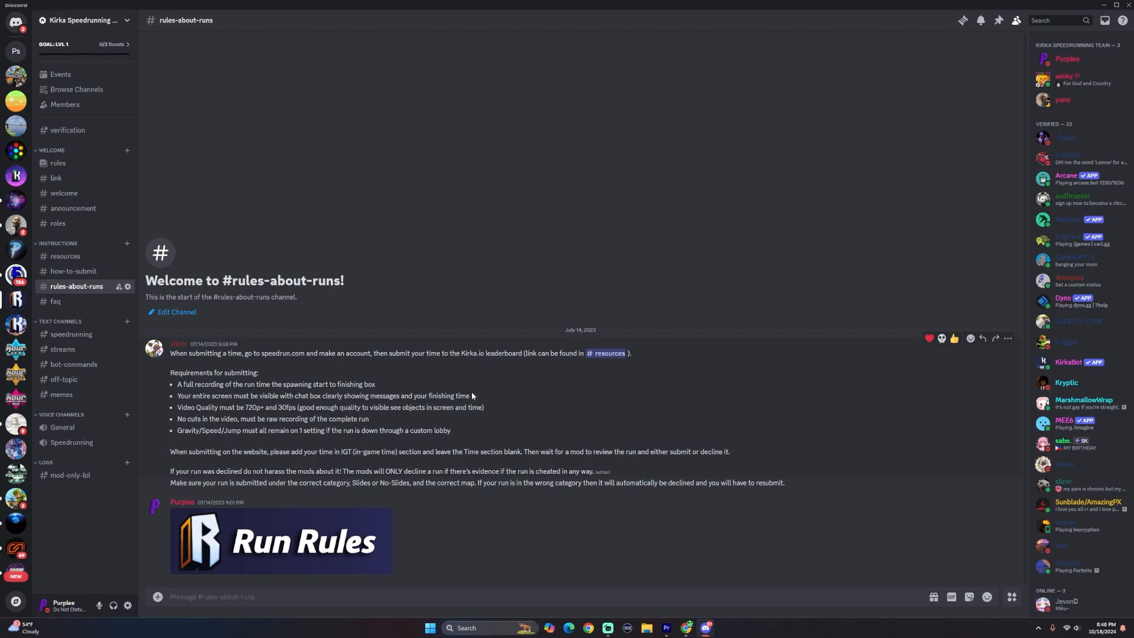
{"action": "mouse_move", "coordinate": [375, 415]}
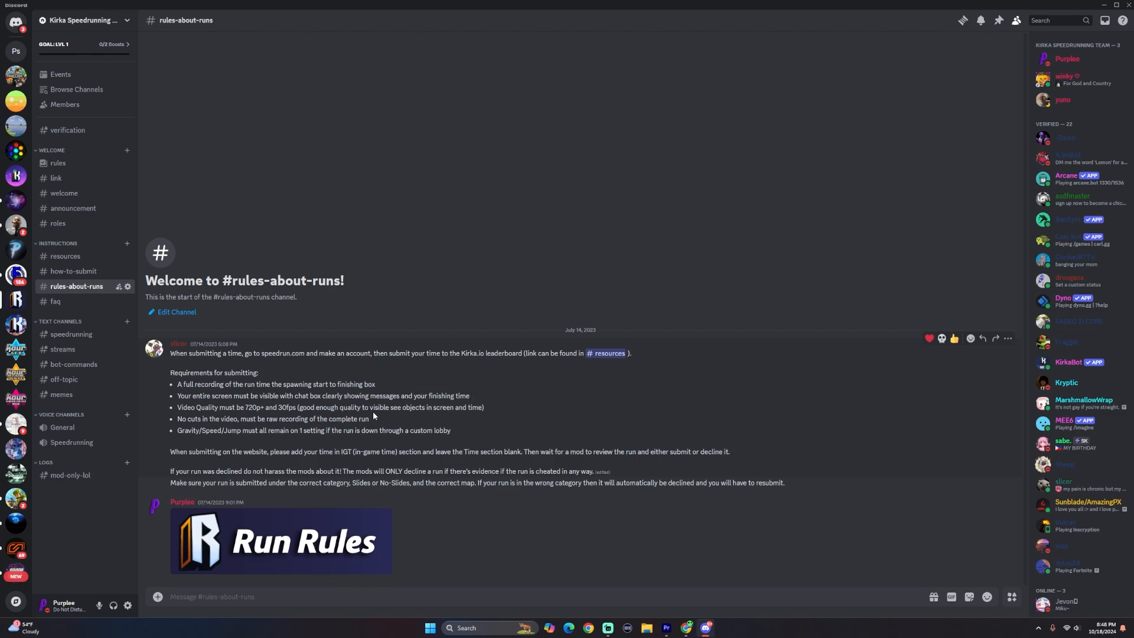
{"action": "mouse_move", "coordinate": [385, 427]}
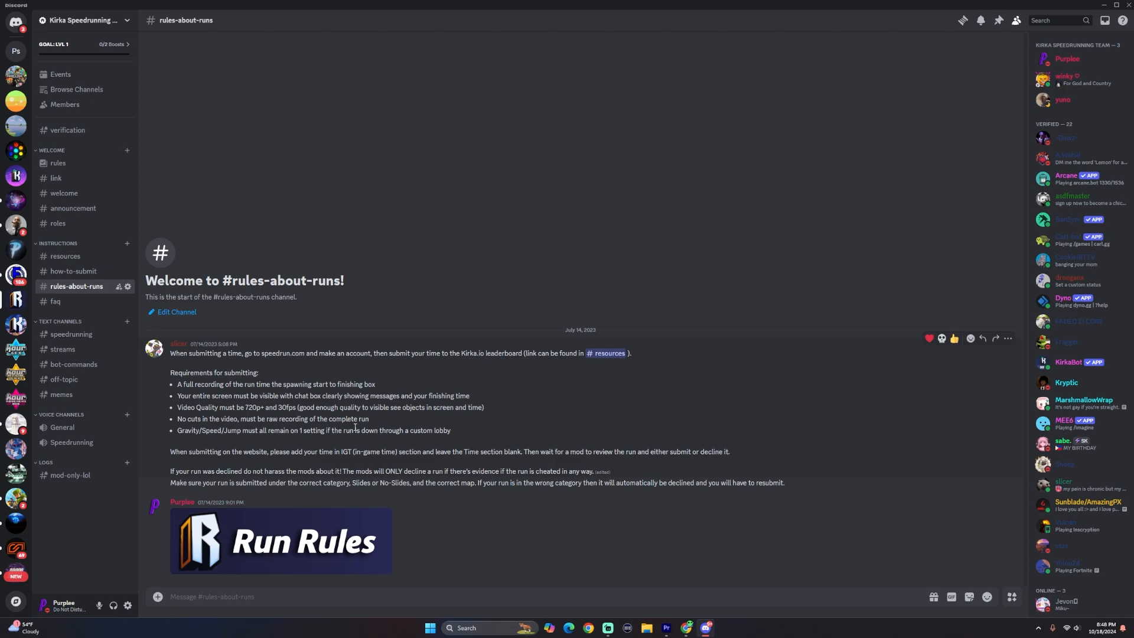
{"action": "mouse_move", "coordinate": [378, 424]}
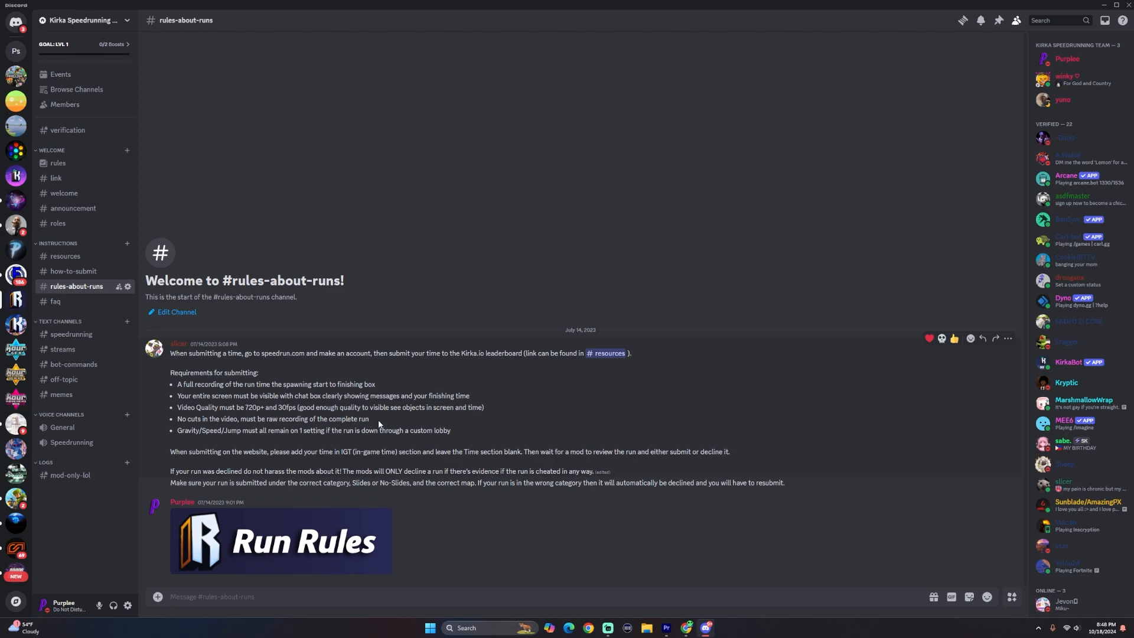
{"action": "mouse_move", "coordinate": [369, 421]}
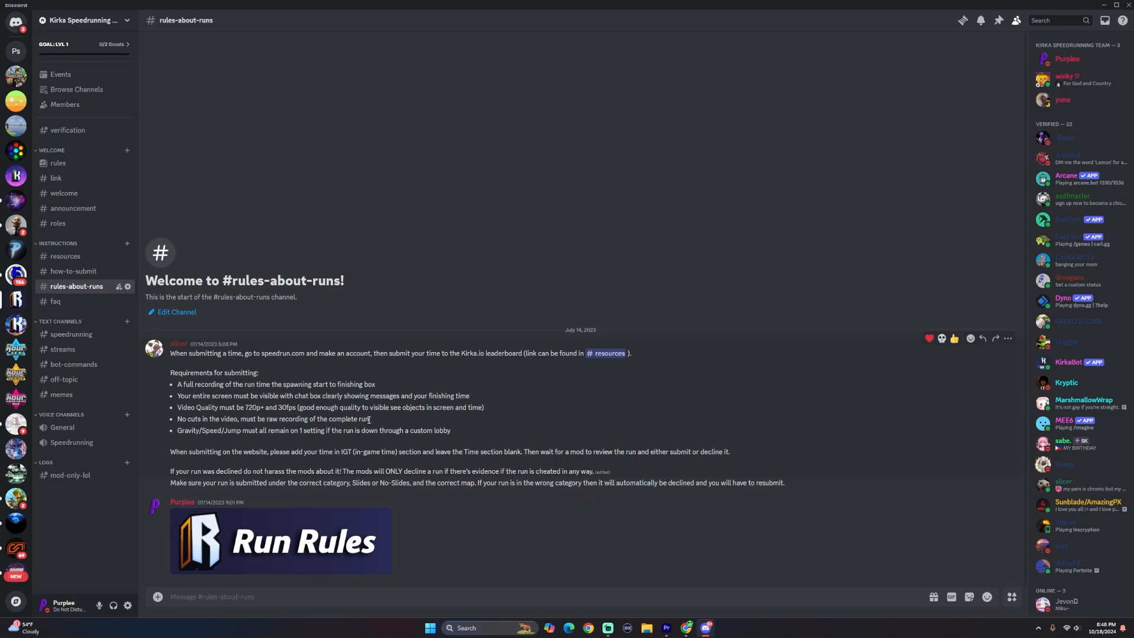
{"action": "mouse_move", "coordinate": [376, 421]}
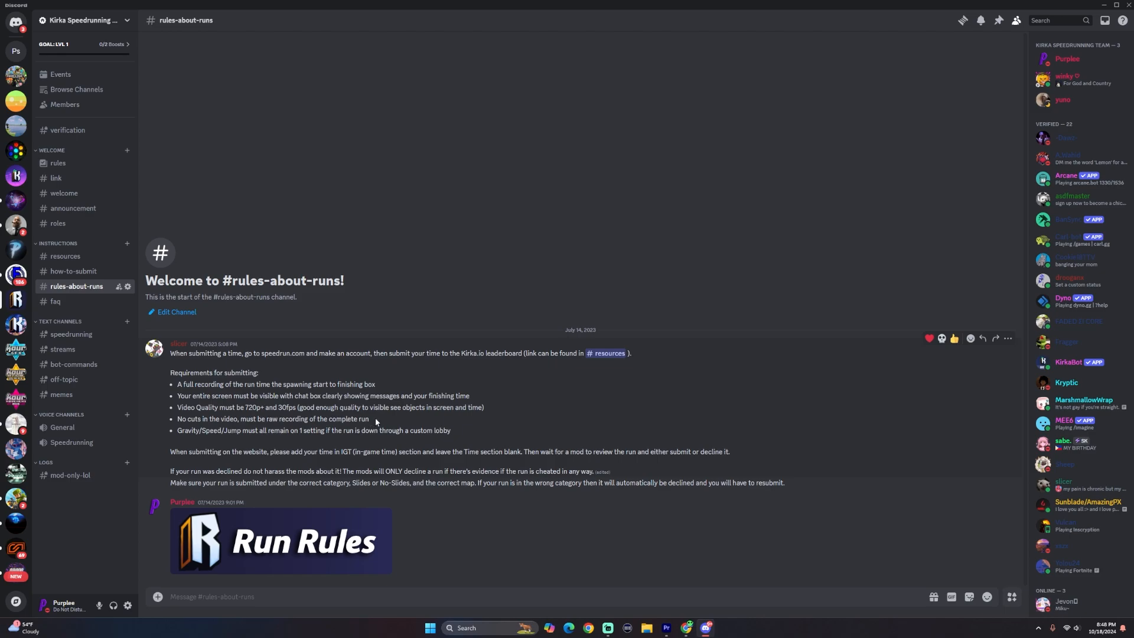
{"action": "mouse_move", "coordinate": [382, 424]}
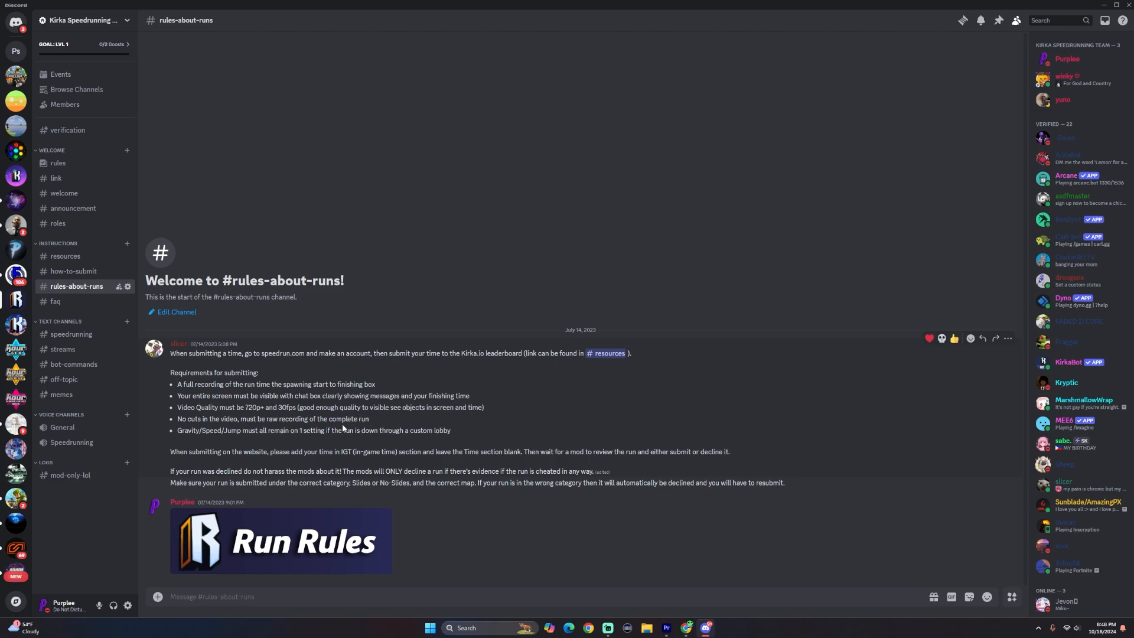
{"action": "mouse_move", "coordinate": [344, 426]}
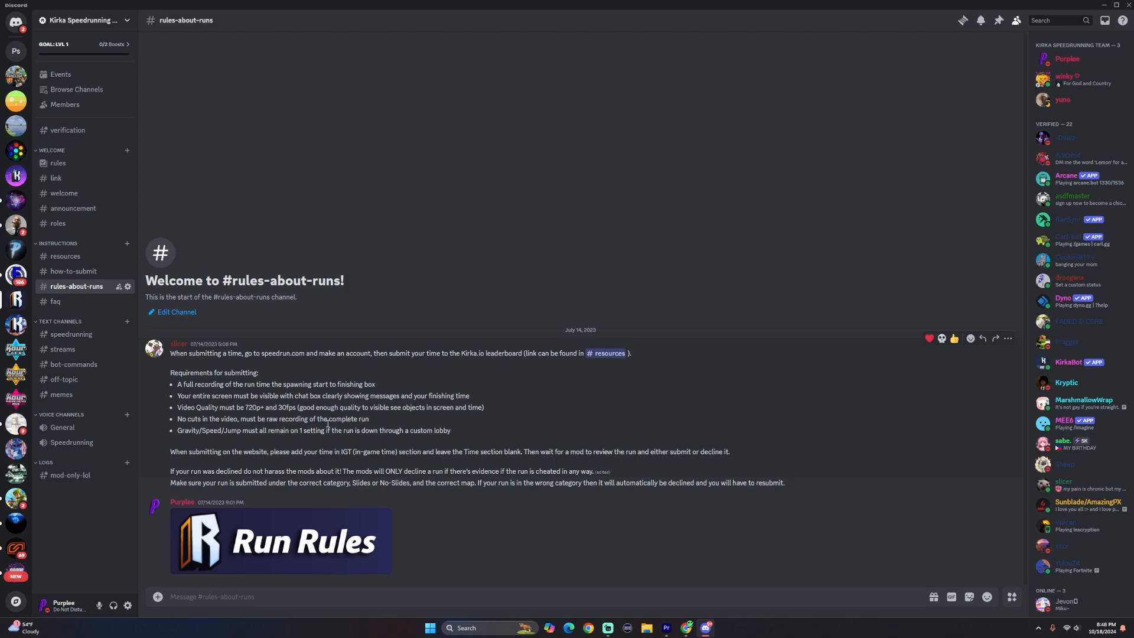
{"action": "mouse_move", "coordinate": [373, 426]}
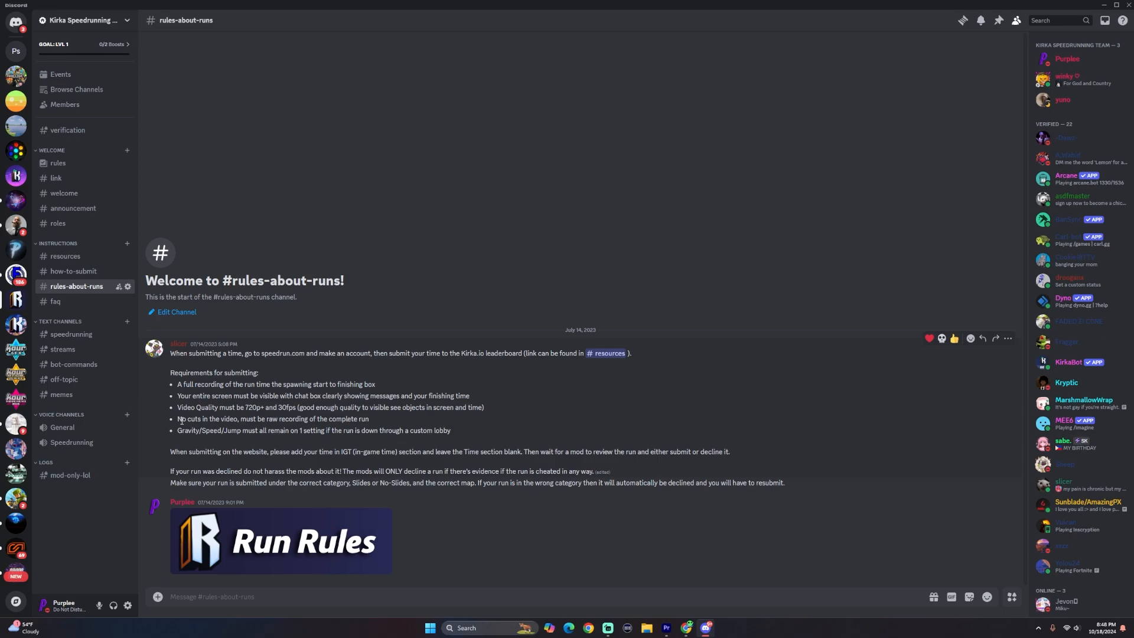
{"action": "mouse_move", "coordinate": [213, 441]}
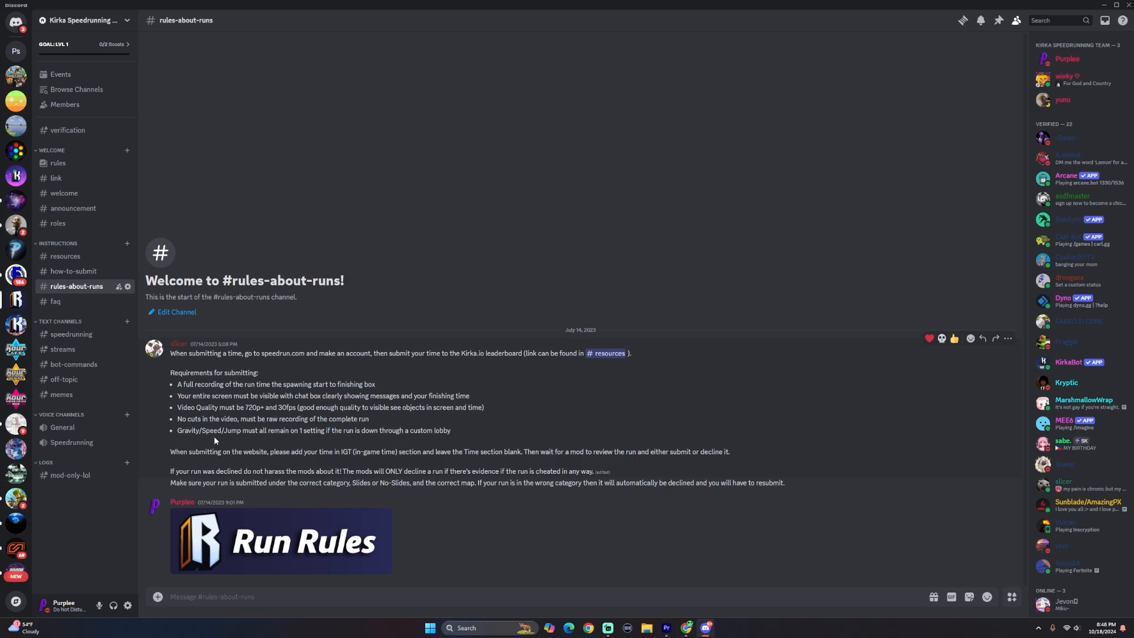
{"action": "mouse_move", "coordinate": [315, 435]}
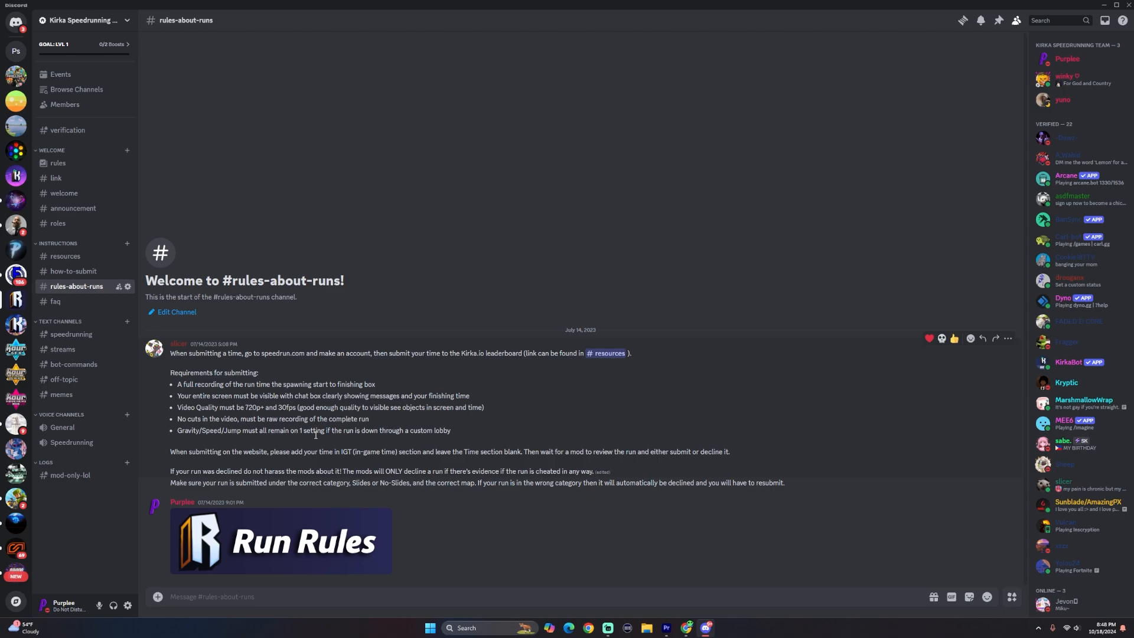
{"action": "mouse_move", "coordinate": [444, 442]}
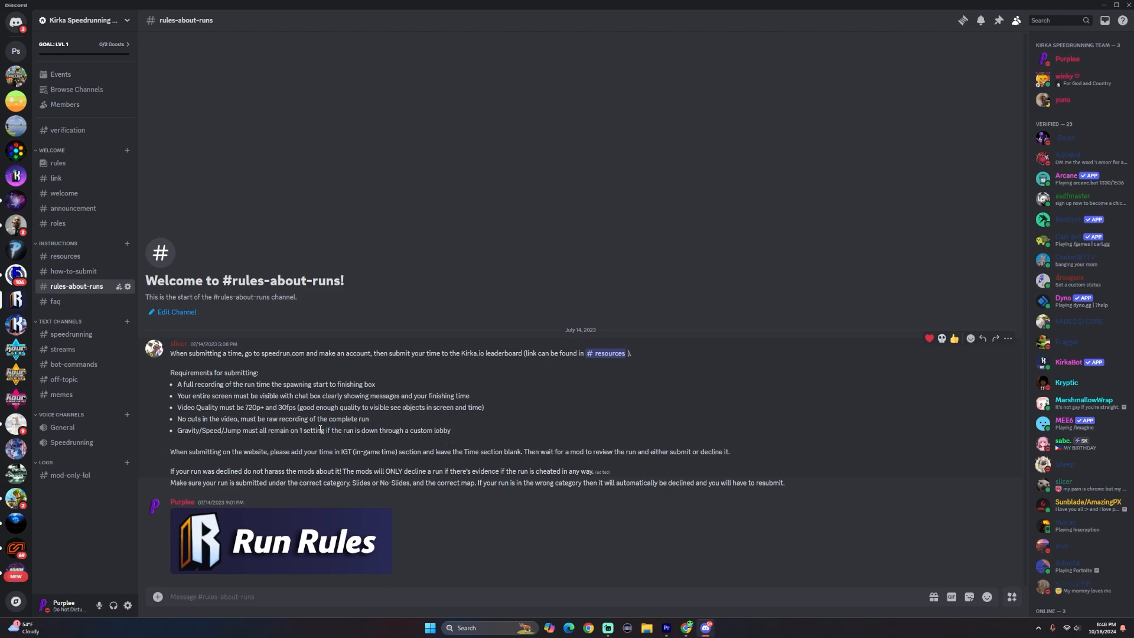
{"action": "mouse_move", "coordinate": [343, 444]}
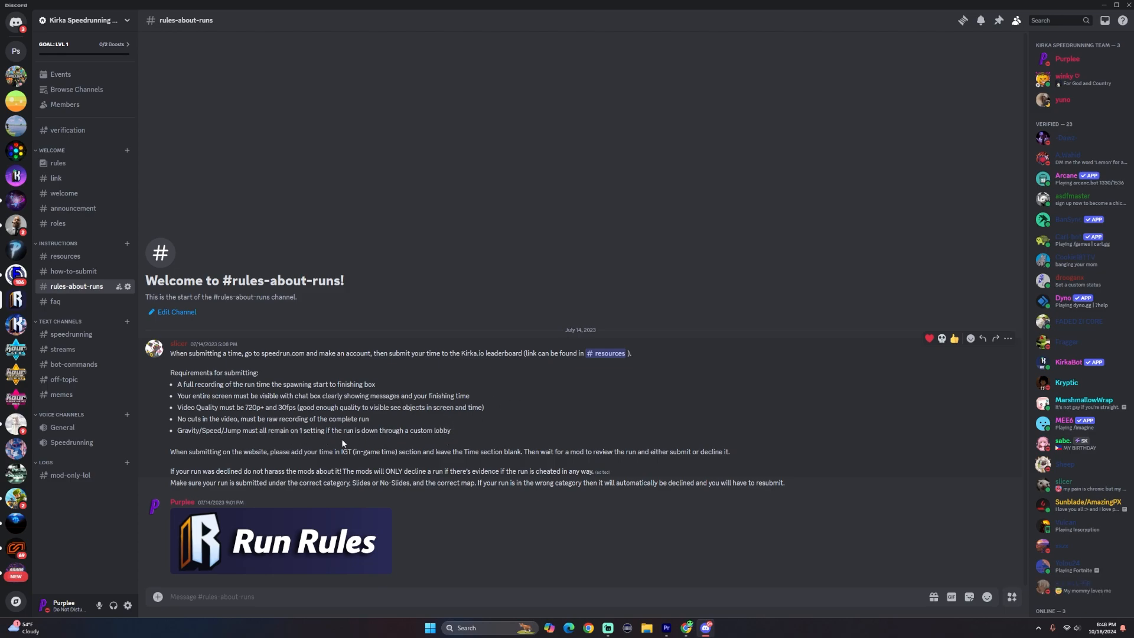
{"action": "mouse_move", "coordinate": [288, 422]}
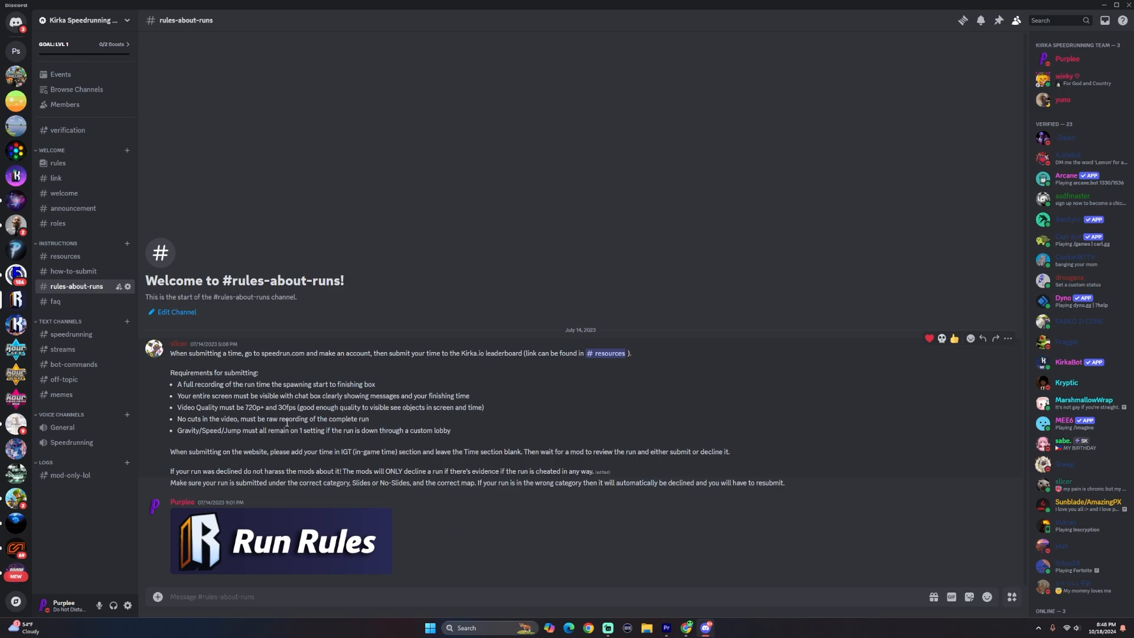
{"action": "mouse_move", "coordinate": [375, 418]}
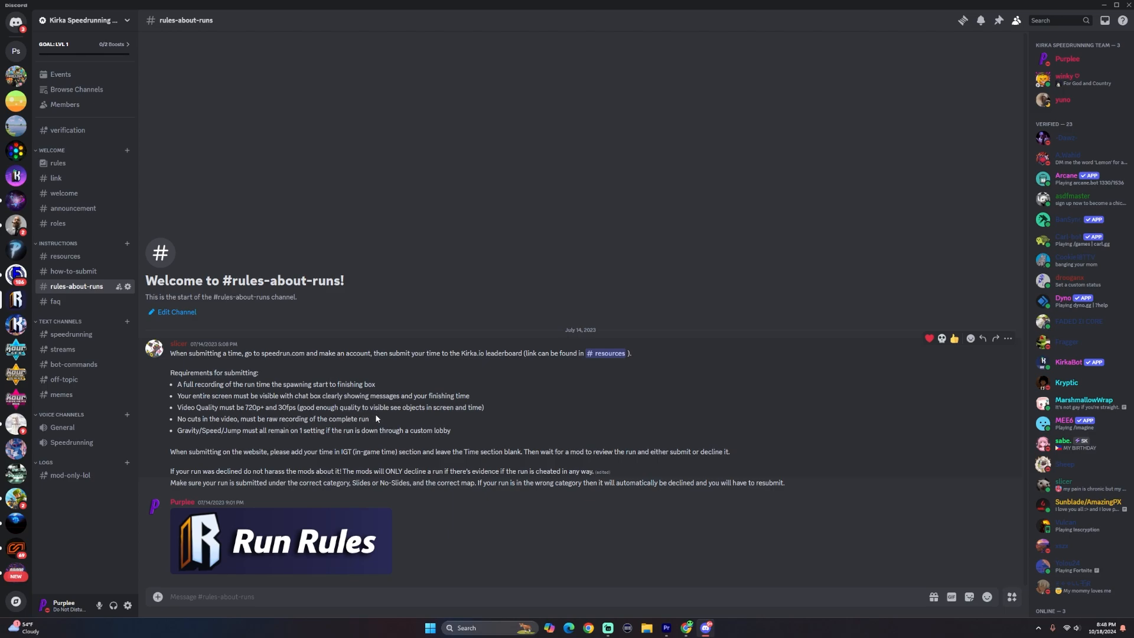
{"action": "mouse_move", "coordinate": [382, 427]}
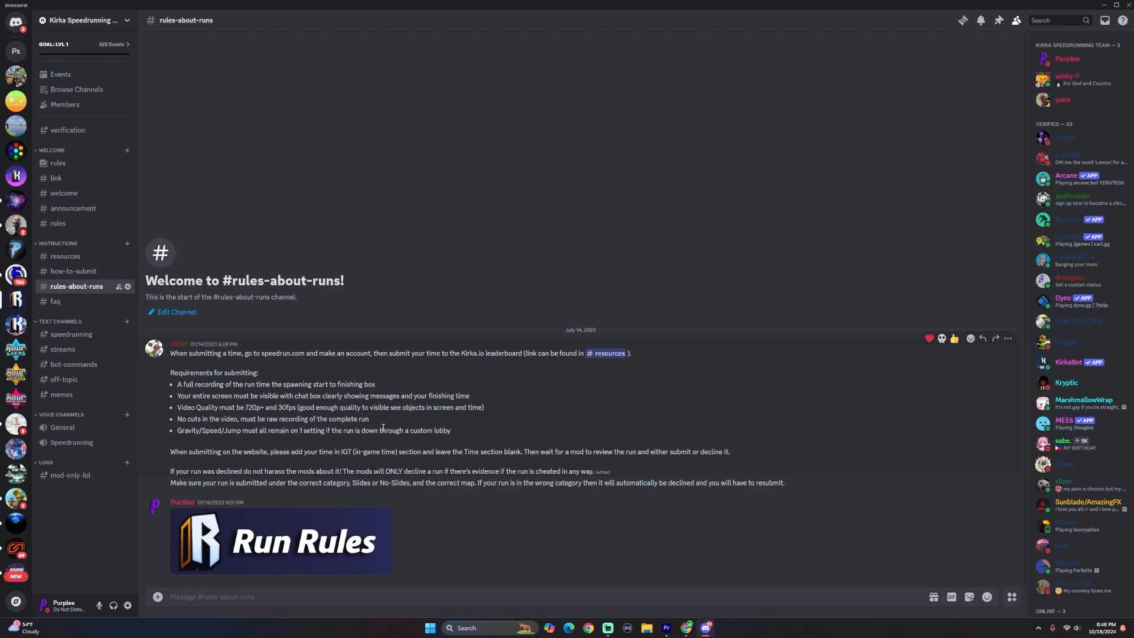
{"action": "mouse_move", "coordinate": [354, 417]}
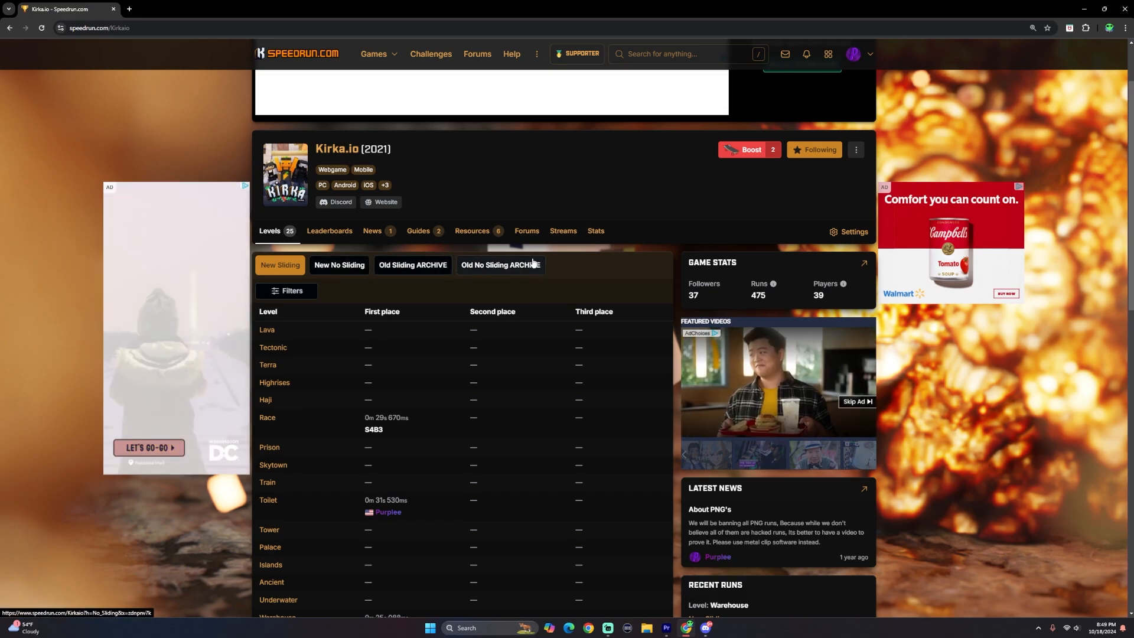
{"action": "mouse_move", "coordinate": [471, 273]}
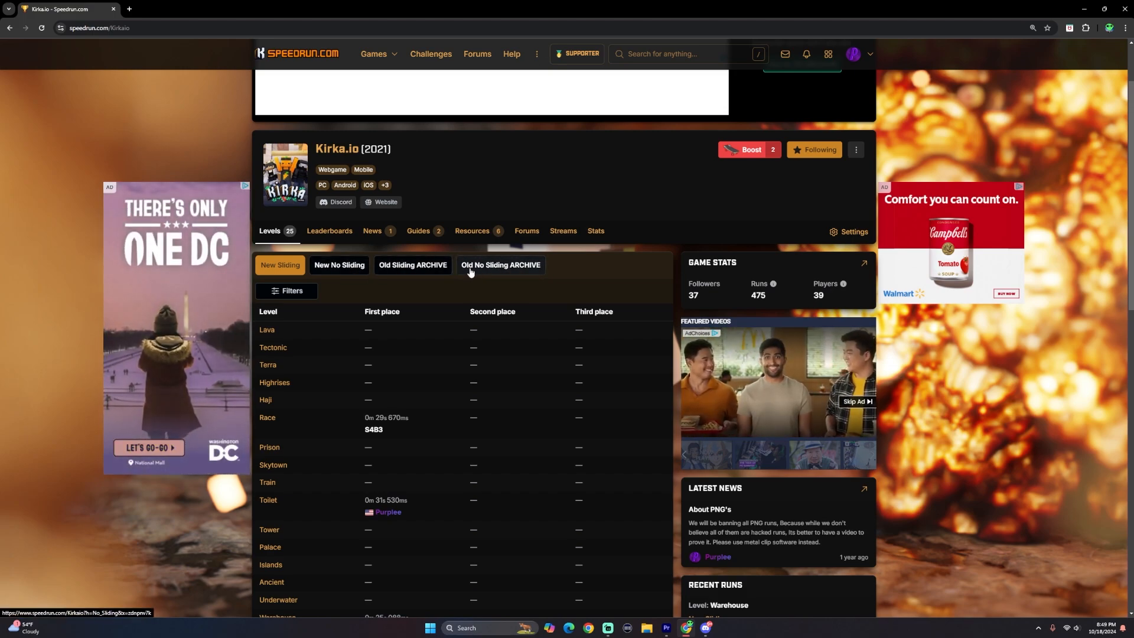
Compare Old Sliding ARCHIVE and New Sliding rankings, then view the Lava level leaderboard
{"action": "left_click", "coordinate": [413, 265]}
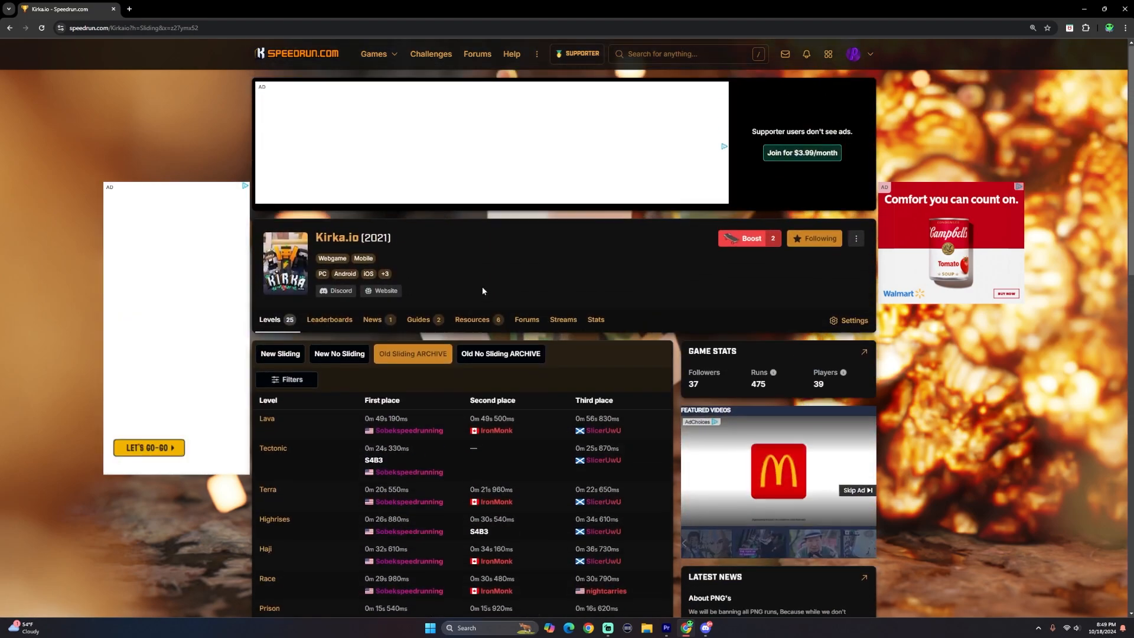
{"action": "left_click", "coordinate": [501, 353]}
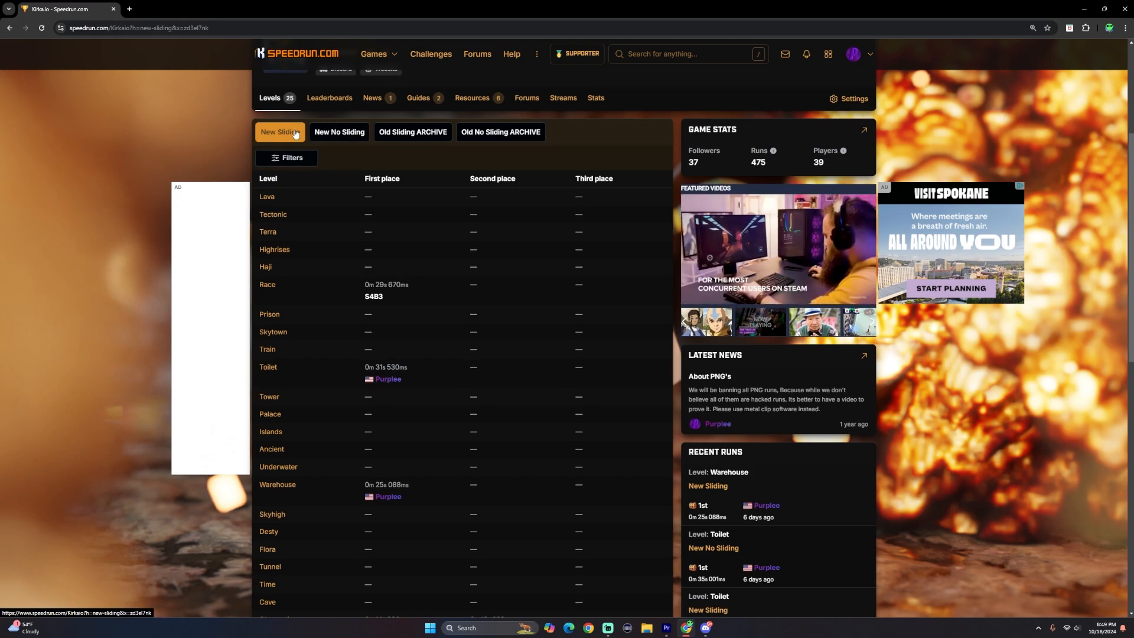
{"action": "mouse_move", "coordinate": [304, 123]}
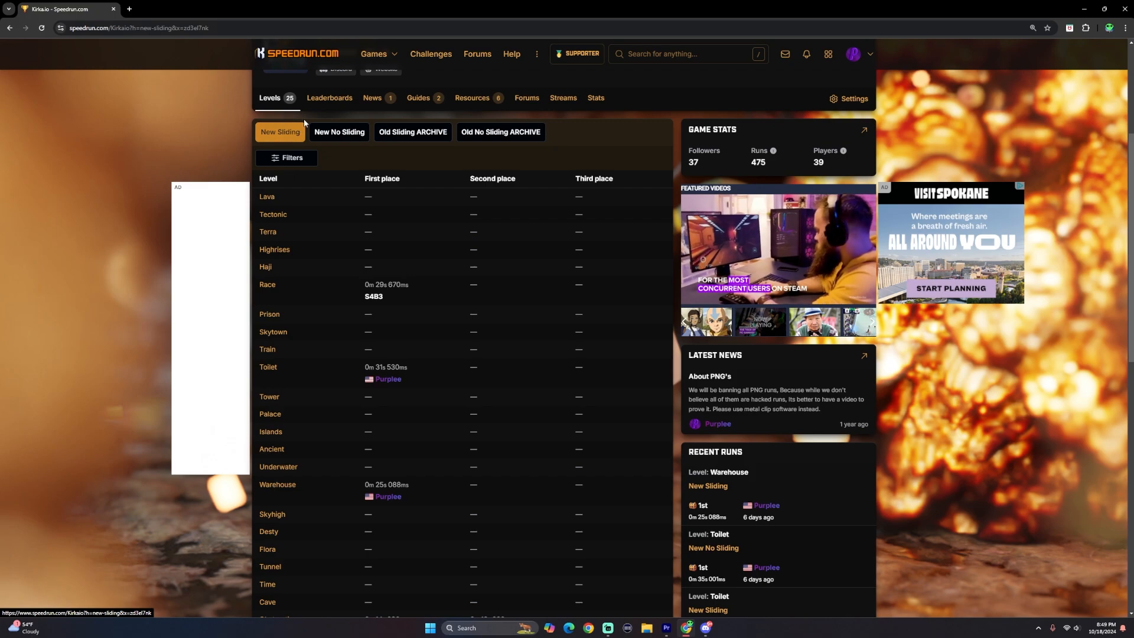
{"action": "mouse_move", "coordinate": [295, 123]}
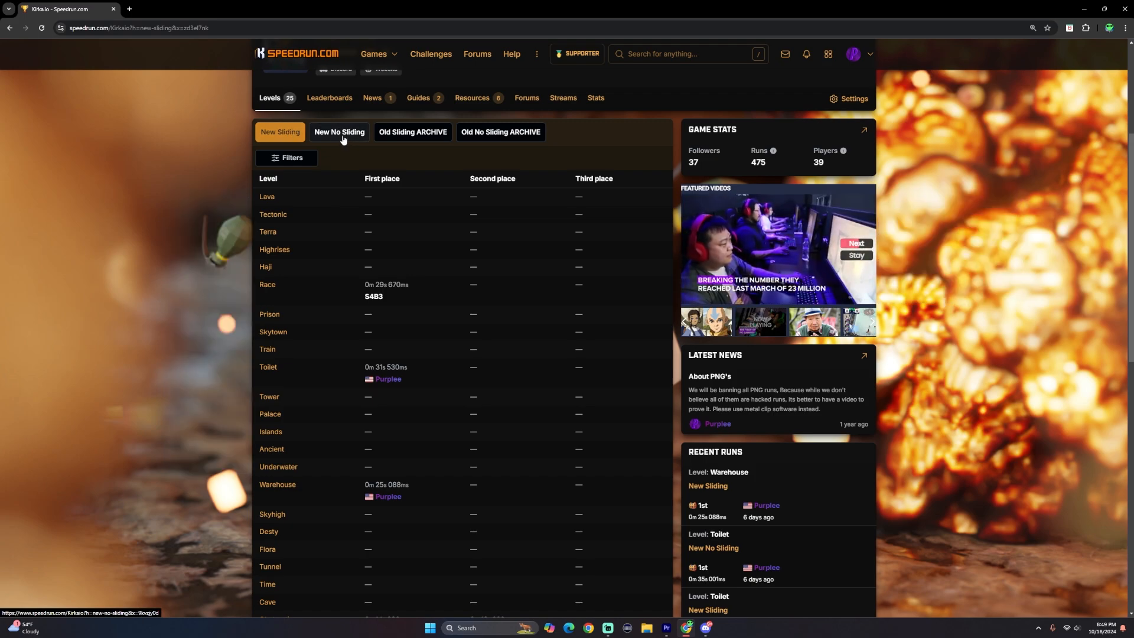
{"action": "mouse_move", "coordinate": [329, 98]}
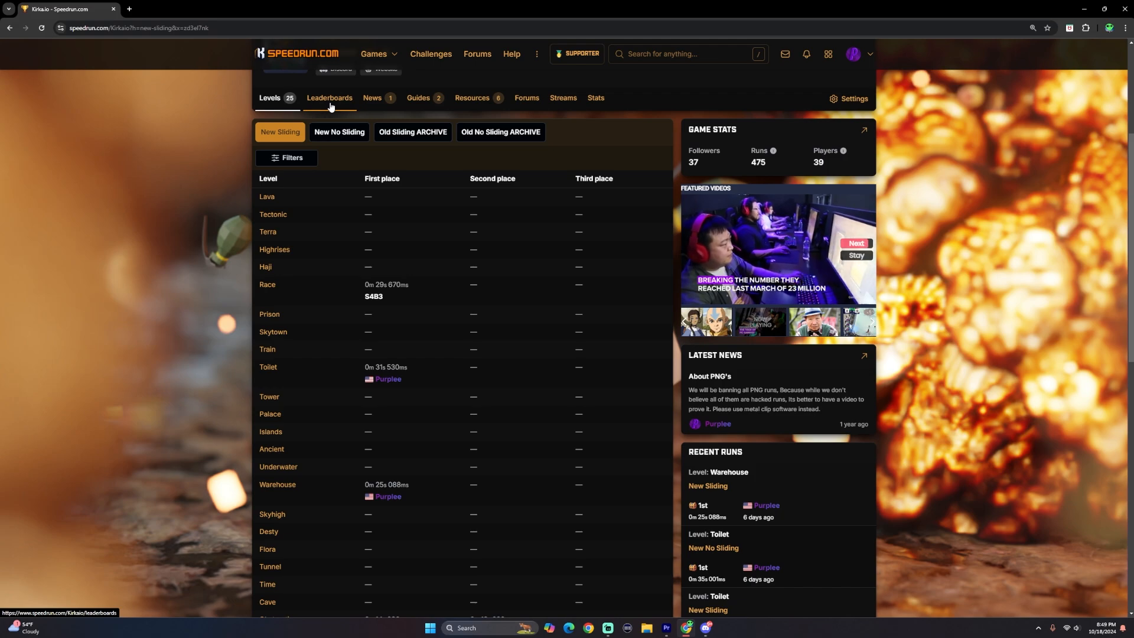
{"action": "left_click", "coordinate": [329, 98]}
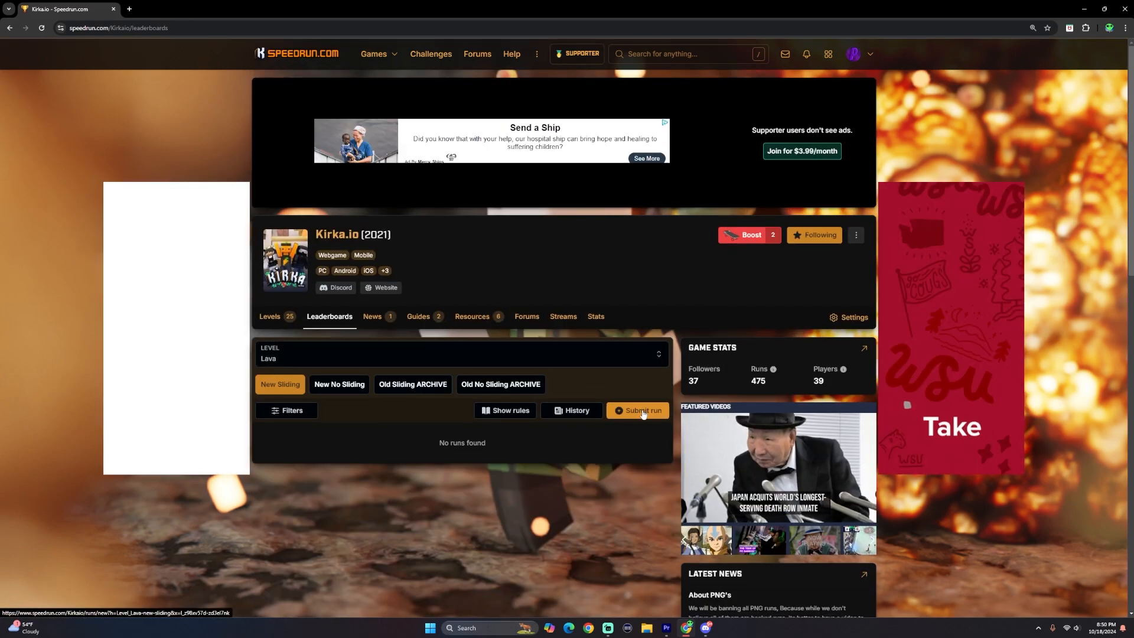
{"action": "left_click", "coordinate": [460, 354]}
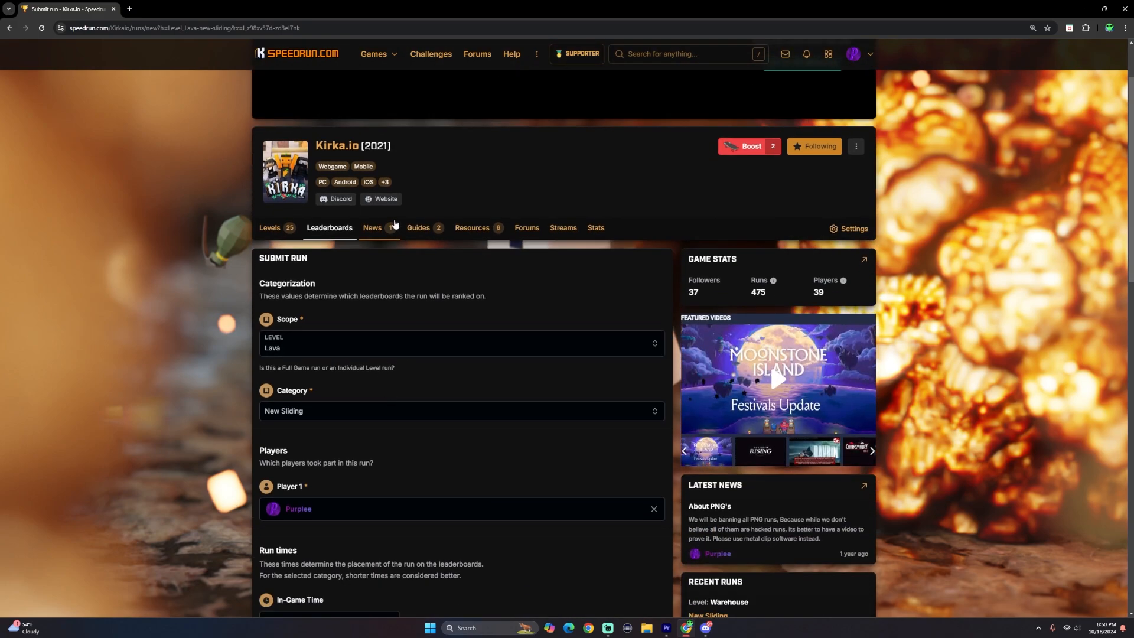
{"action": "scroll", "scroll_direction": "down", "scroll_amount": 3}
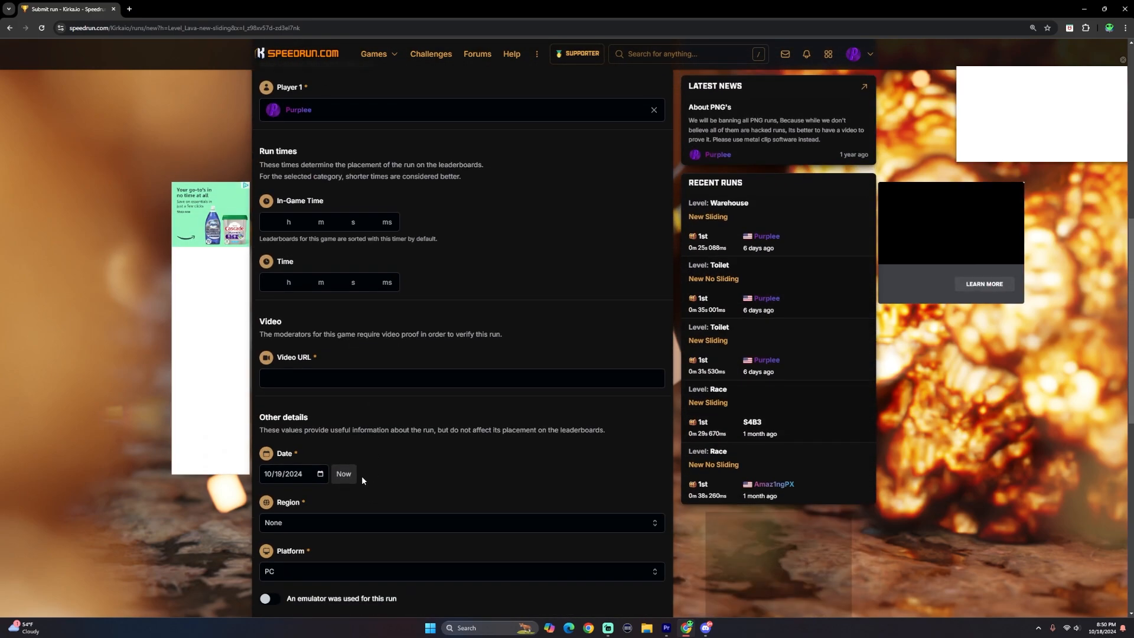
{"action": "scroll", "scroll_direction": "up", "scroll_amount": 3}
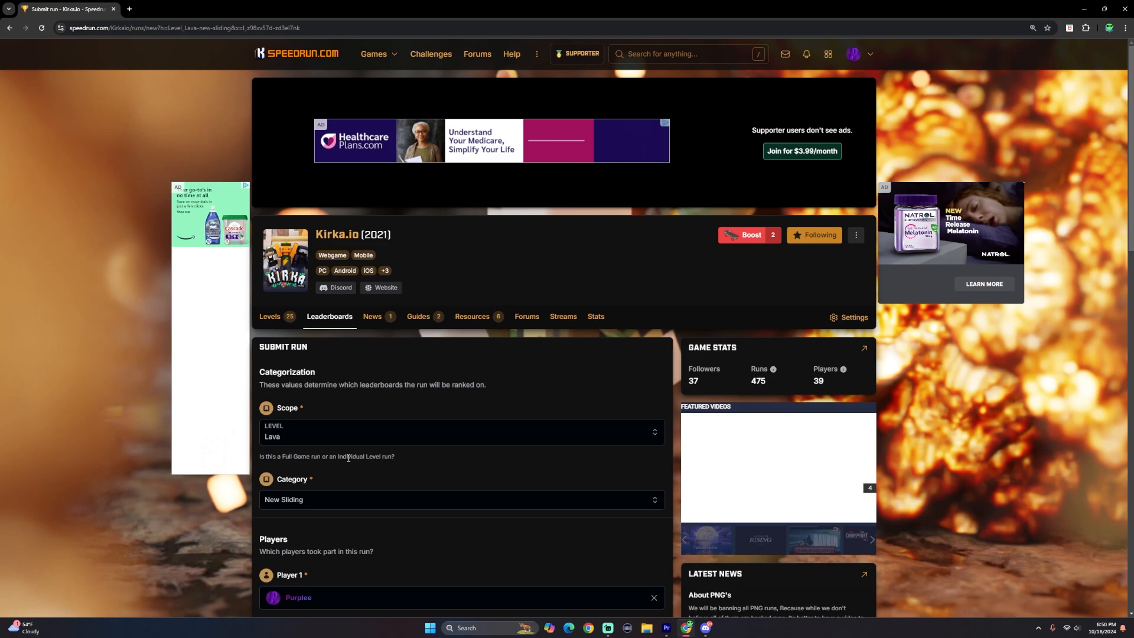
{"action": "scroll", "scroll_direction": "down", "scroll_amount": 3}
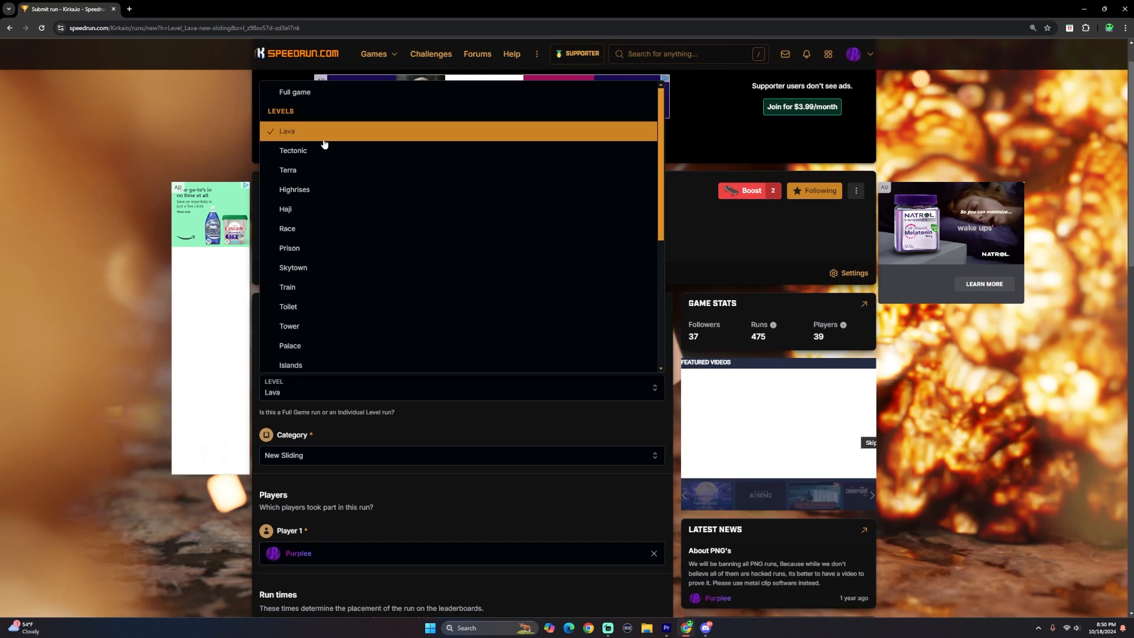
{"action": "mouse_move", "coordinate": [369, 83]}
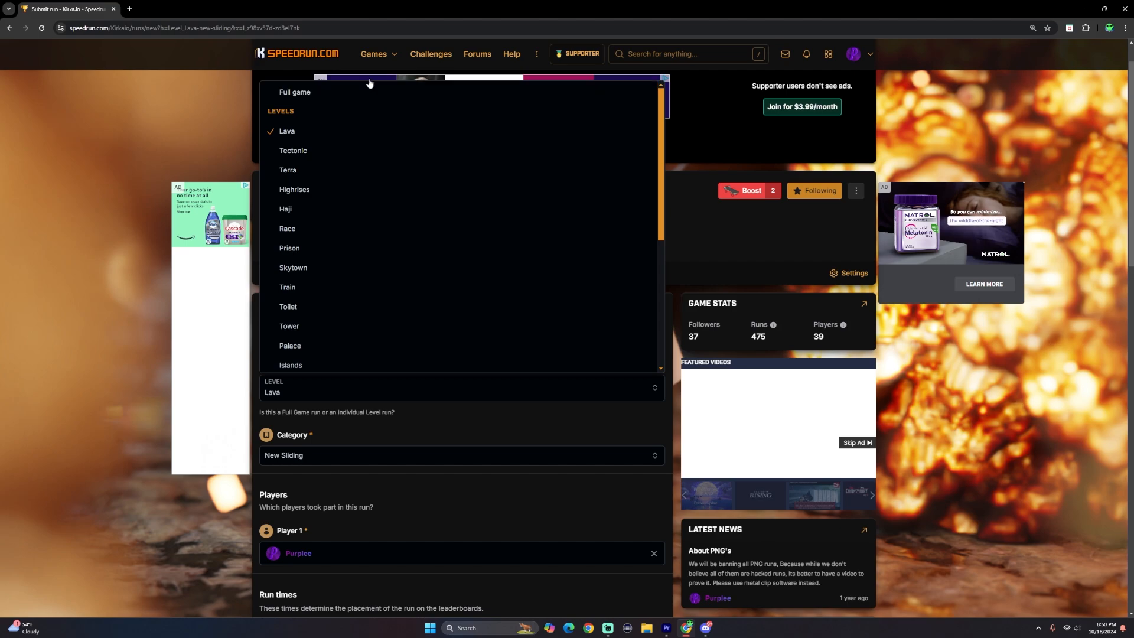
{"action": "mouse_move", "coordinate": [370, 92]}
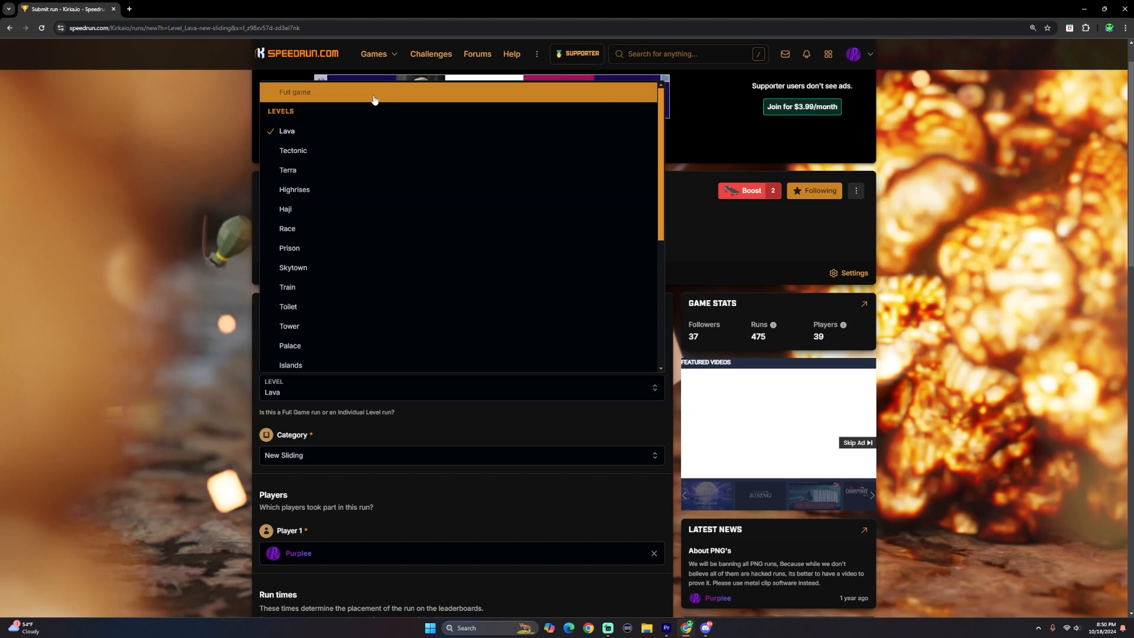
{"action": "mouse_move", "coordinate": [390, 92]}
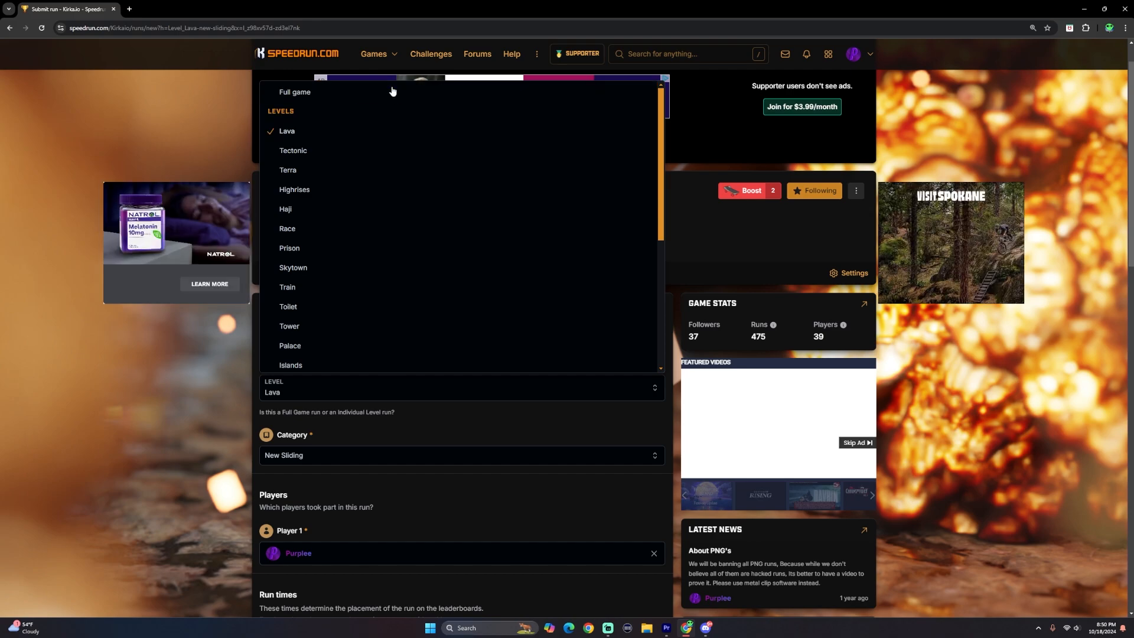
{"action": "mouse_move", "coordinate": [416, 92]}
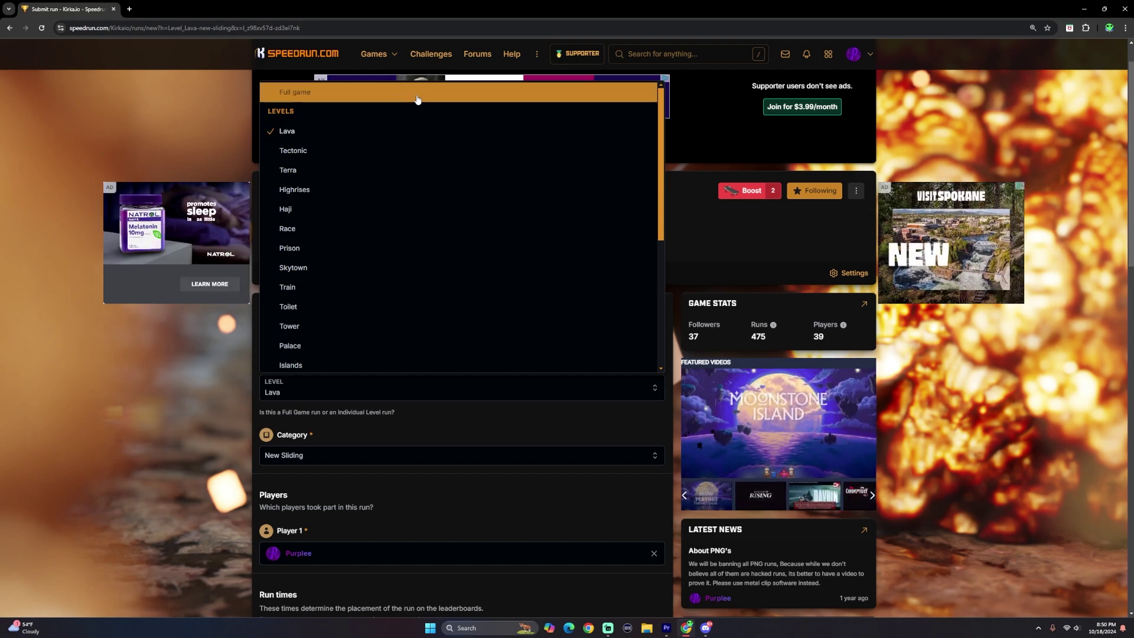
{"action": "mouse_move", "coordinate": [347, 132]}
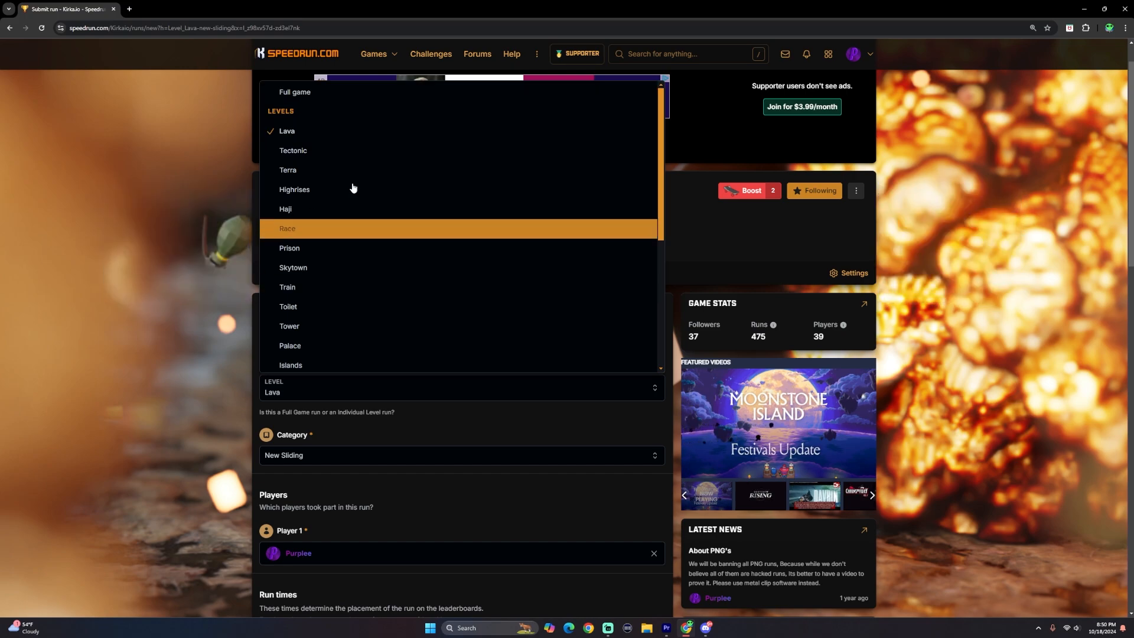
{"action": "left_click", "coordinate": [286, 131]}
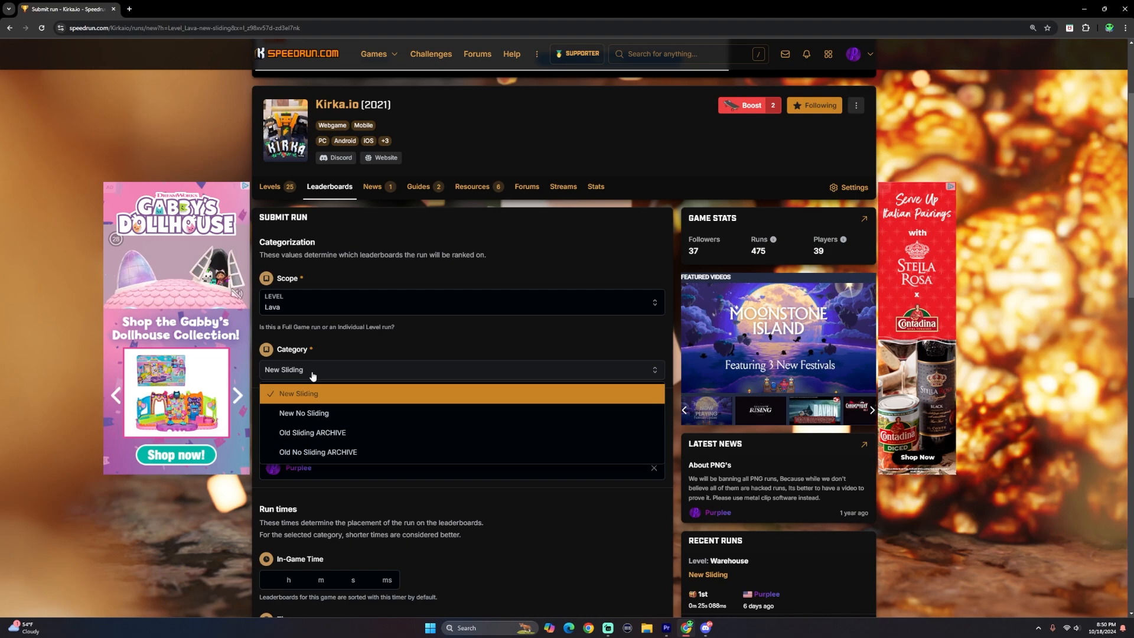
{"action": "mouse_move", "coordinate": [331, 432]}
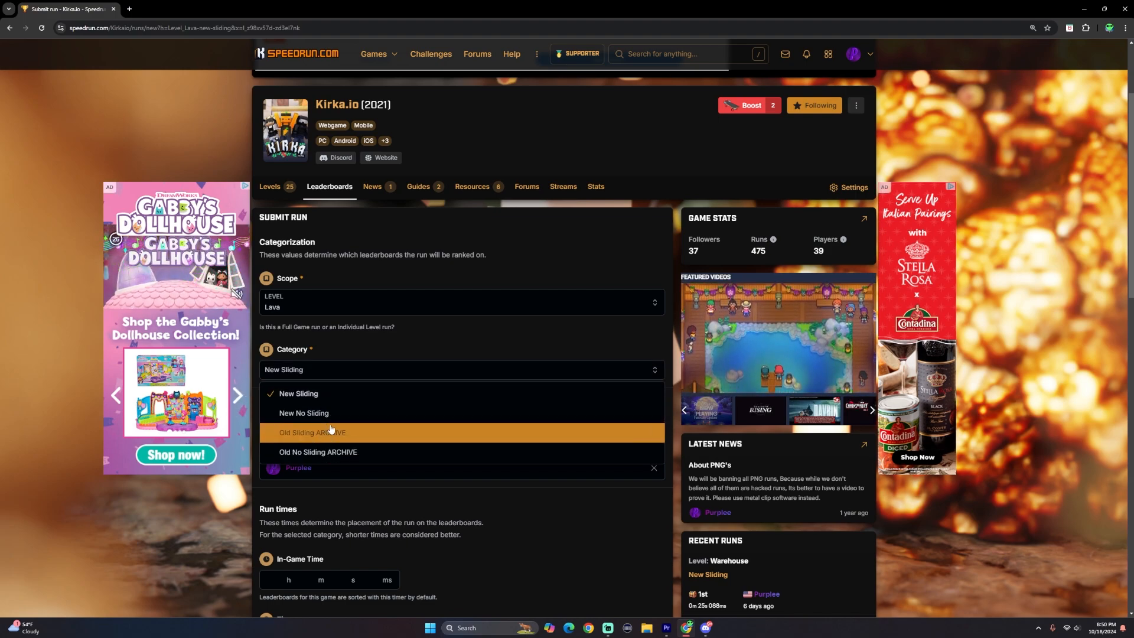
{"action": "mouse_move", "coordinate": [331, 397]}
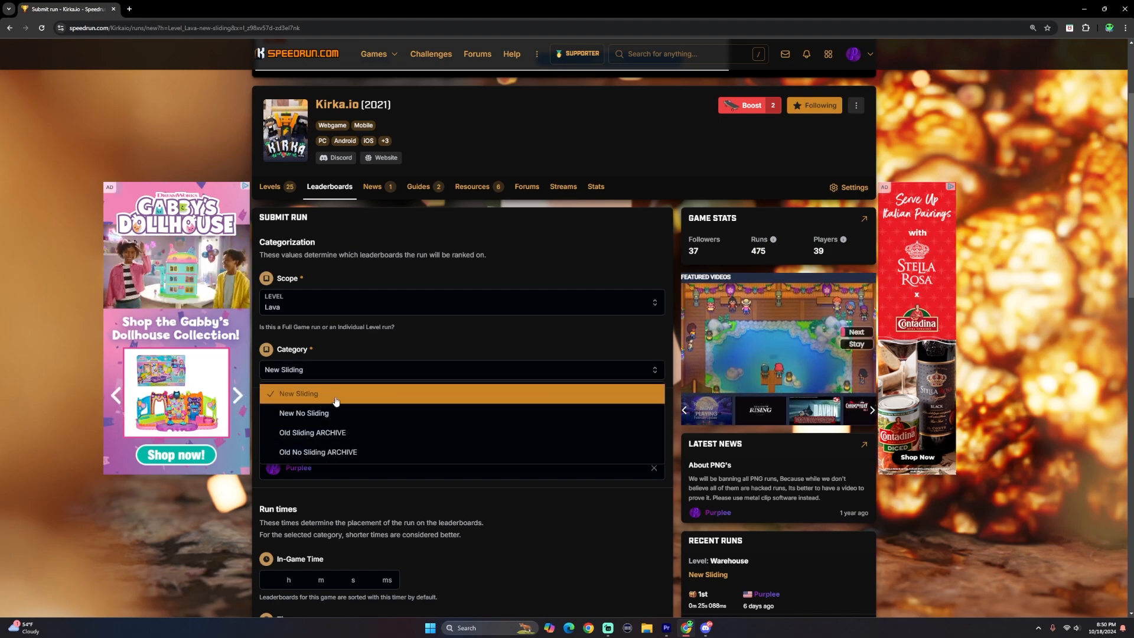
{"action": "left_click", "coordinate": [298, 396]}
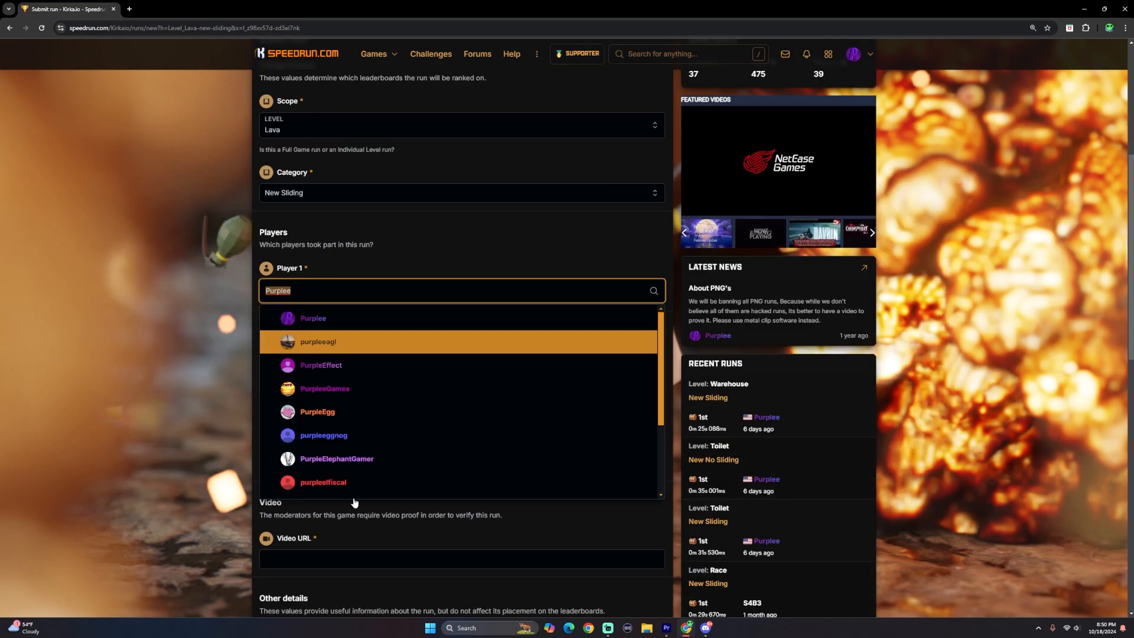
Keep Purplee as player and enter in-game time 1 h 2 m 37 s 02 ms
{"action": "left_click", "coordinate": [312, 318]}
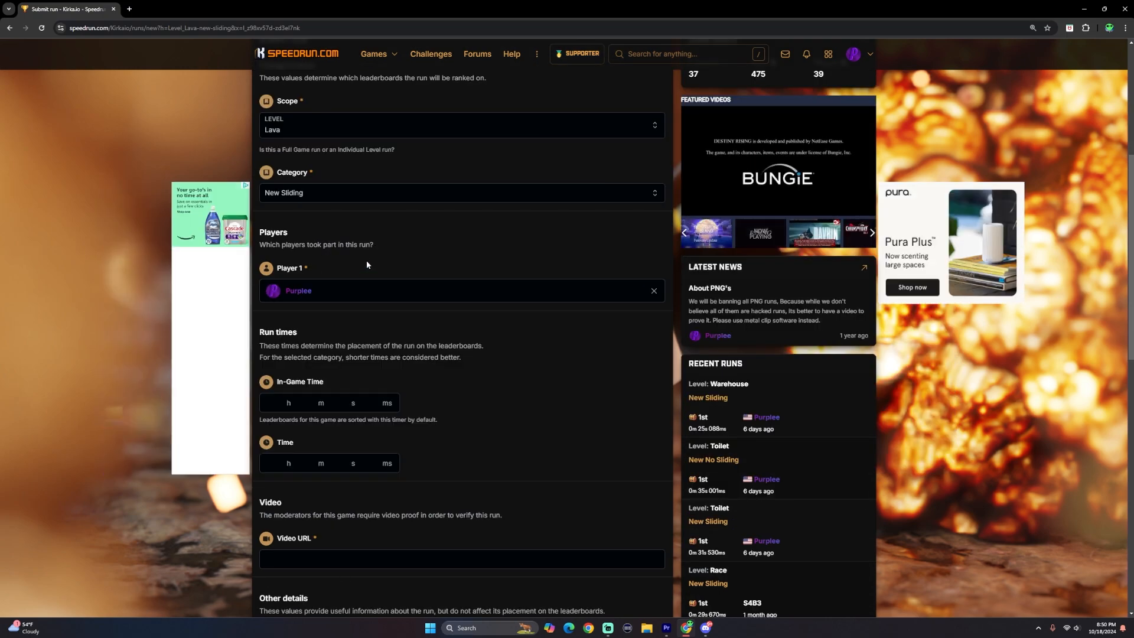
{"action": "scroll", "scroll_direction": "down", "scroll_amount": 3}
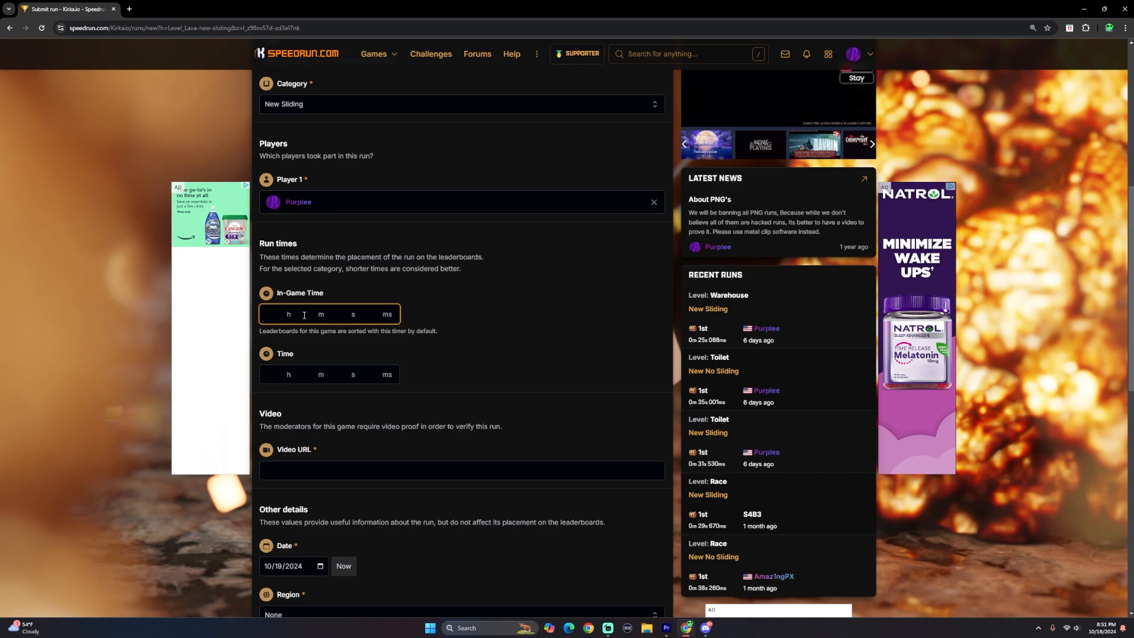
{"action": "type", "text": "1"}
{"action": "type", "text": "2"}
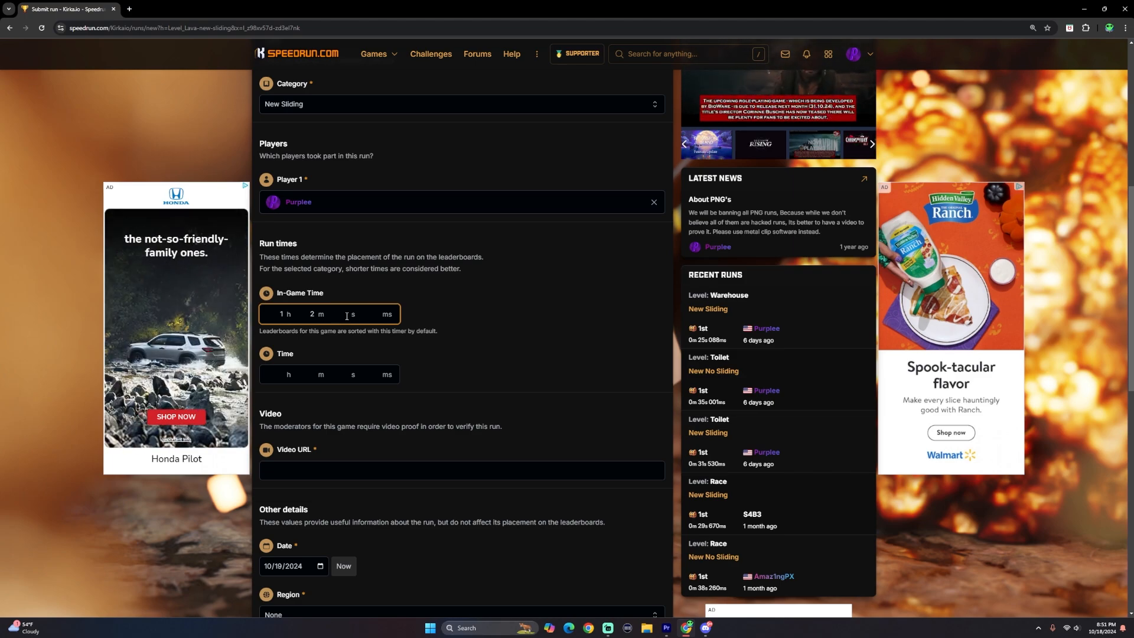
{"action": "type", "text": "37"}
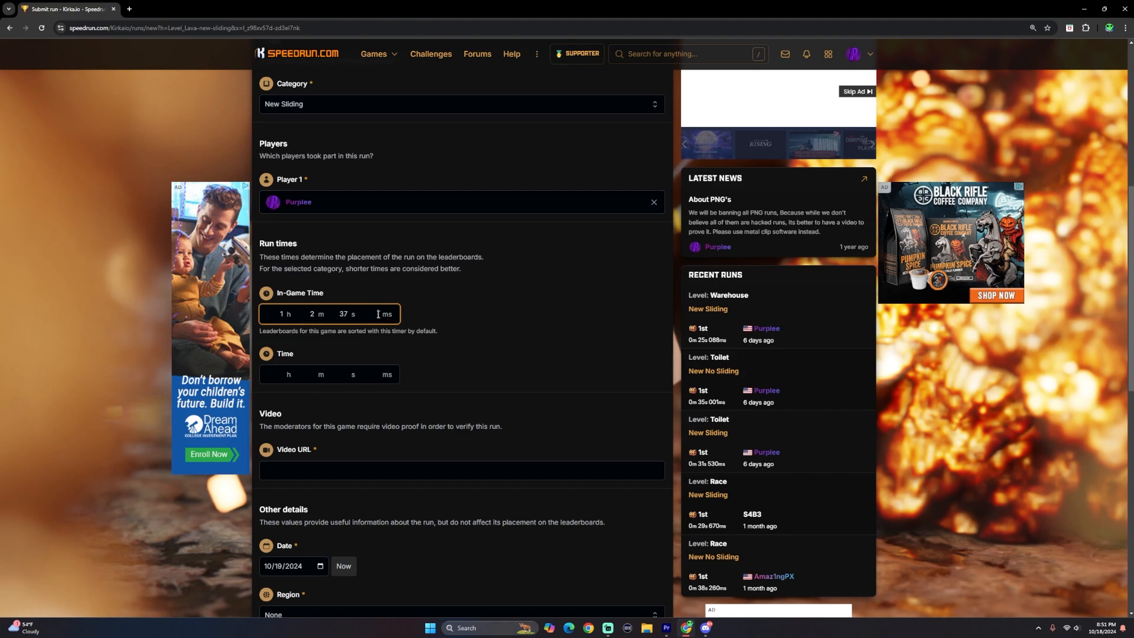
{"action": "mouse_move", "coordinate": [392, 307]}
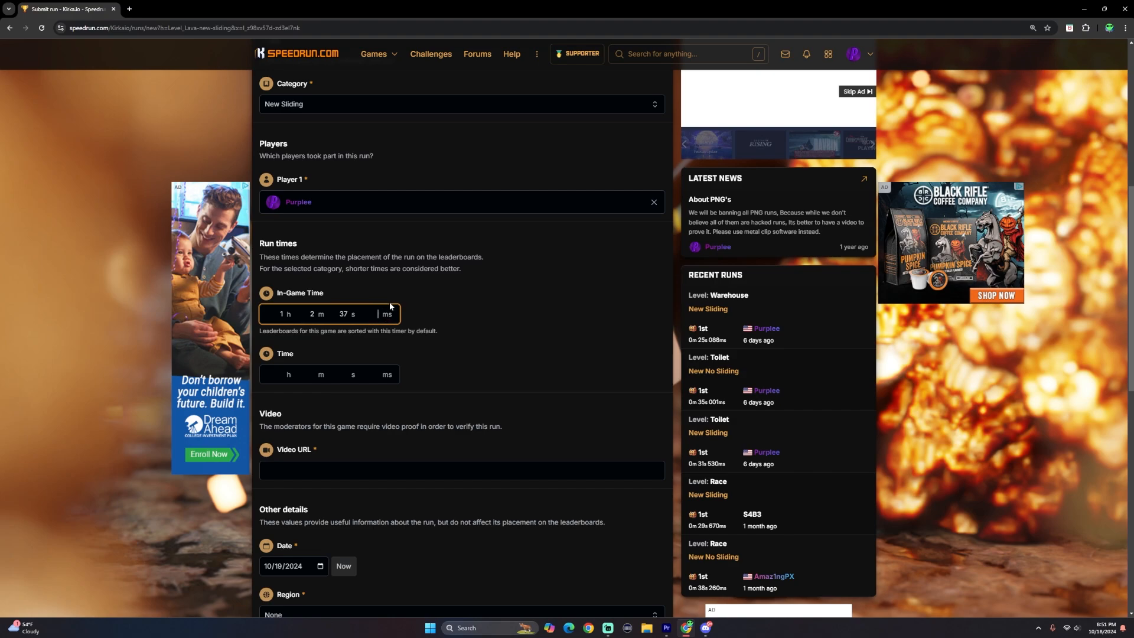
{"action": "type", "text": "02"}
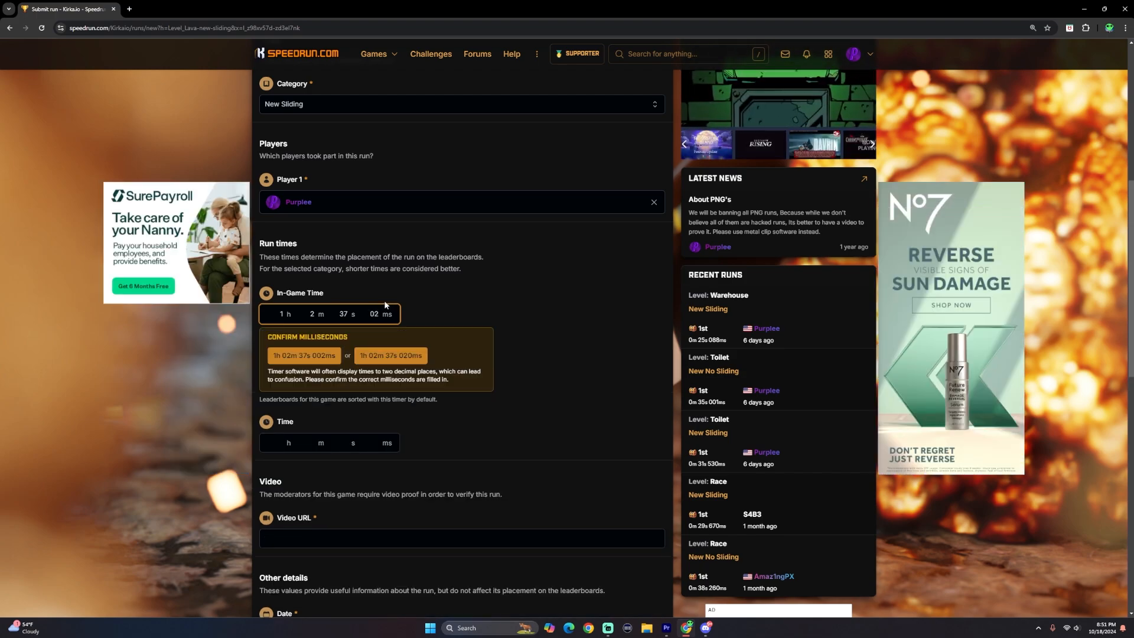
Dismiss the milliseconds confirmation so the in-game time reads 1 h 2 m 37 s
{"action": "left_click", "coordinate": [390, 356]}
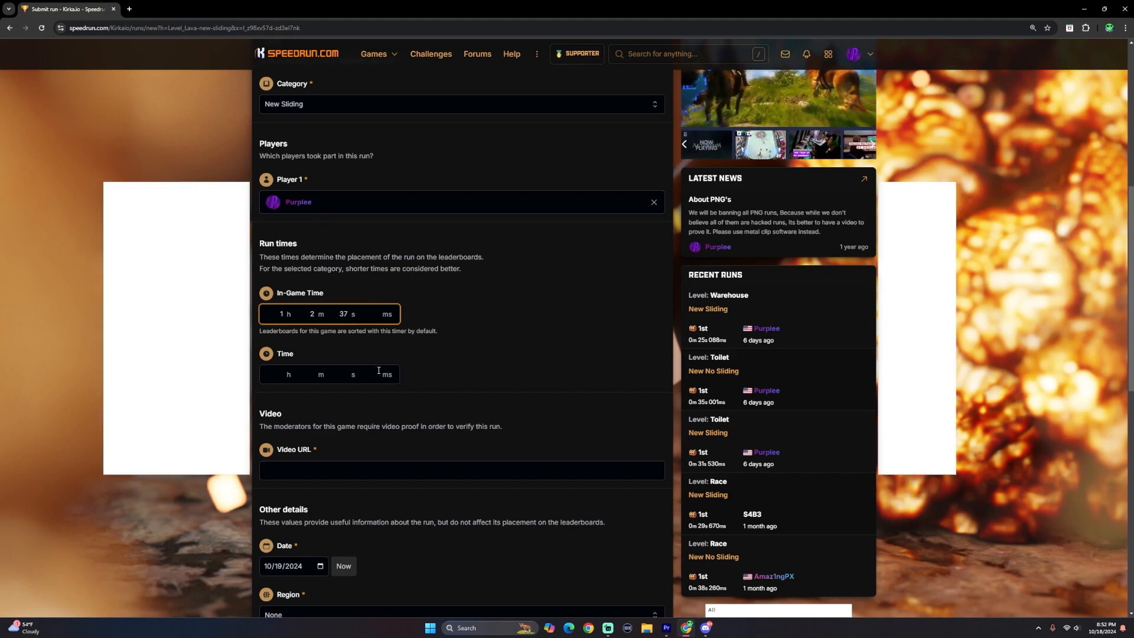
{"action": "left_click", "coordinate": [330, 374]}
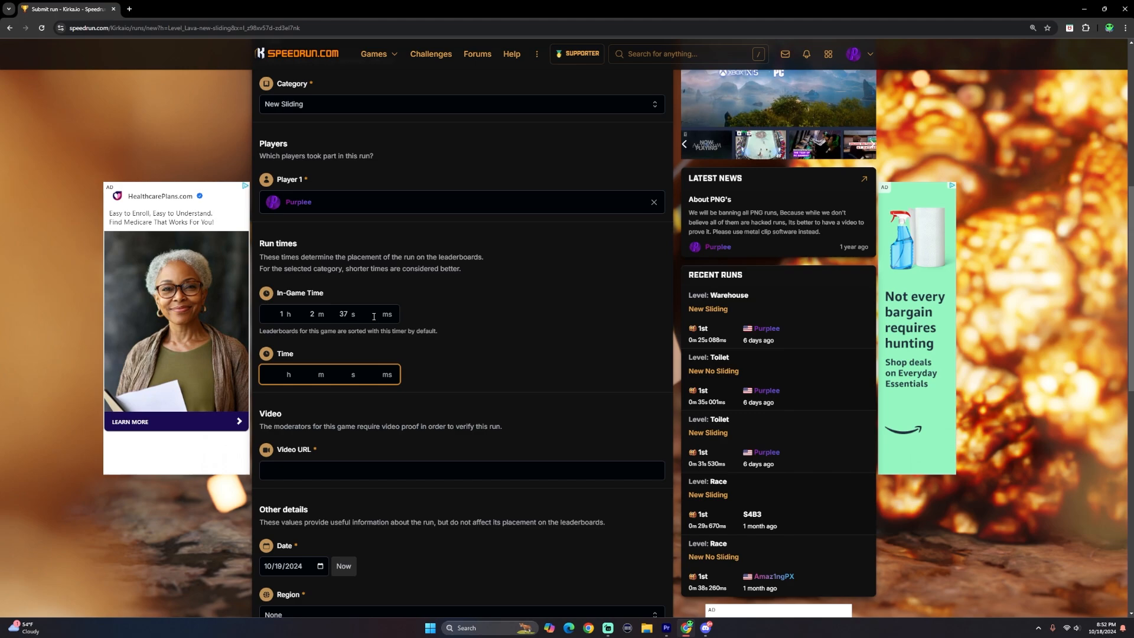
{"action": "left_click", "coordinate": [385, 315]}
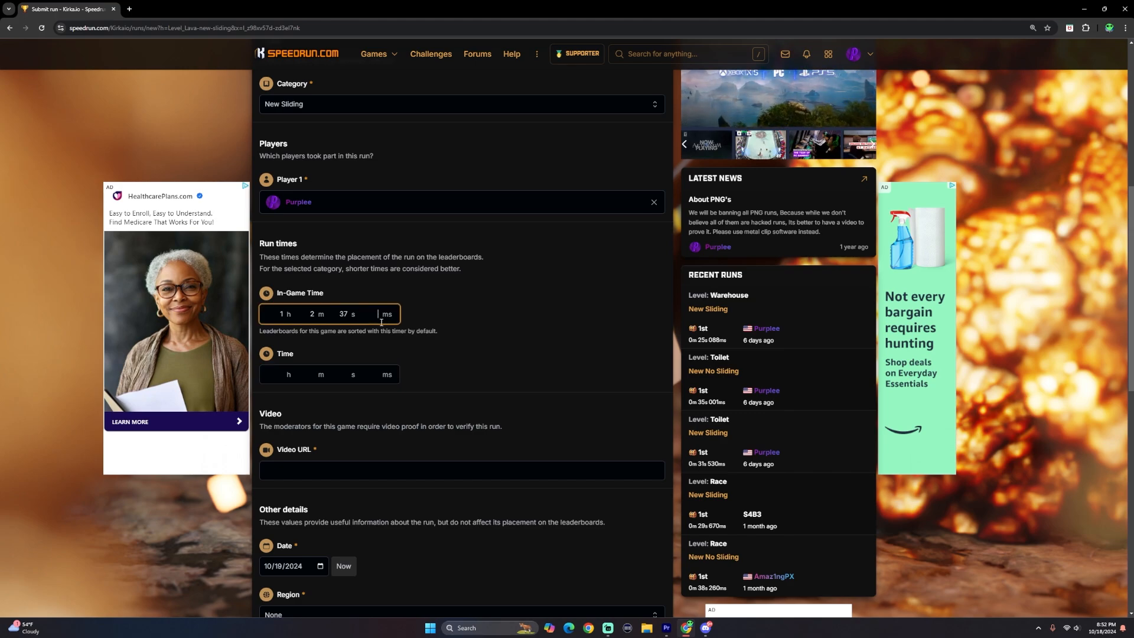
{"action": "scroll", "scroll_direction": "down", "scroll_amount": 3}
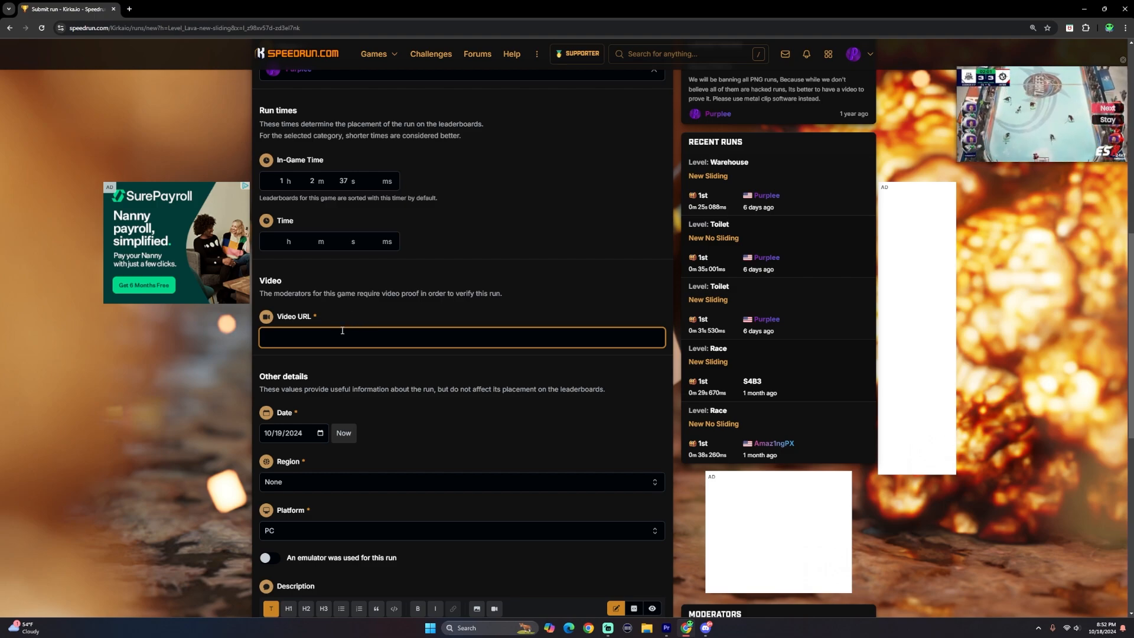
{"action": "mouse_move", "coordinate": [454, 427]}
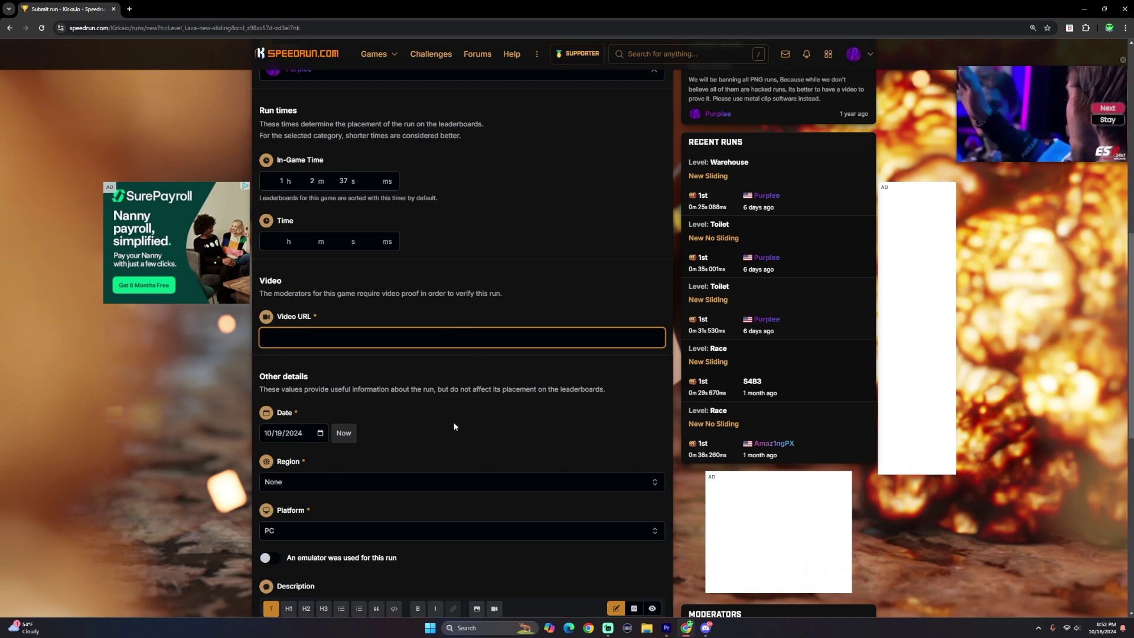
{"action": "scroll", "scroll_direction": "down", "scroll_amount": 3}
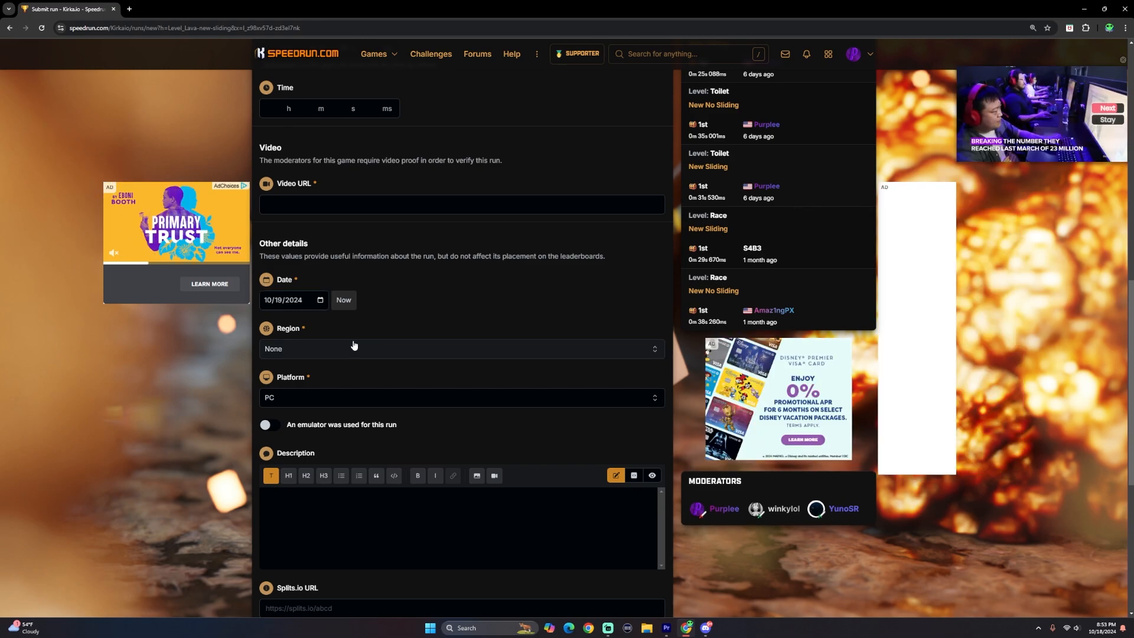
Set the region to USA / NTSC while keeping PC as the platform
{"action": "left_click", "coordinate": [461, 347]}
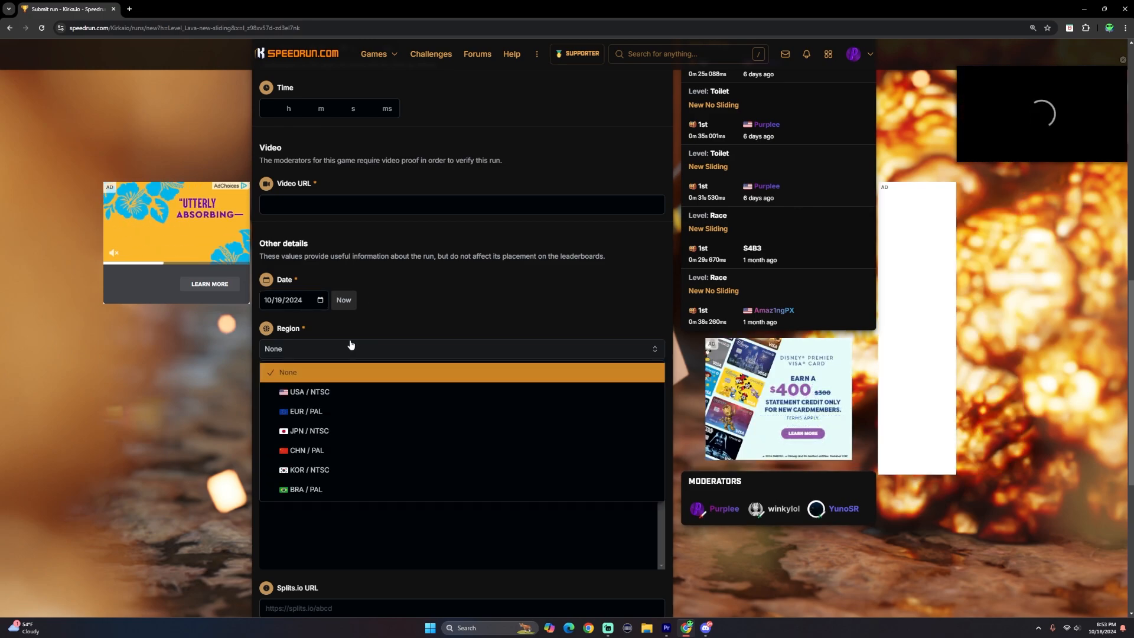
{"action": "left_click", "coordinate": [306, 391]}
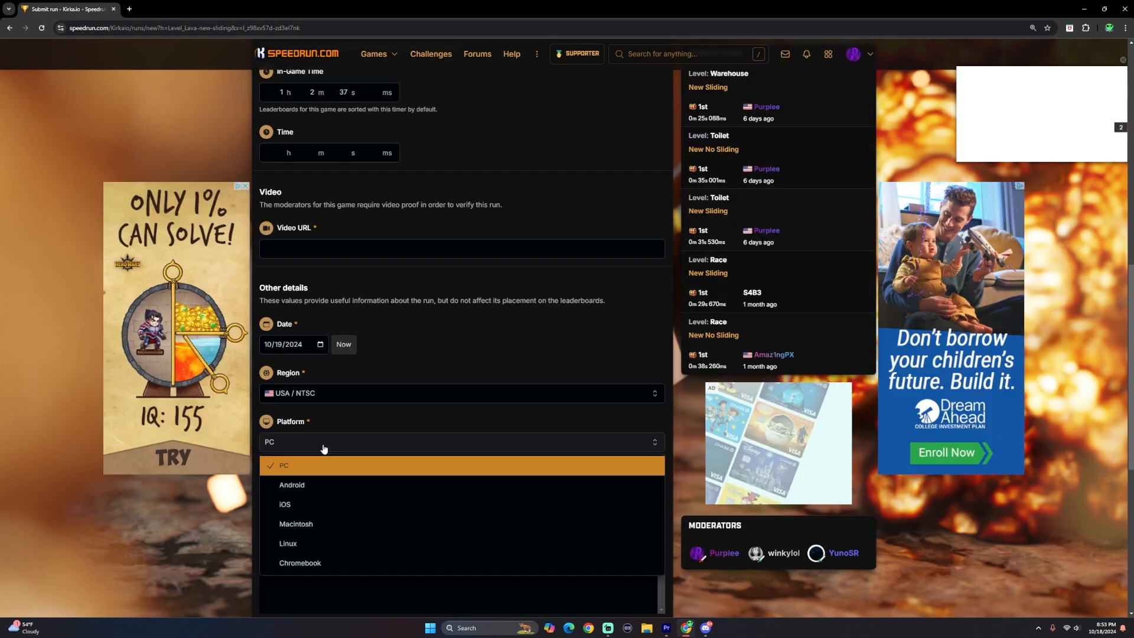
{"action": "left_click", "coordinate": [283, 465]}
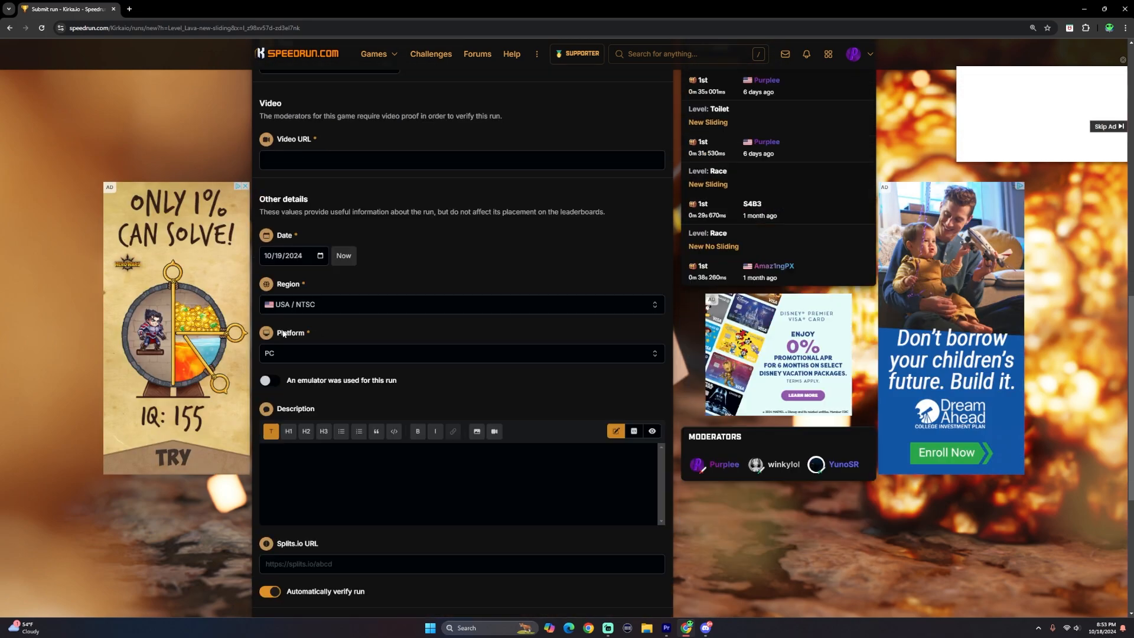
{"action": "left_click", "coordinate": [461, 353]}
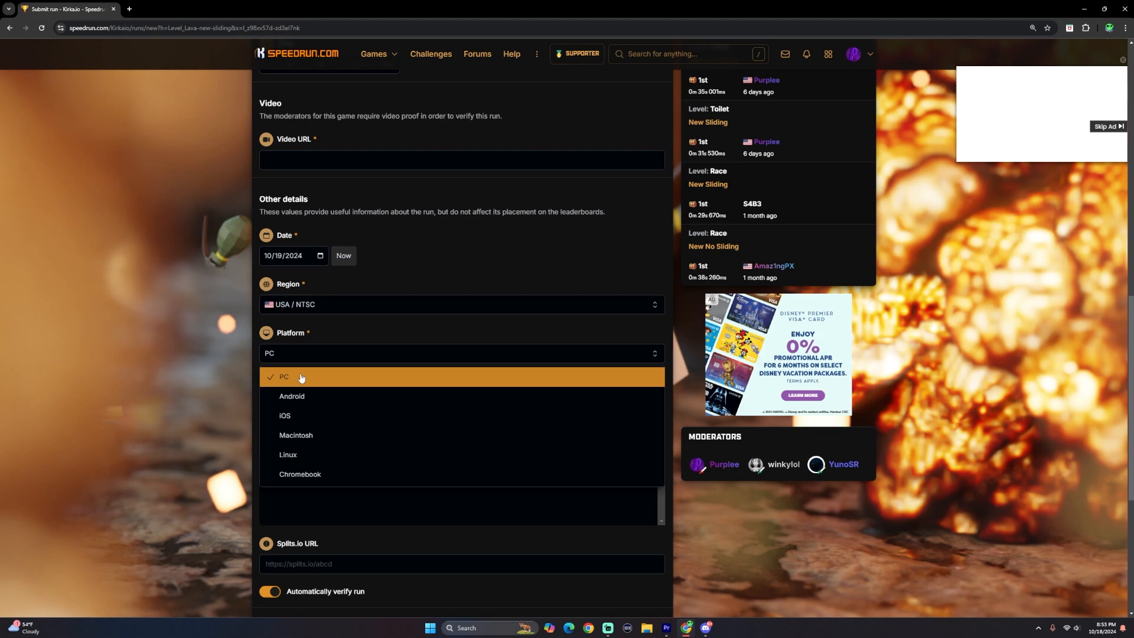
{"action": "mouse_move", "coordinate": [300, 435]}
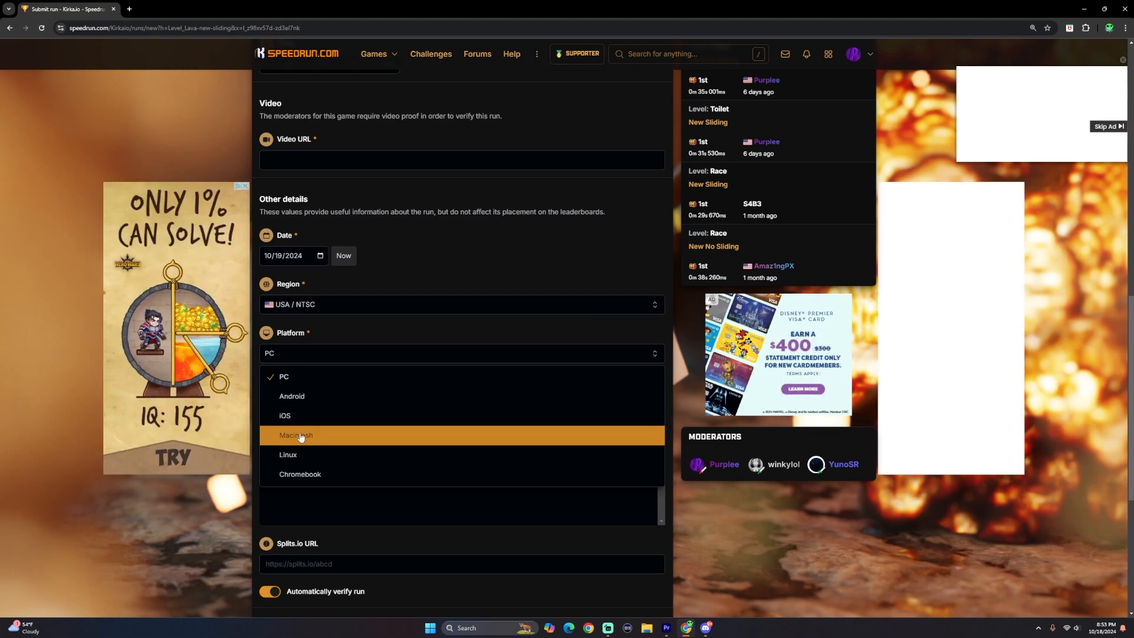
{"action": "mouse_move", "coordinate": [300, 474]}
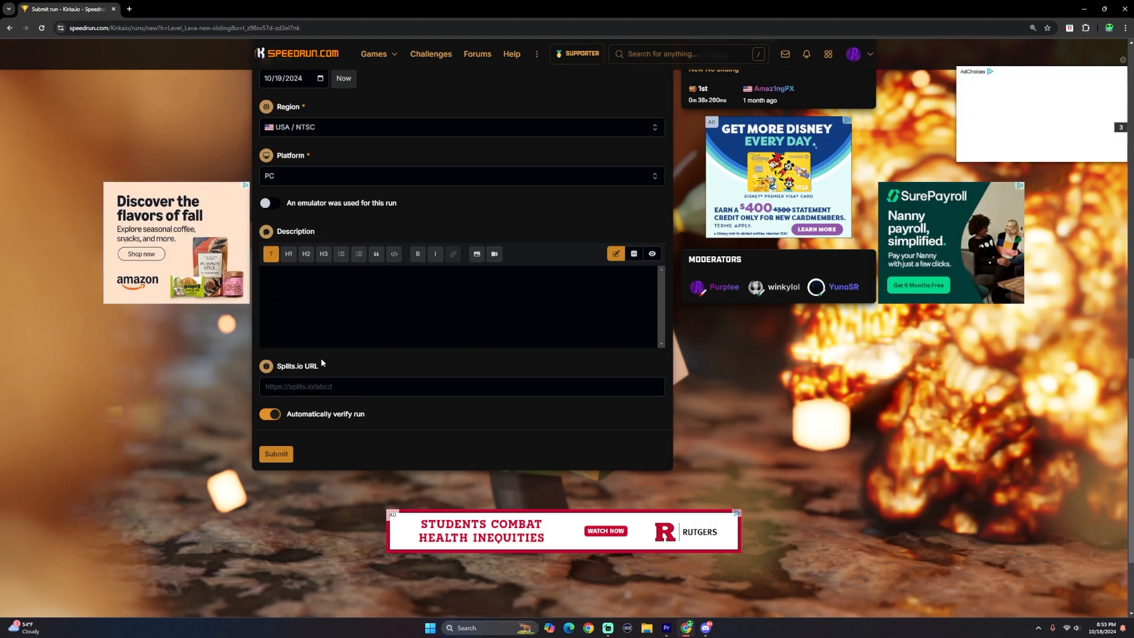
{"action": "mouse_move", "coordinate": [305, 377]}
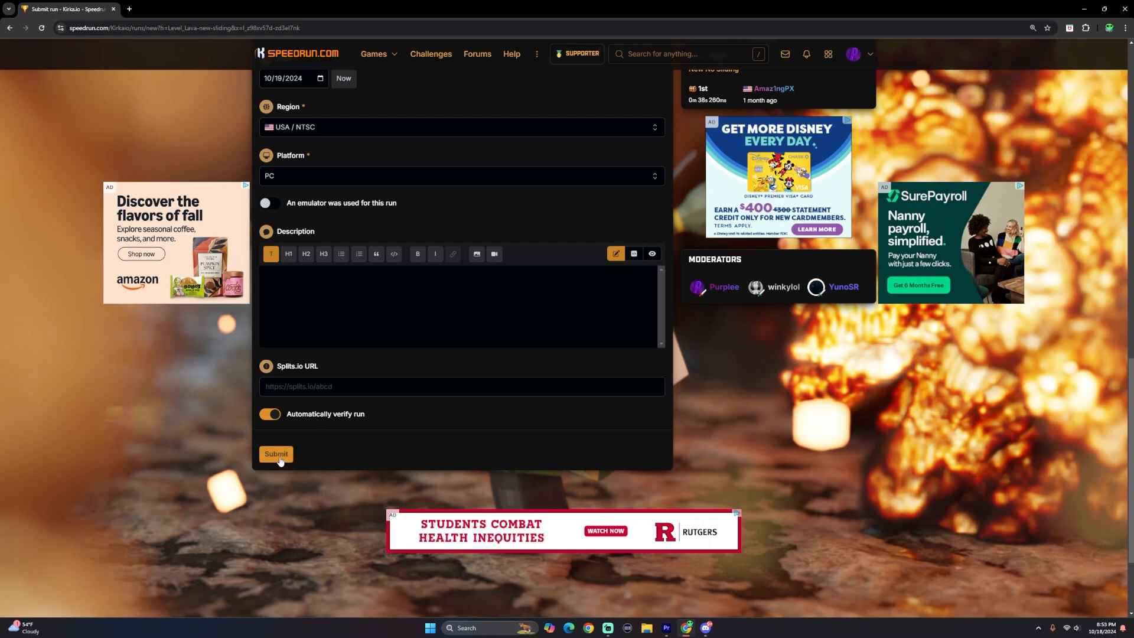
{"action": "mouse_move", "coordinate": [326, 421]}
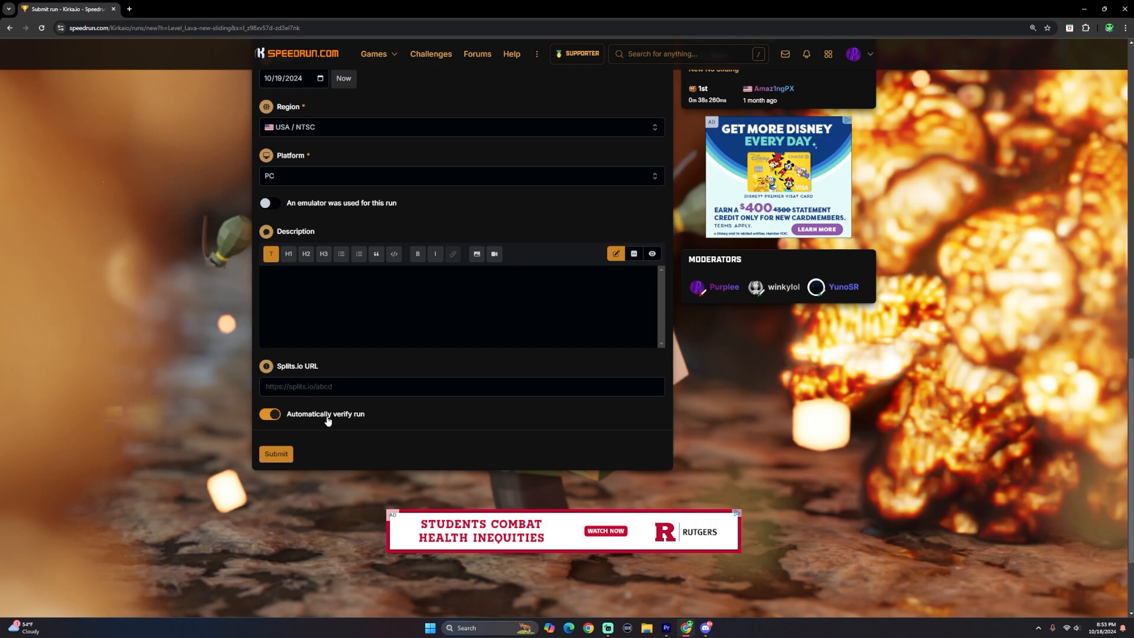